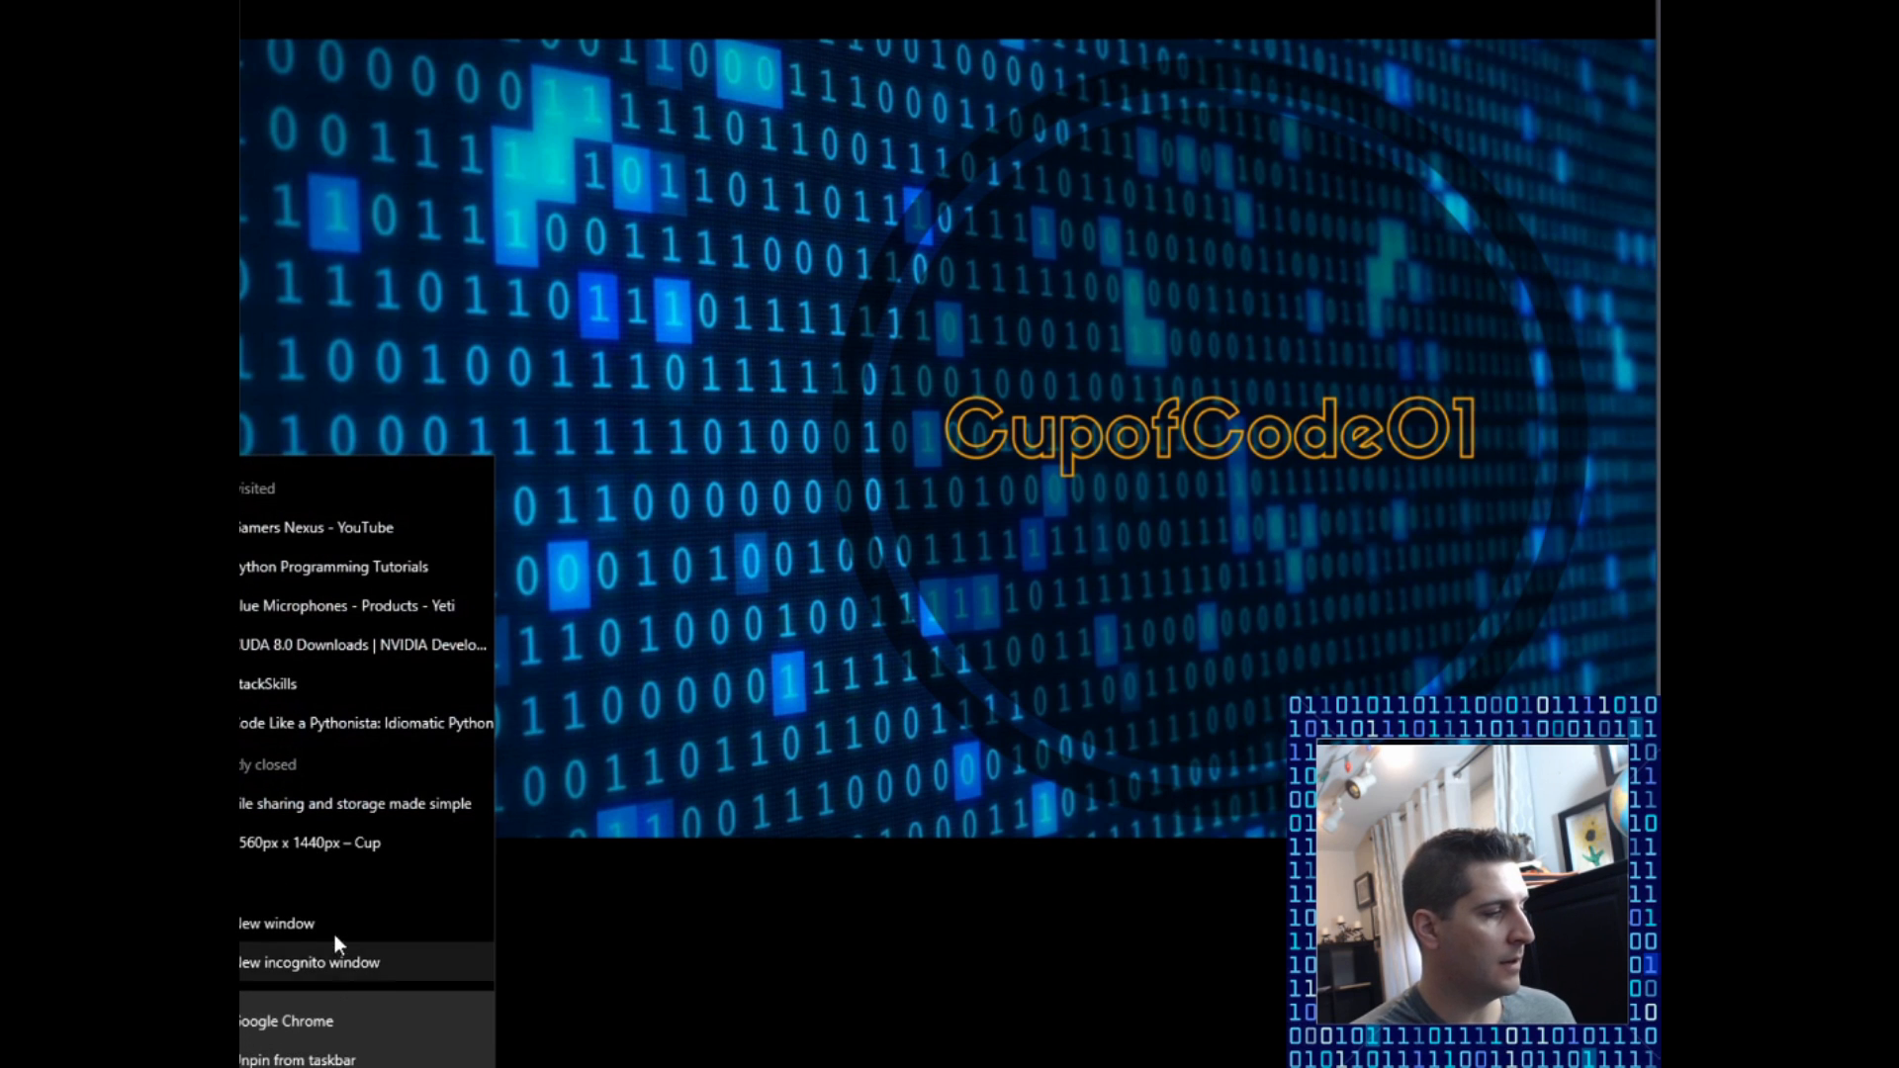
# Step: Search 'pycharm free' in a new Chrome window and land on the JetBrains PyCharm homepage
pyautogui.click(277, 924)
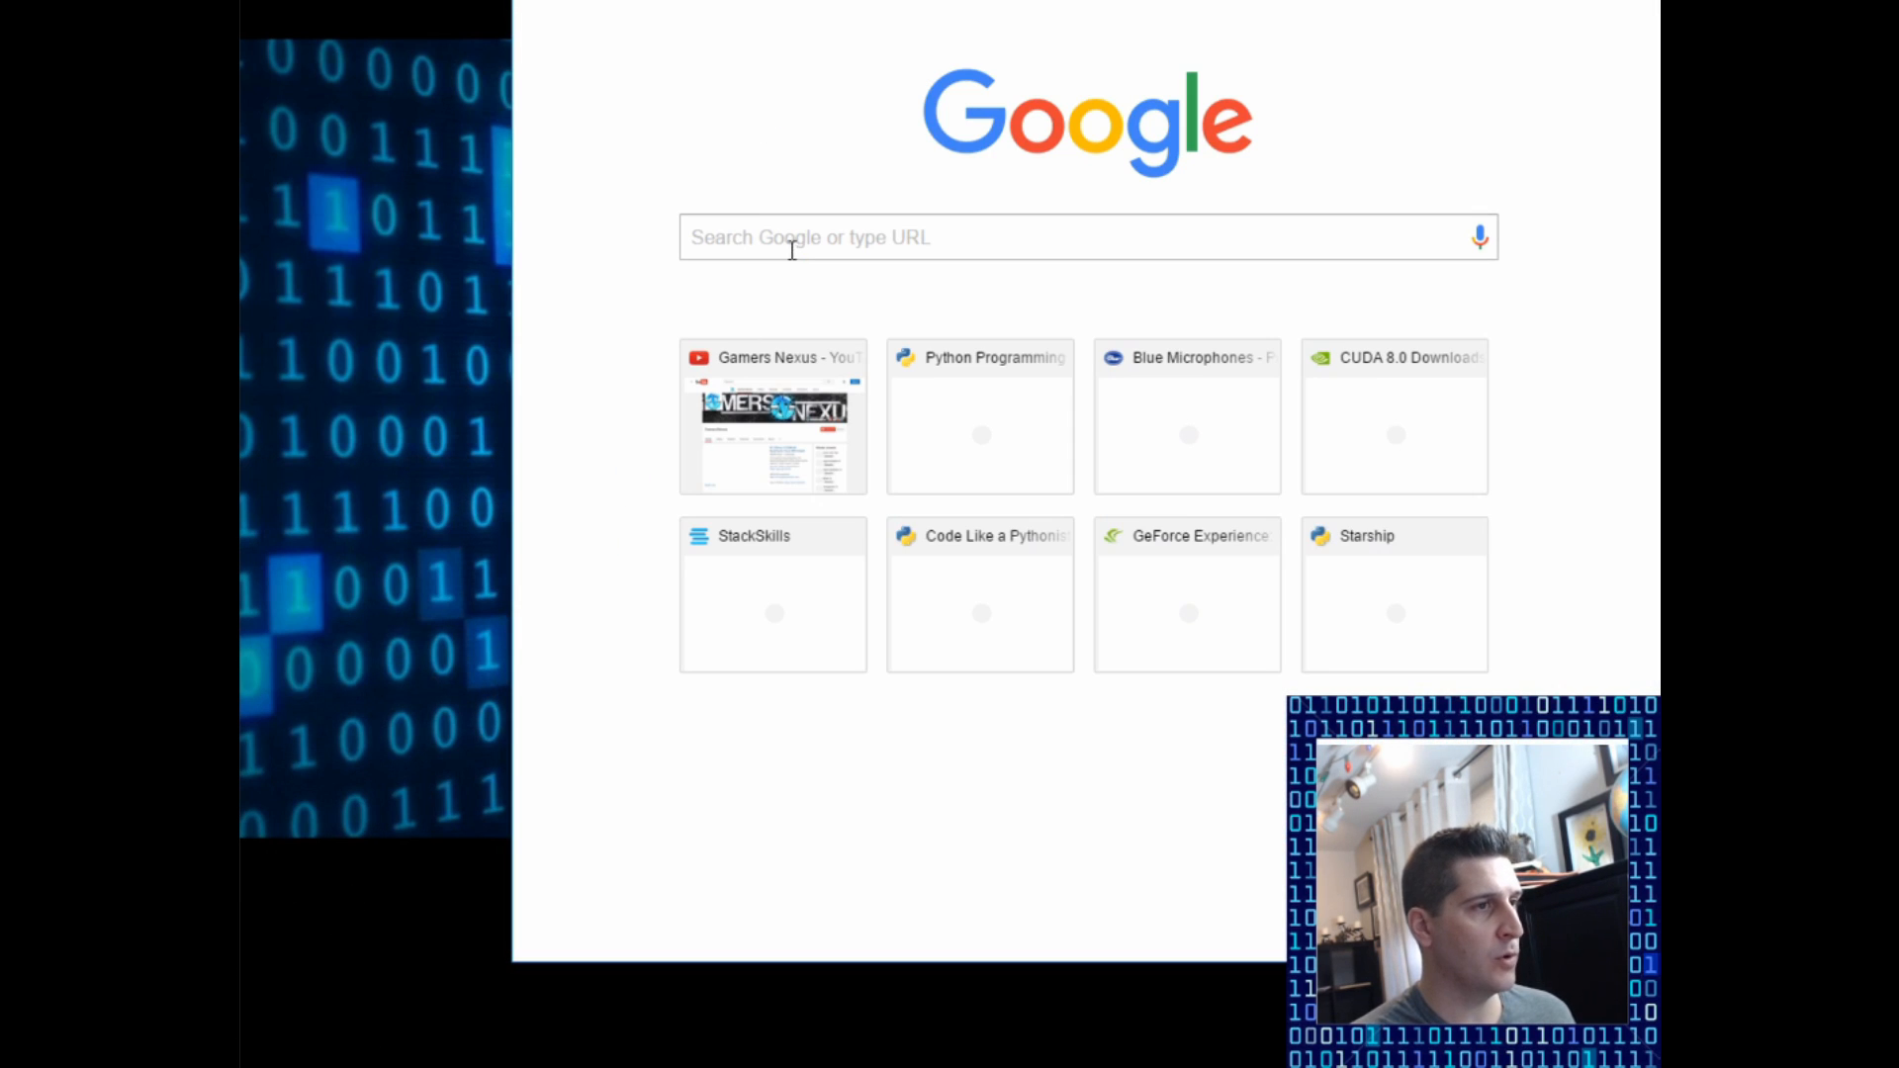
pyautogui.write('pycharm free')
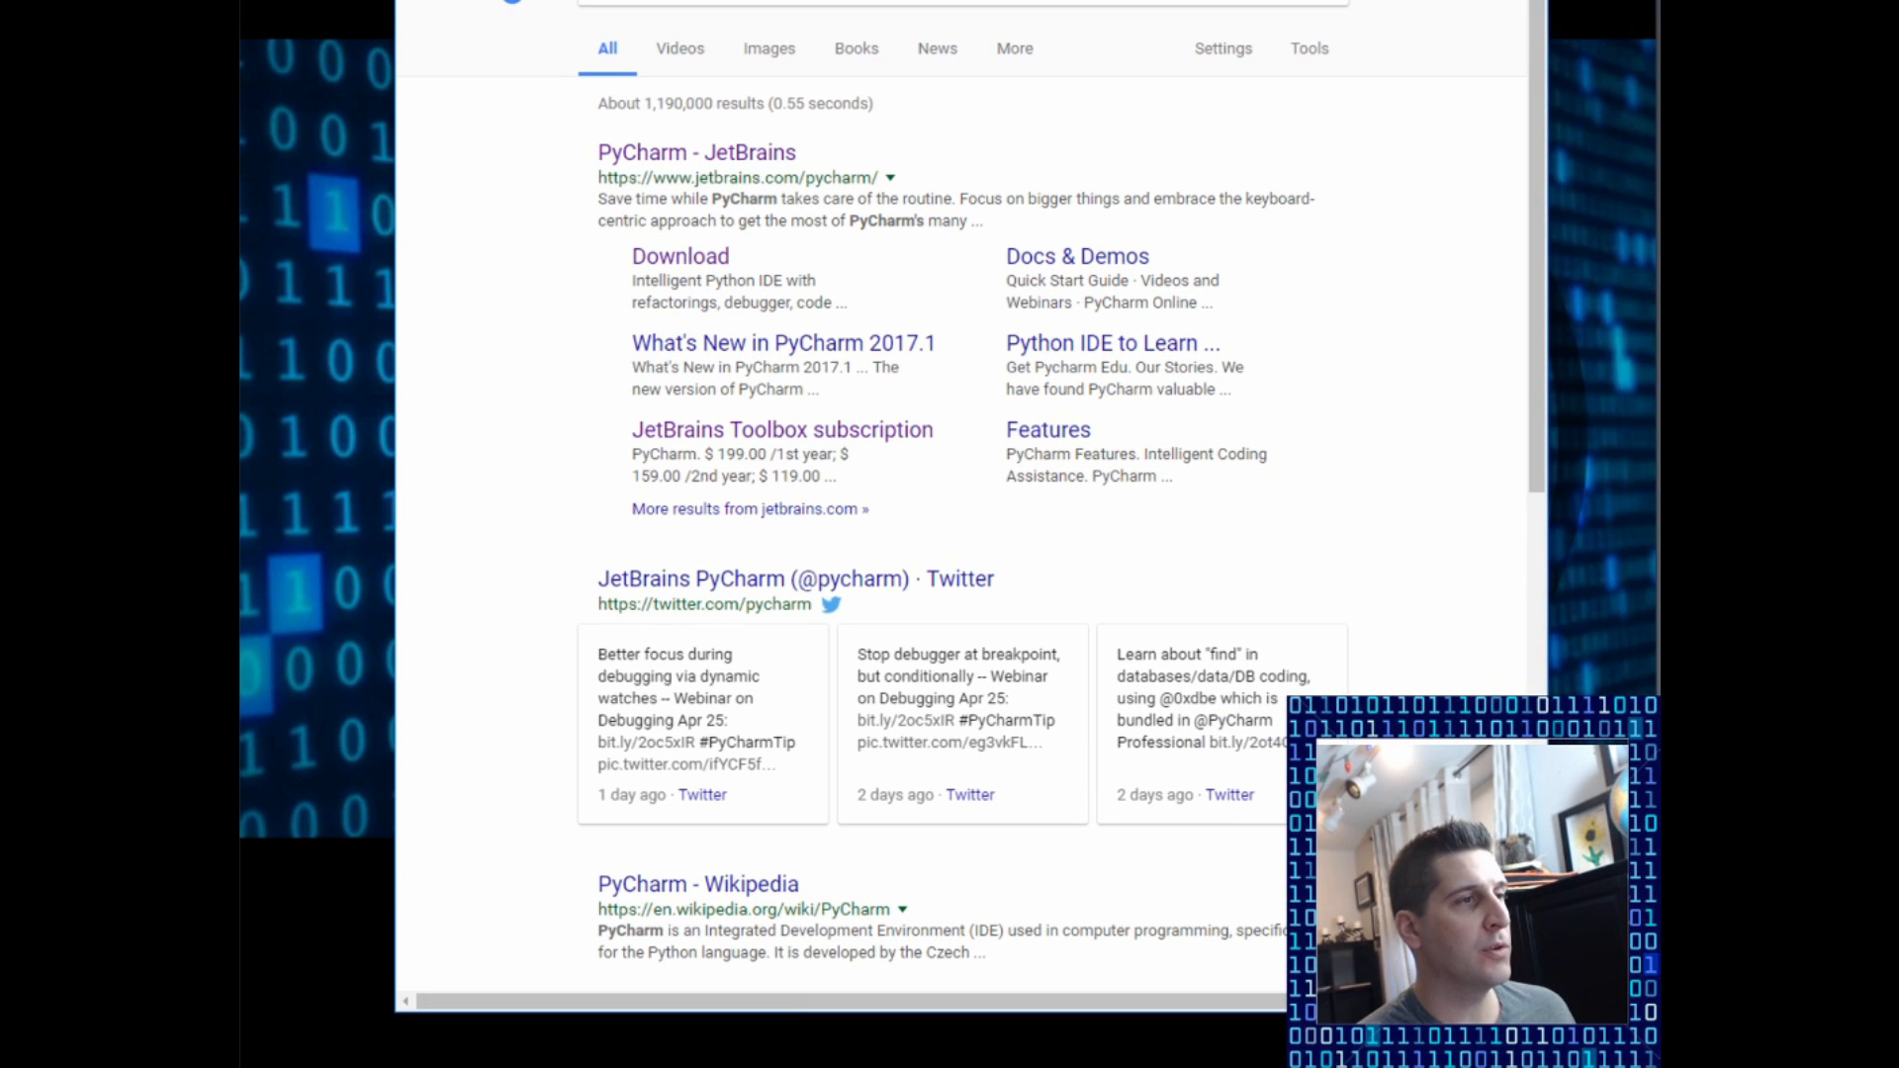
pyautogui.click(694, 152)
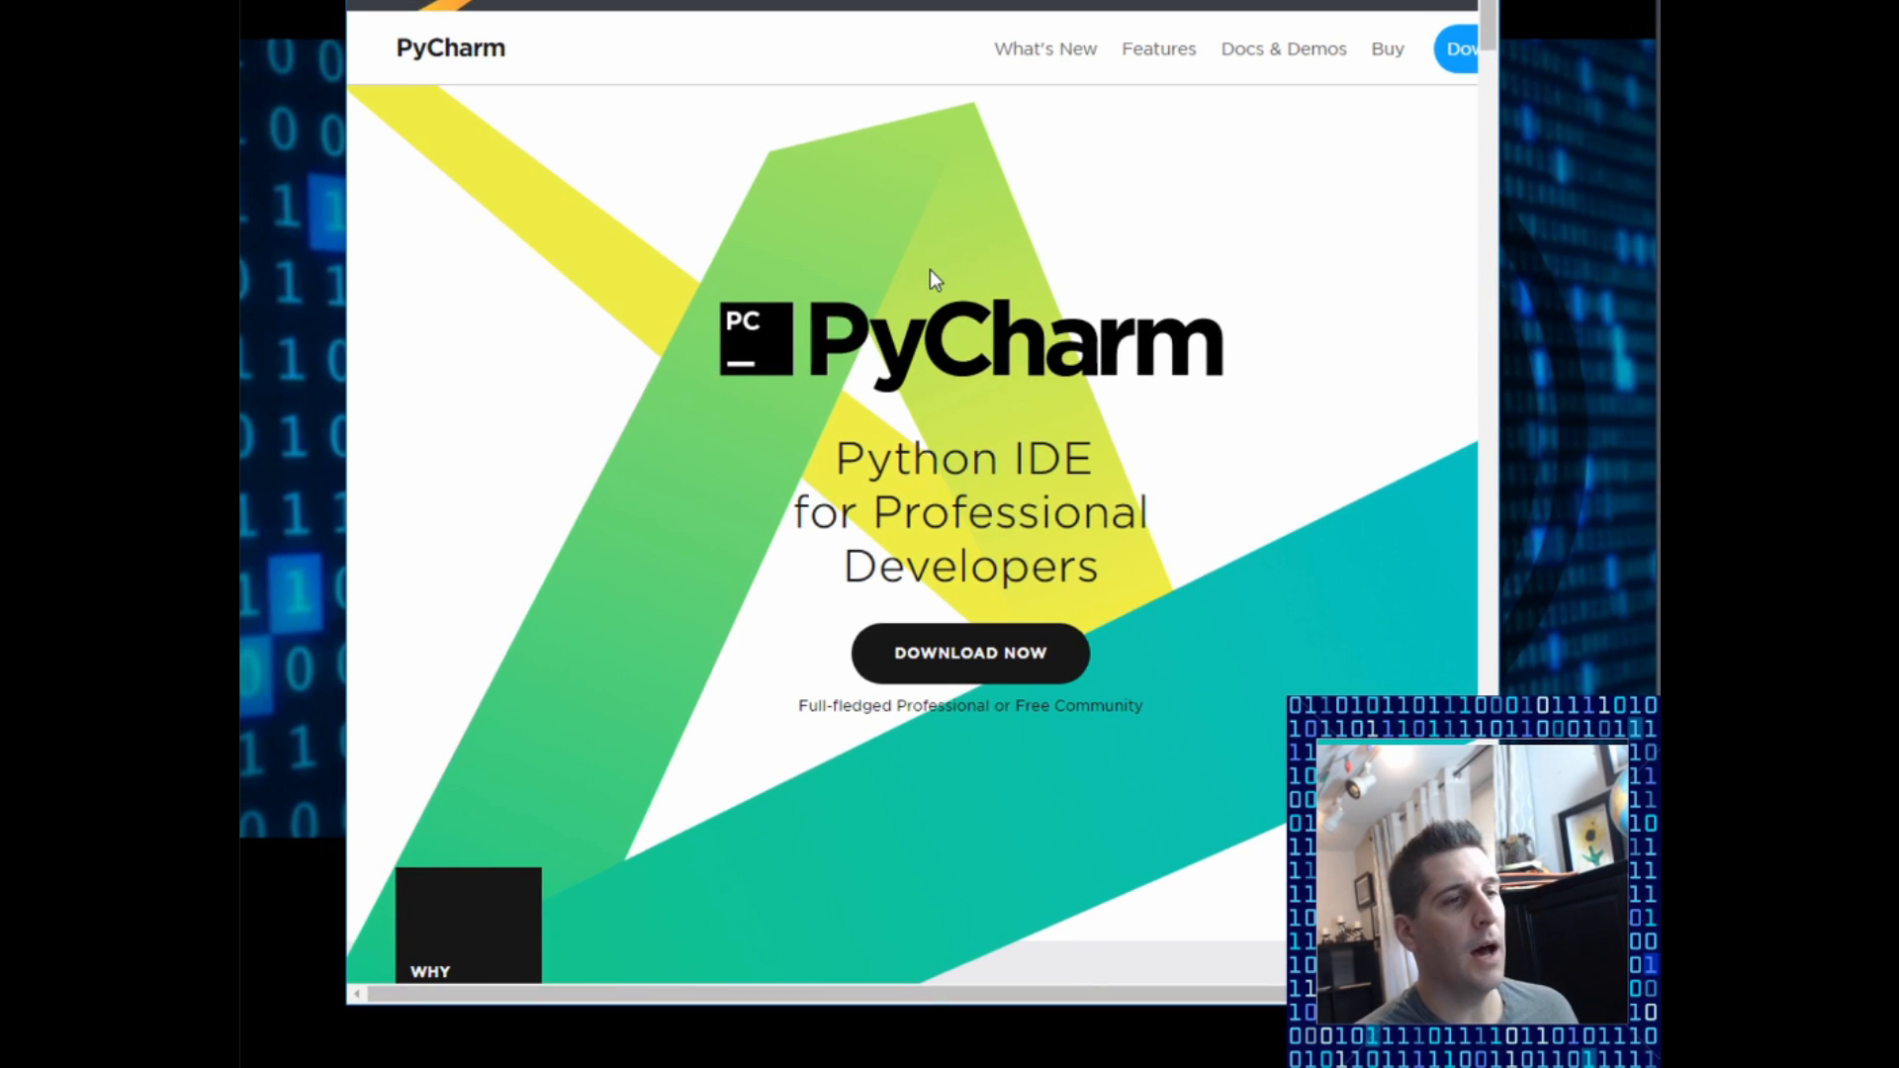
pyautogui.scroll(-3)
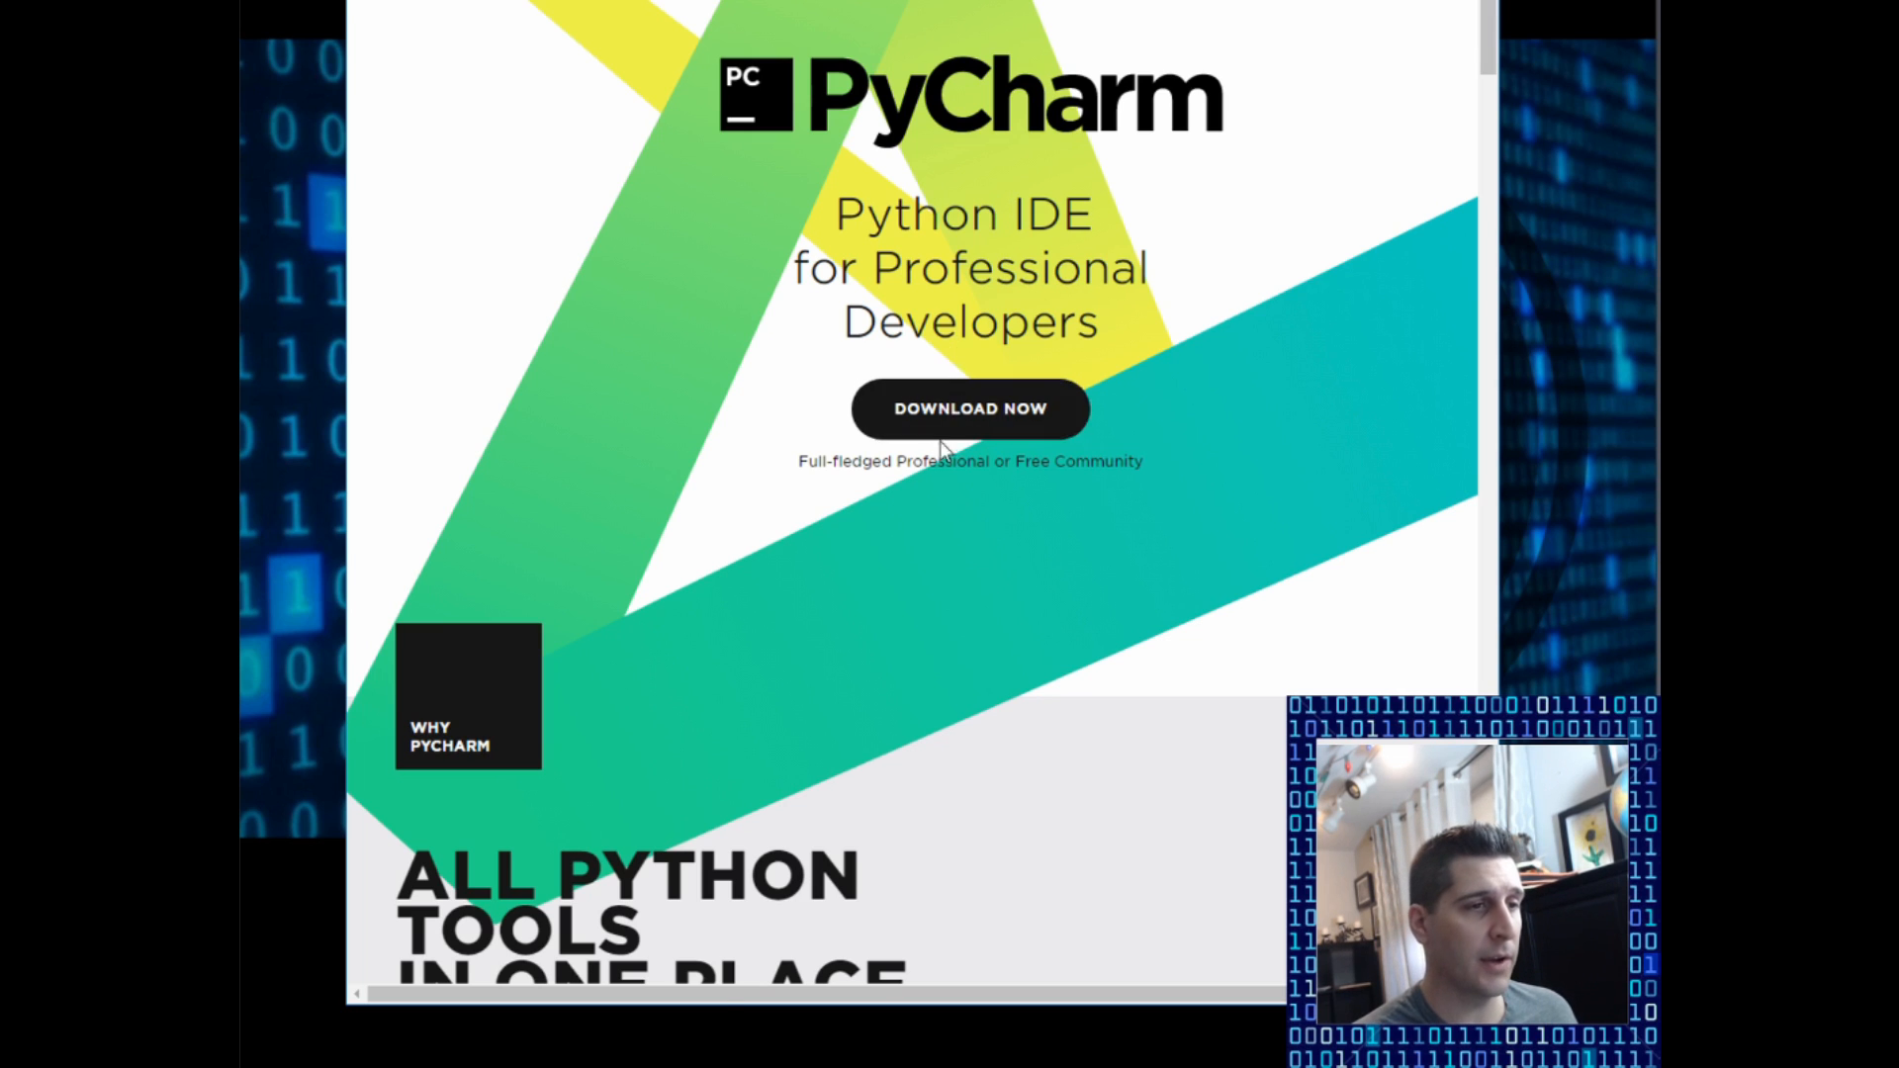
# Step: Reach the Download PyCharm page via DOWNLOAD NOW and review the Windows editions
pyautogui.click(970, 407)
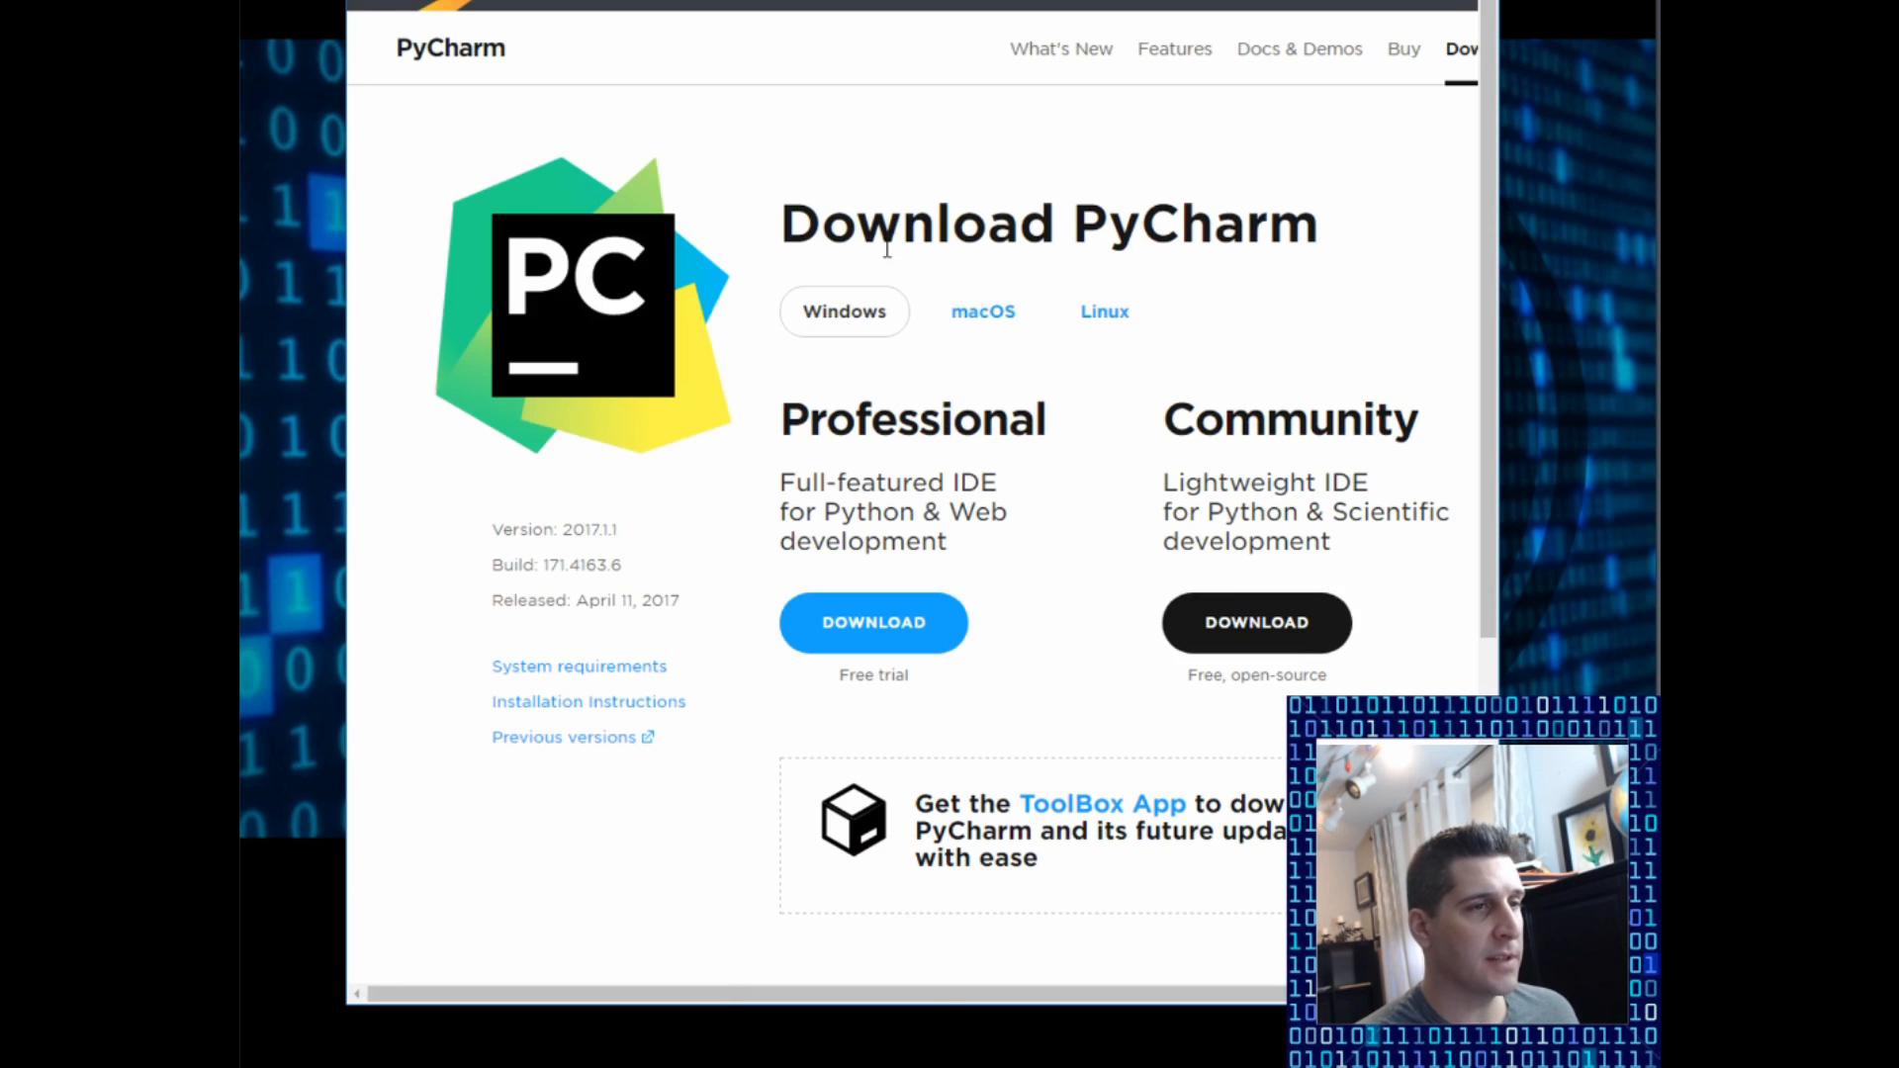
pyautogui.doubleClick(884, 420)
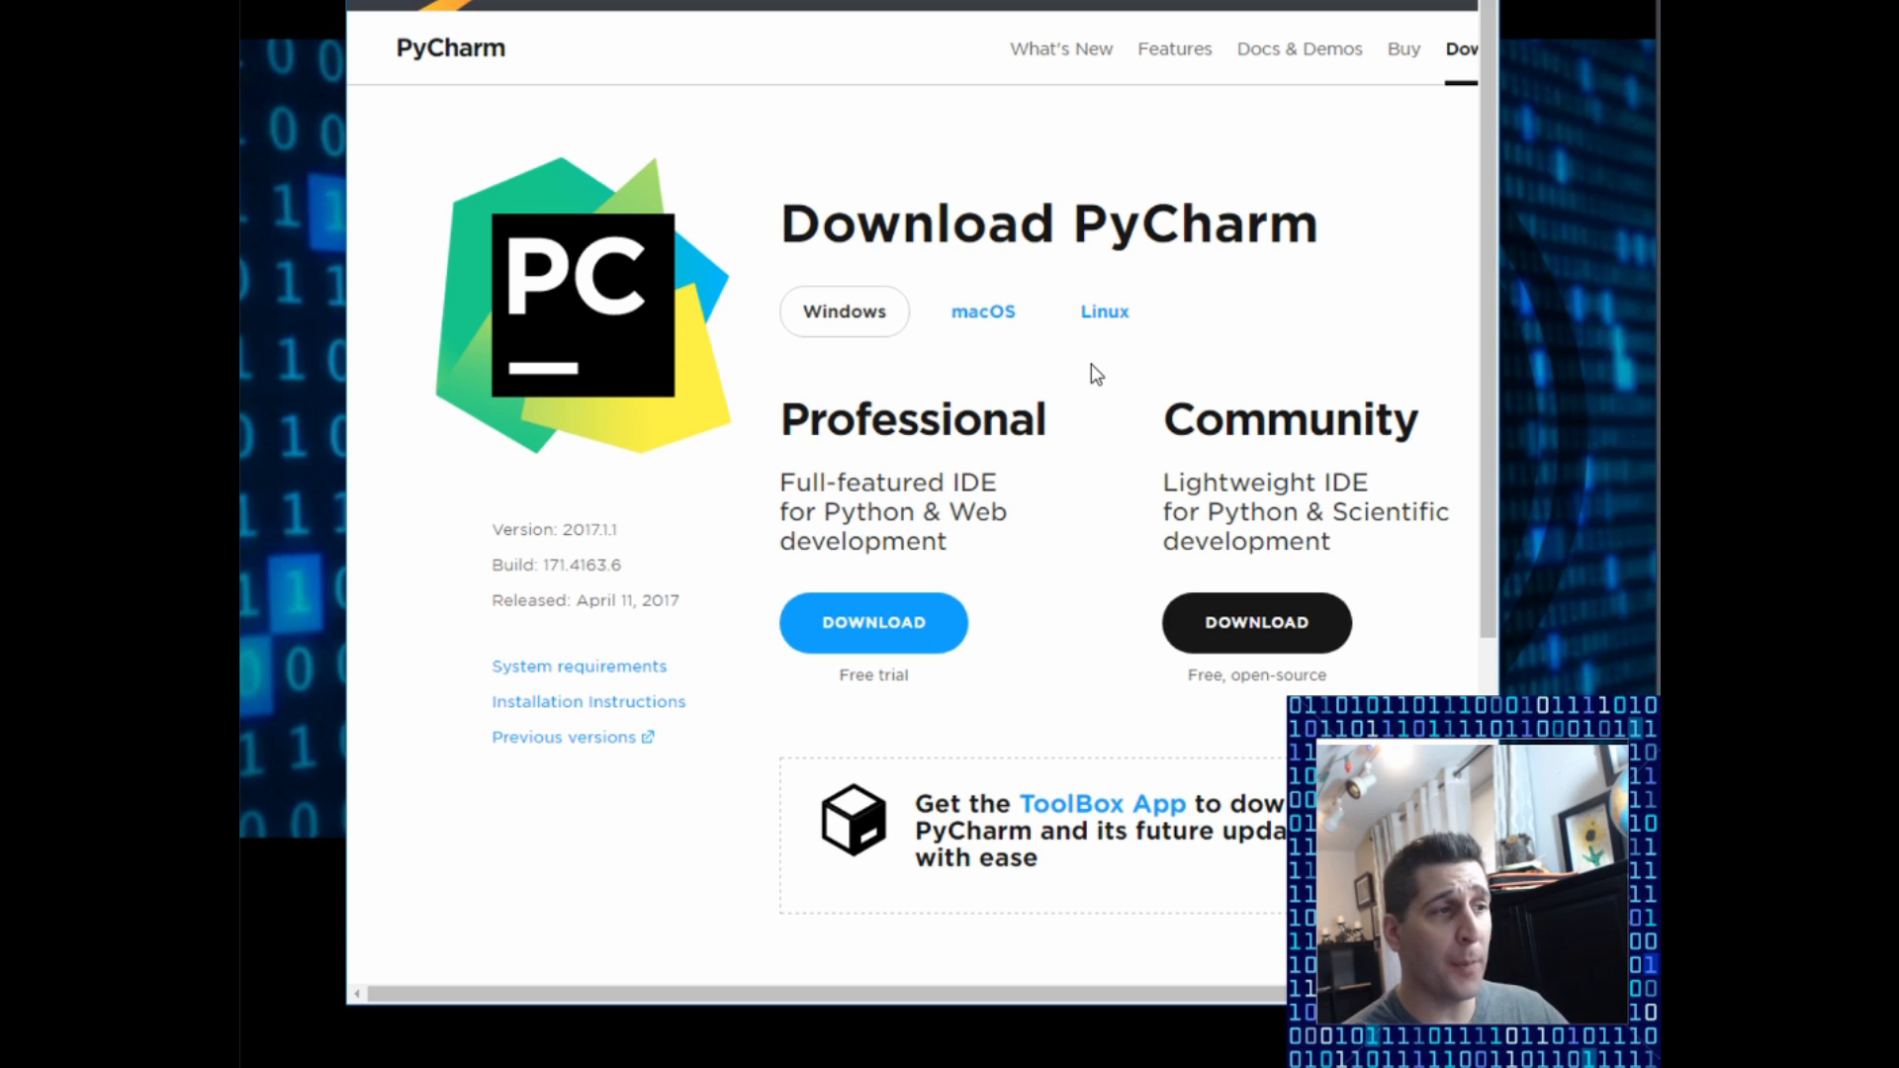
pyautogui.moveTo(1119, 383)
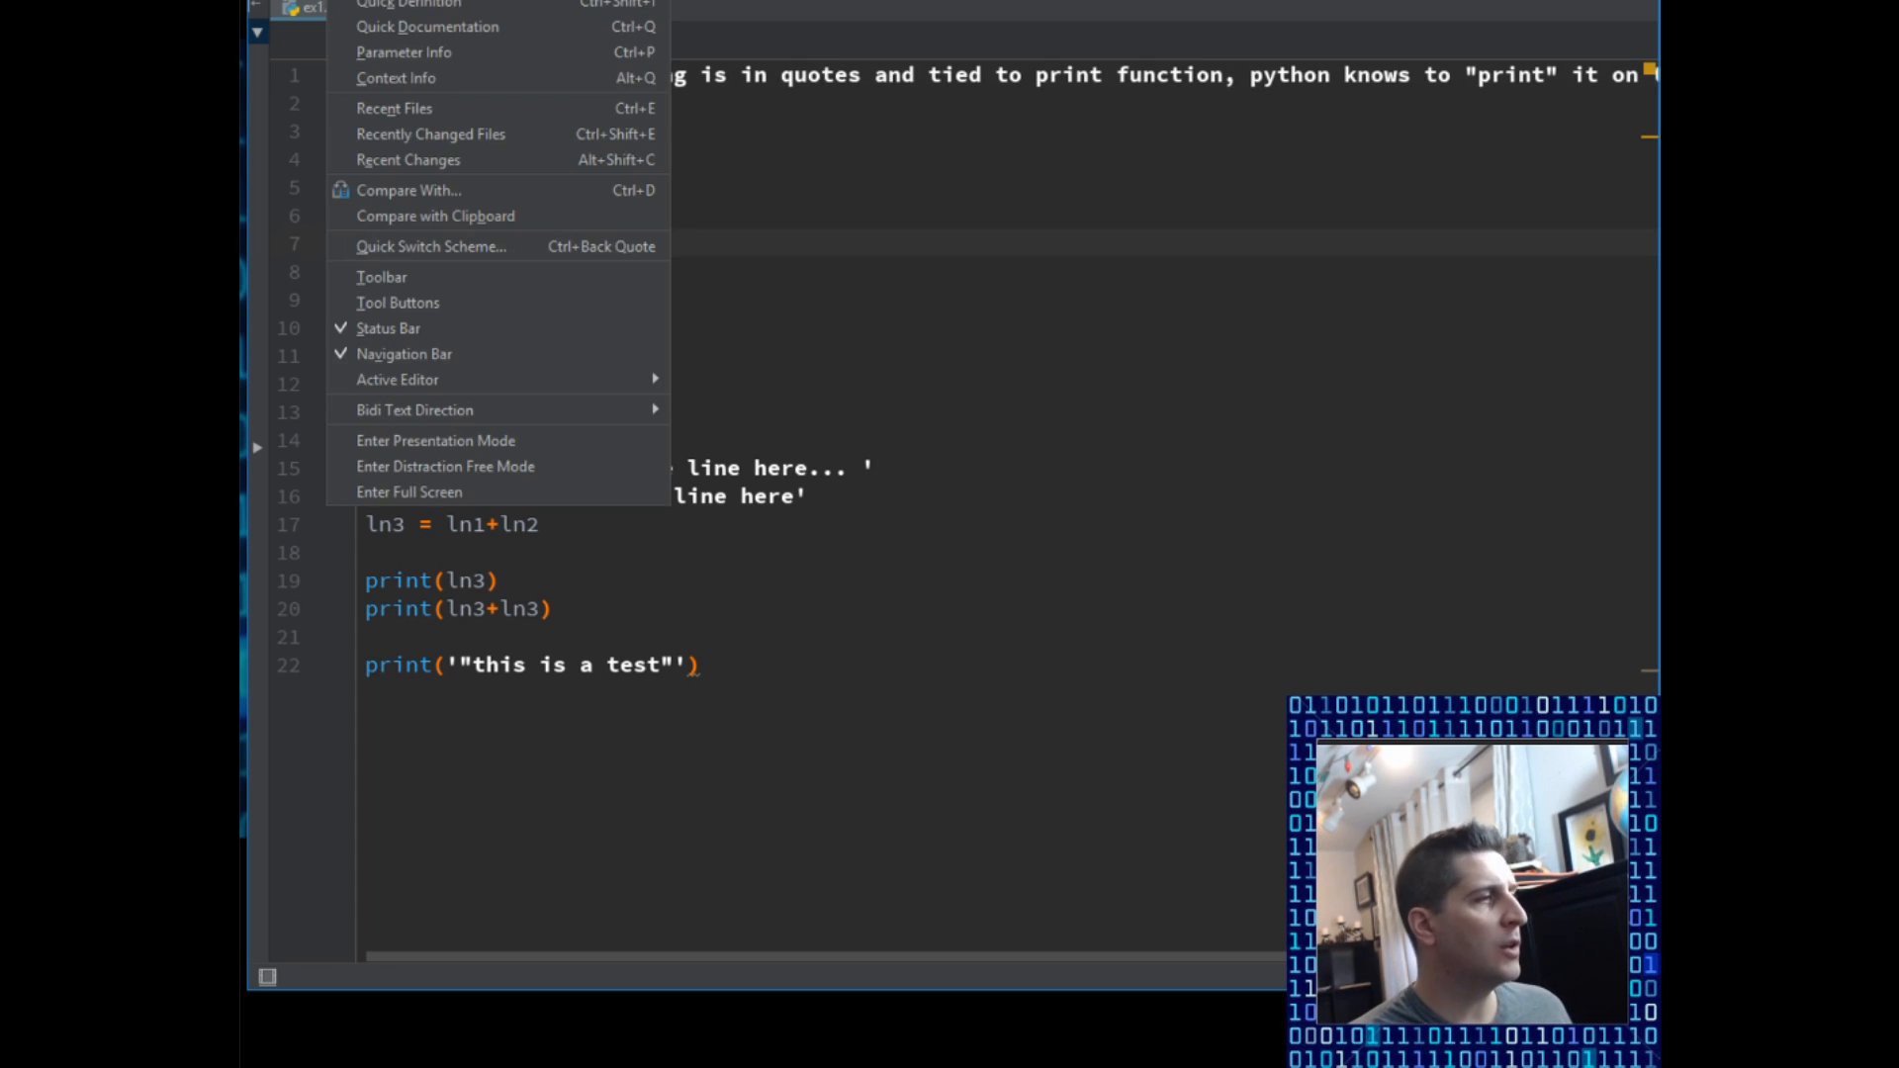
pyautogui.moveTo(497, 410)
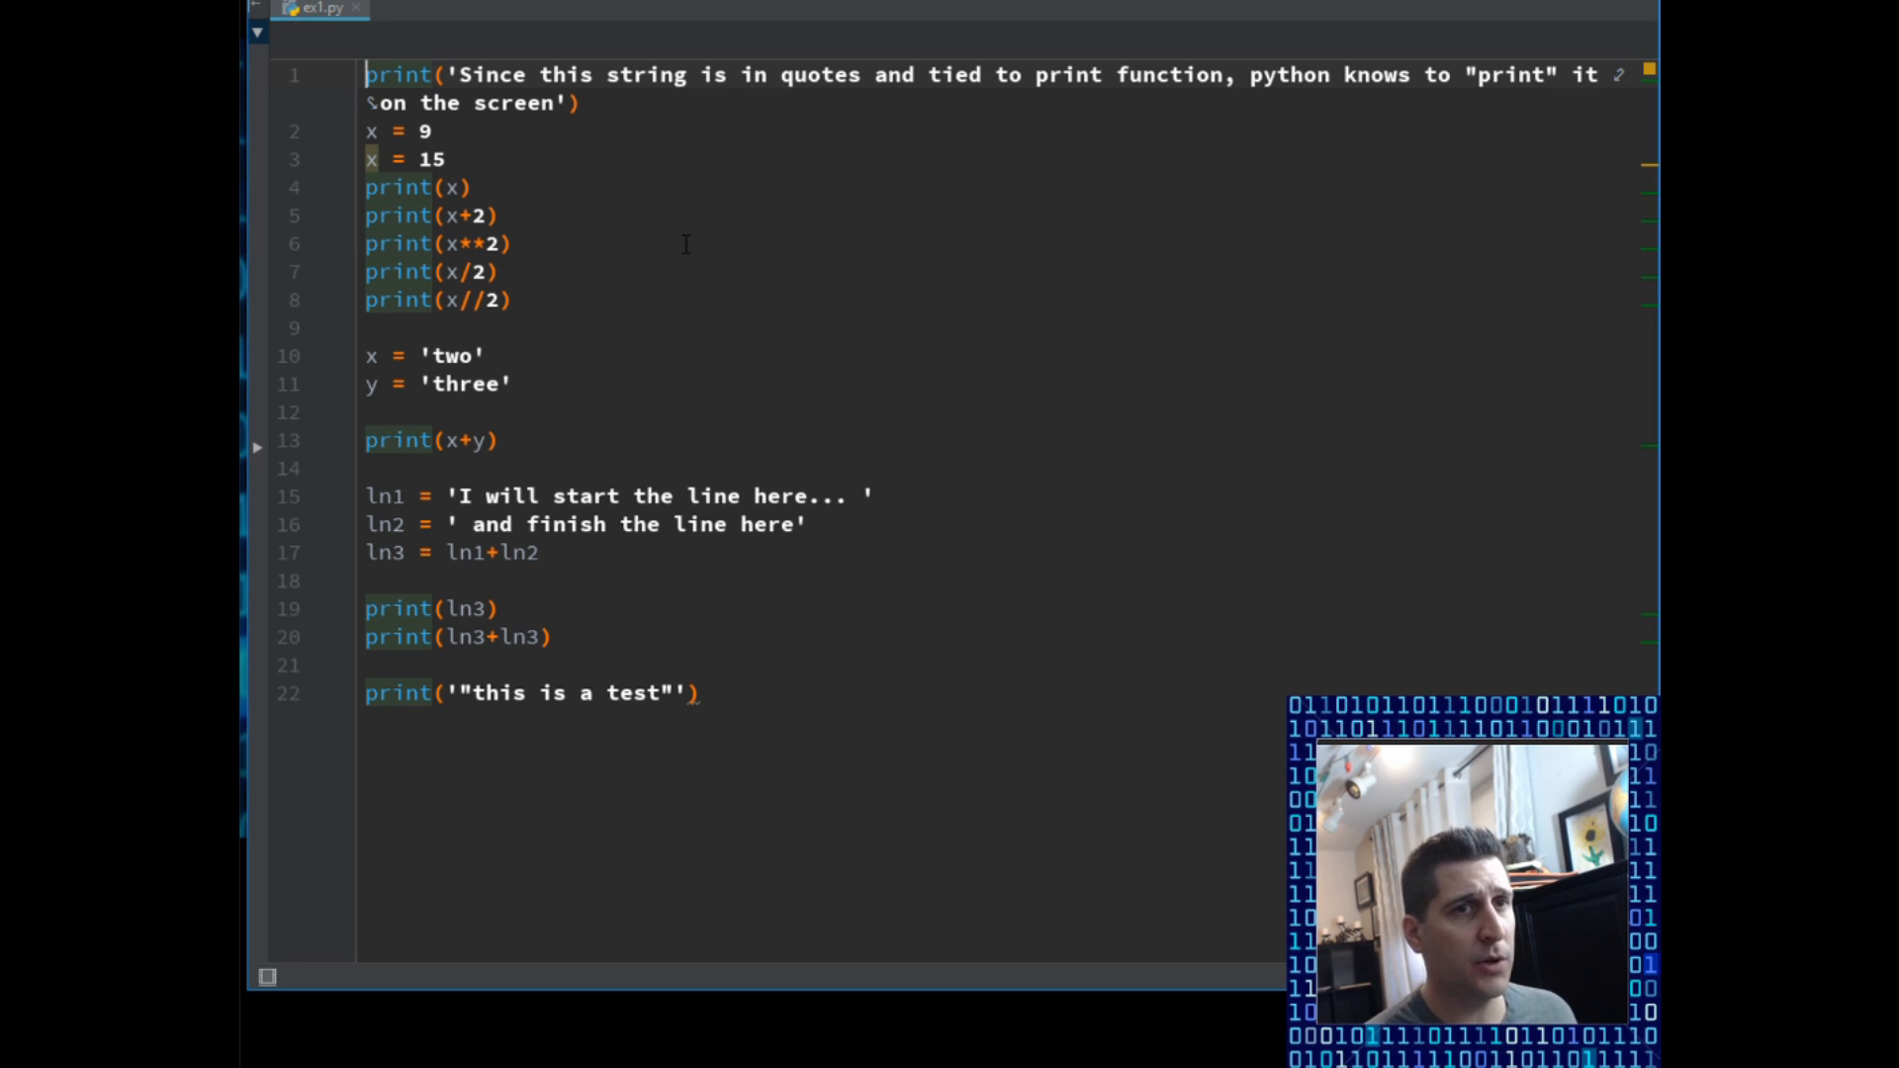
pyautogui.moveTo(348, 115)
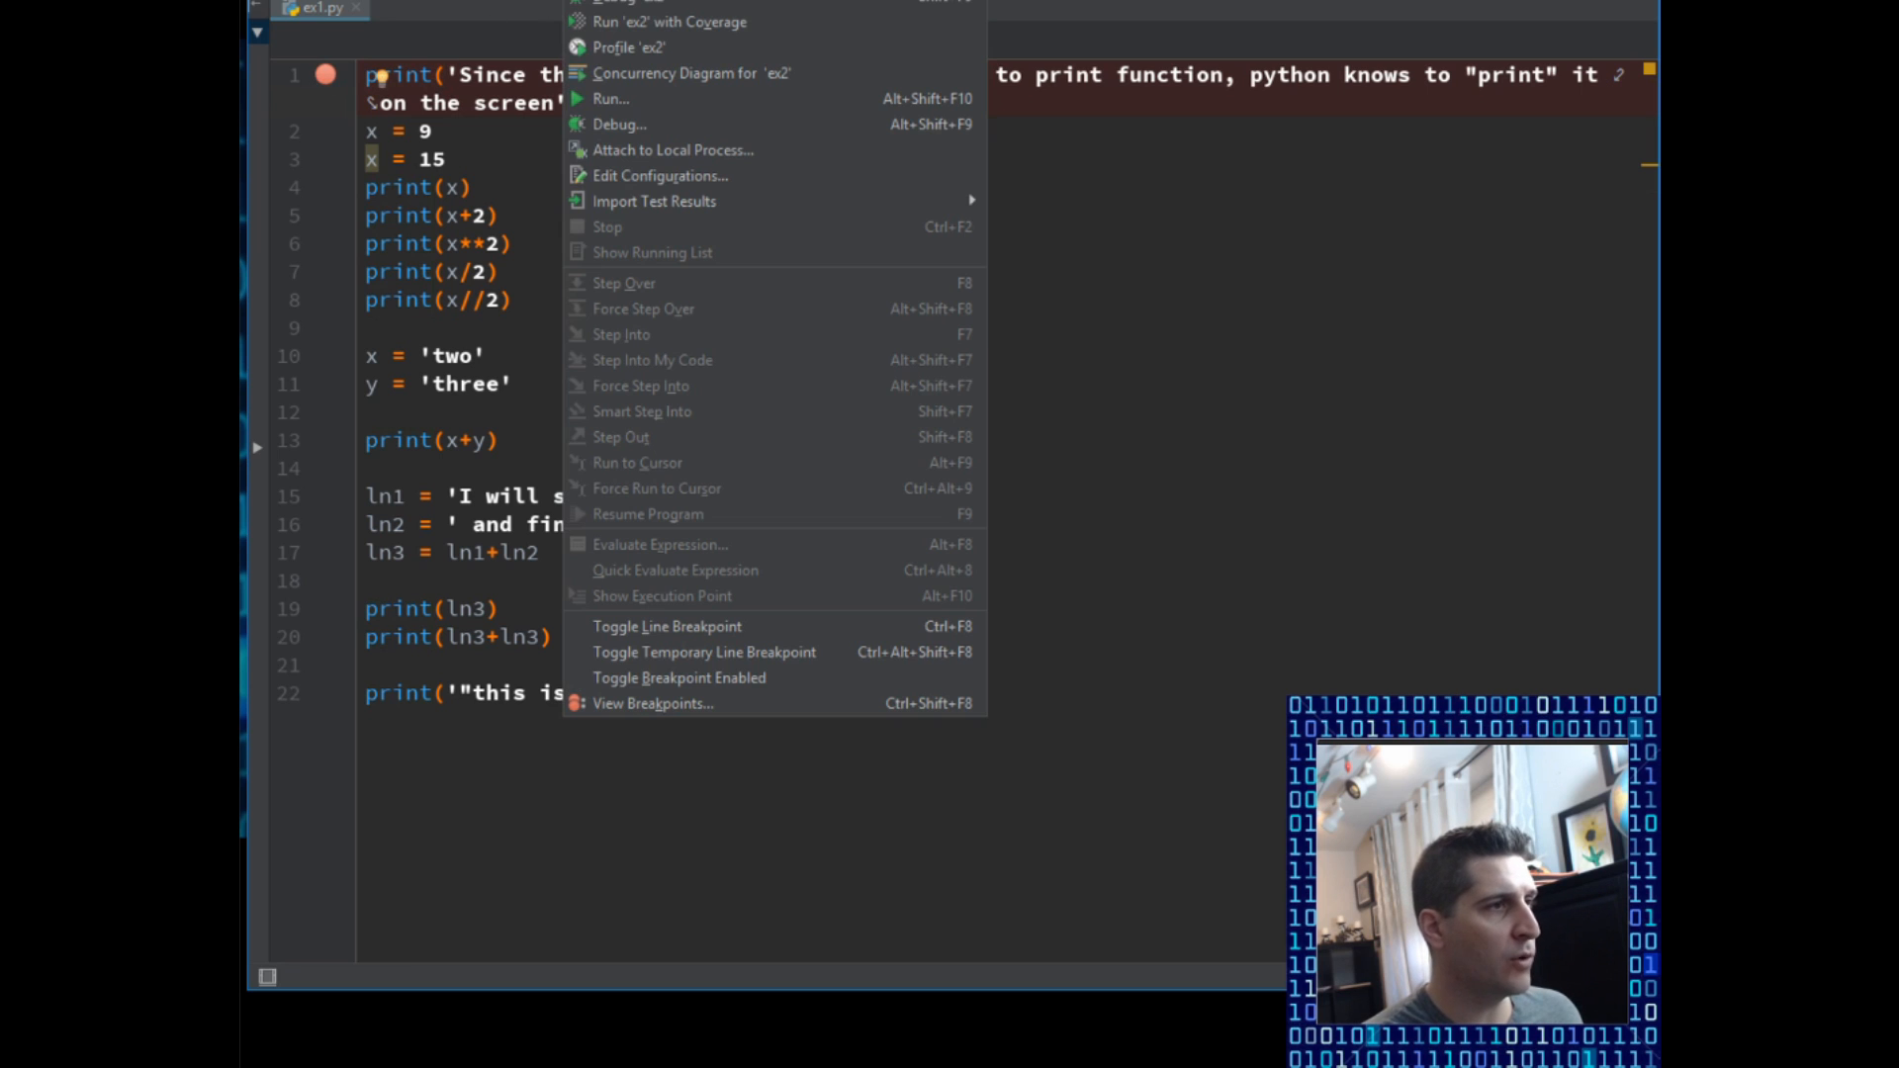
pyautogui.moveTo(670, 21)
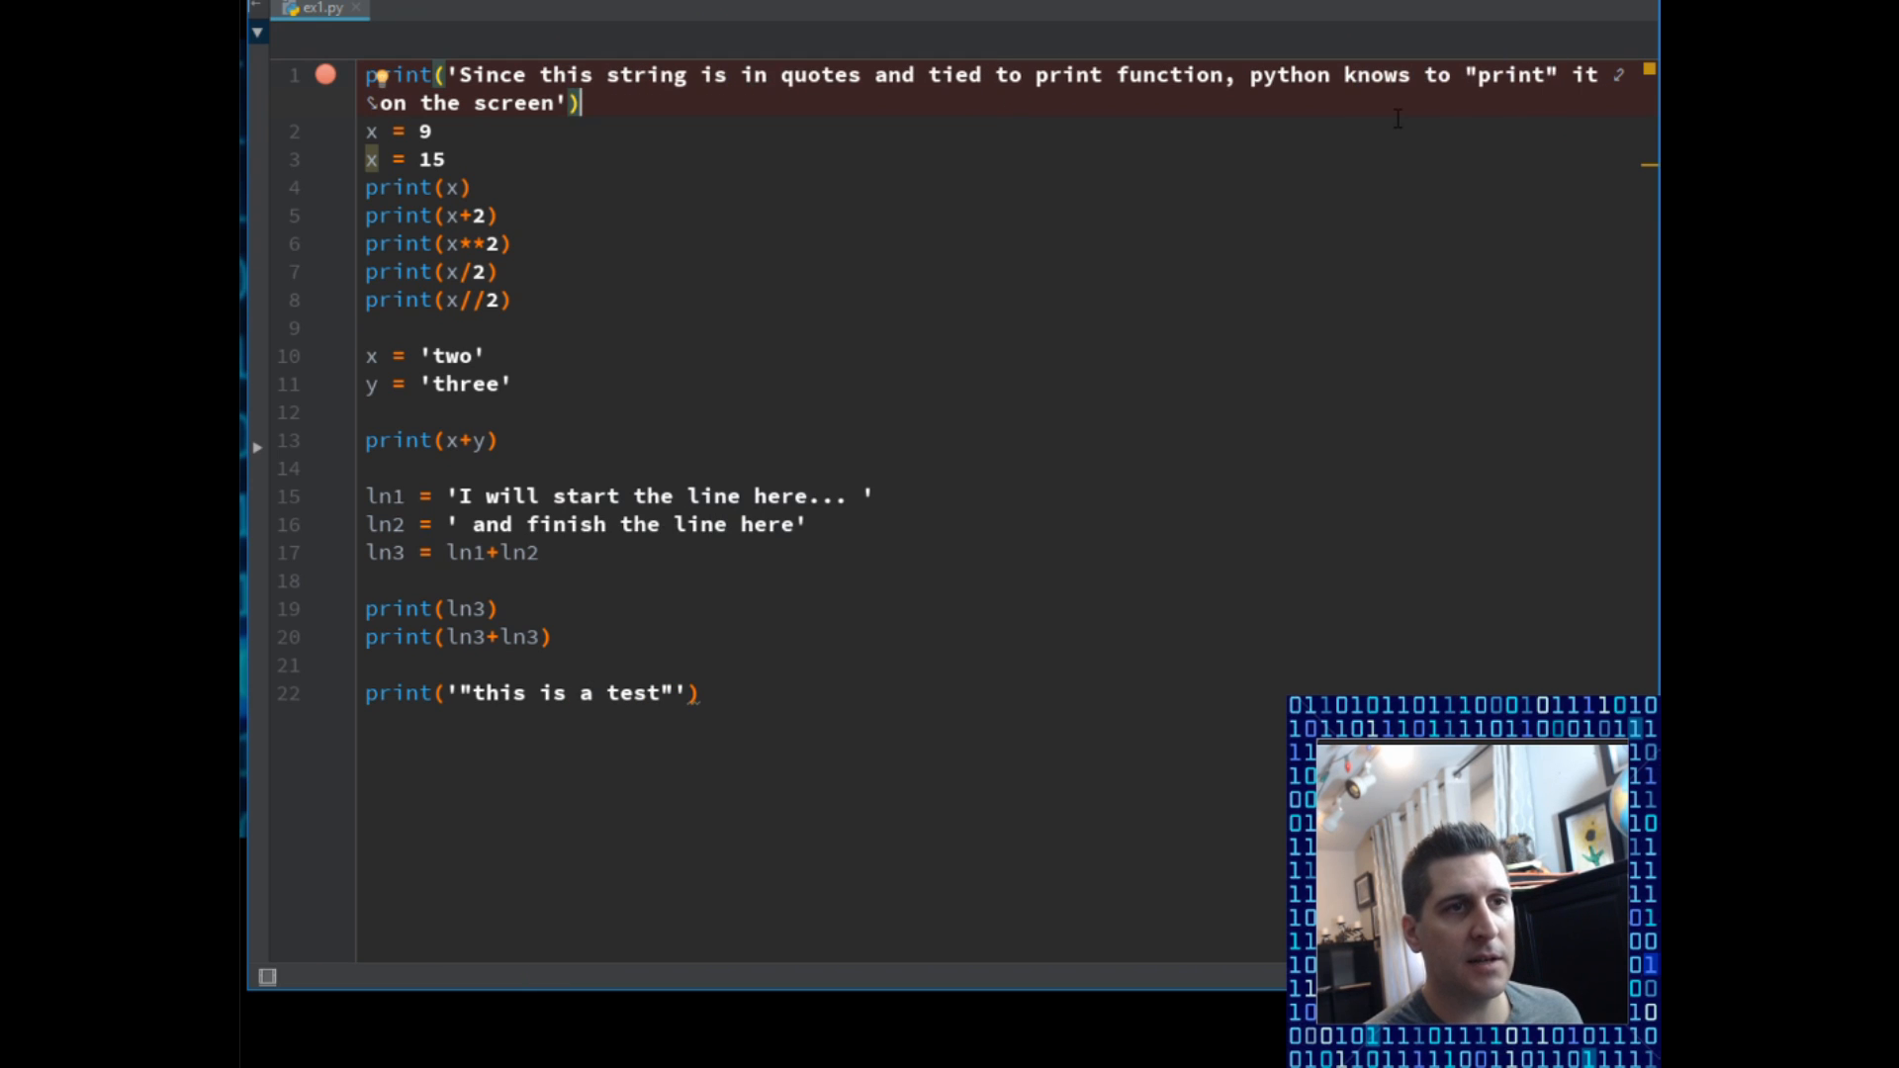
pyautogui.moveTo(1136, 225)
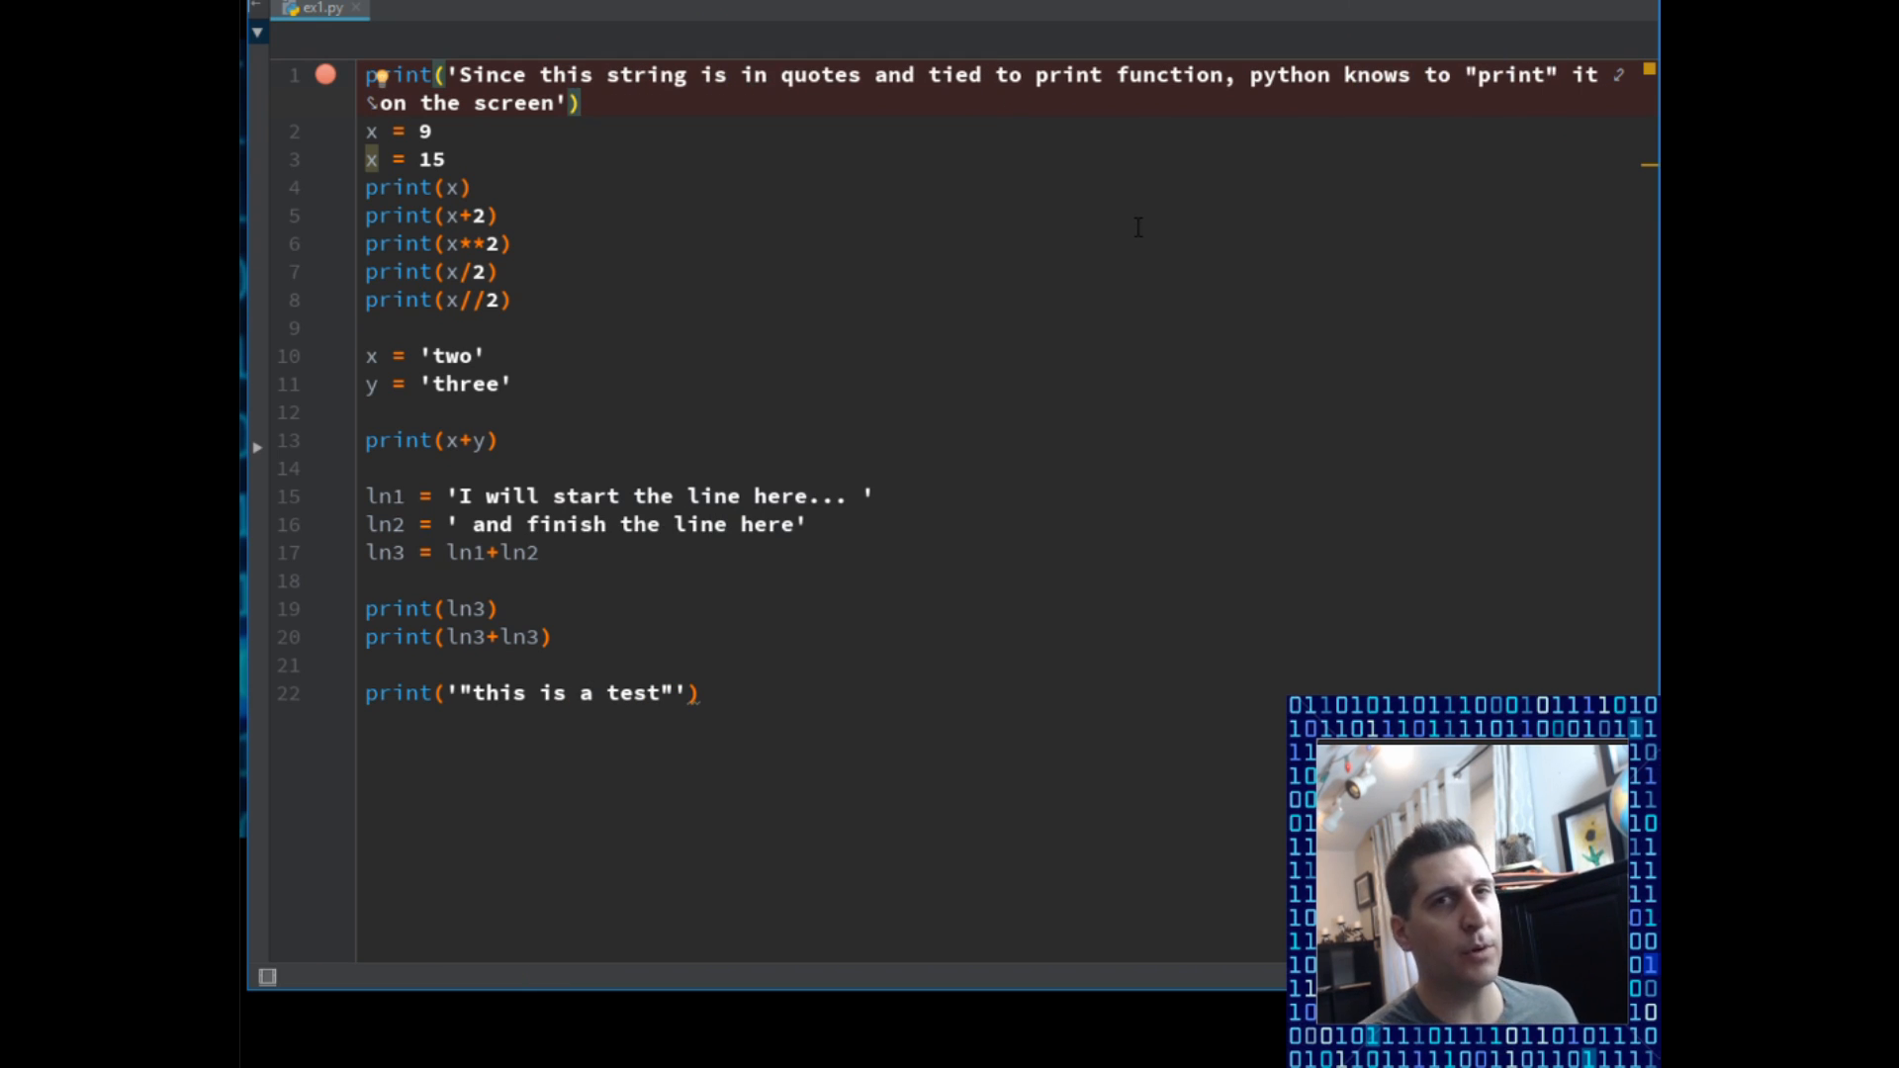
pyautogui.moveTo(586, 166)
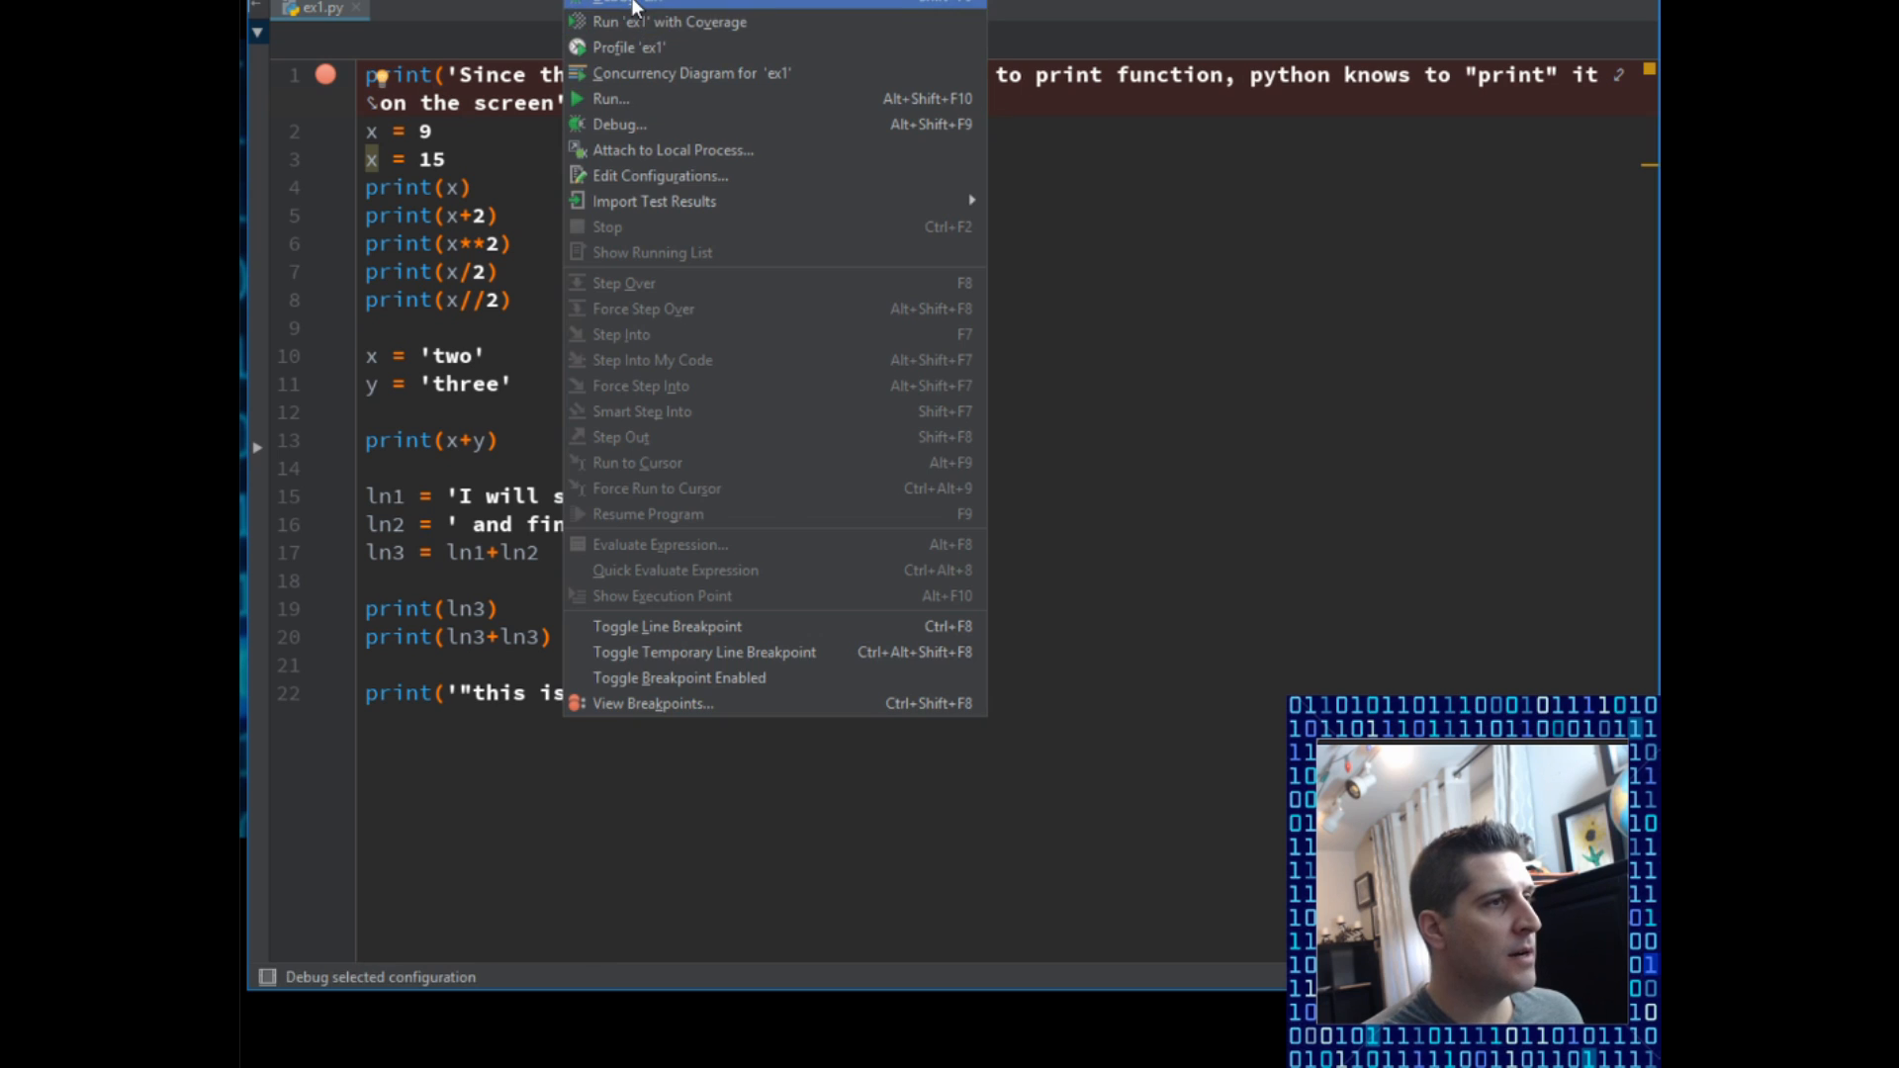
# Step: Debug ex1.py from the line-1 breakpoint, step to line 3 and highlight the printed sentence
pyautogui.click(620, 123)
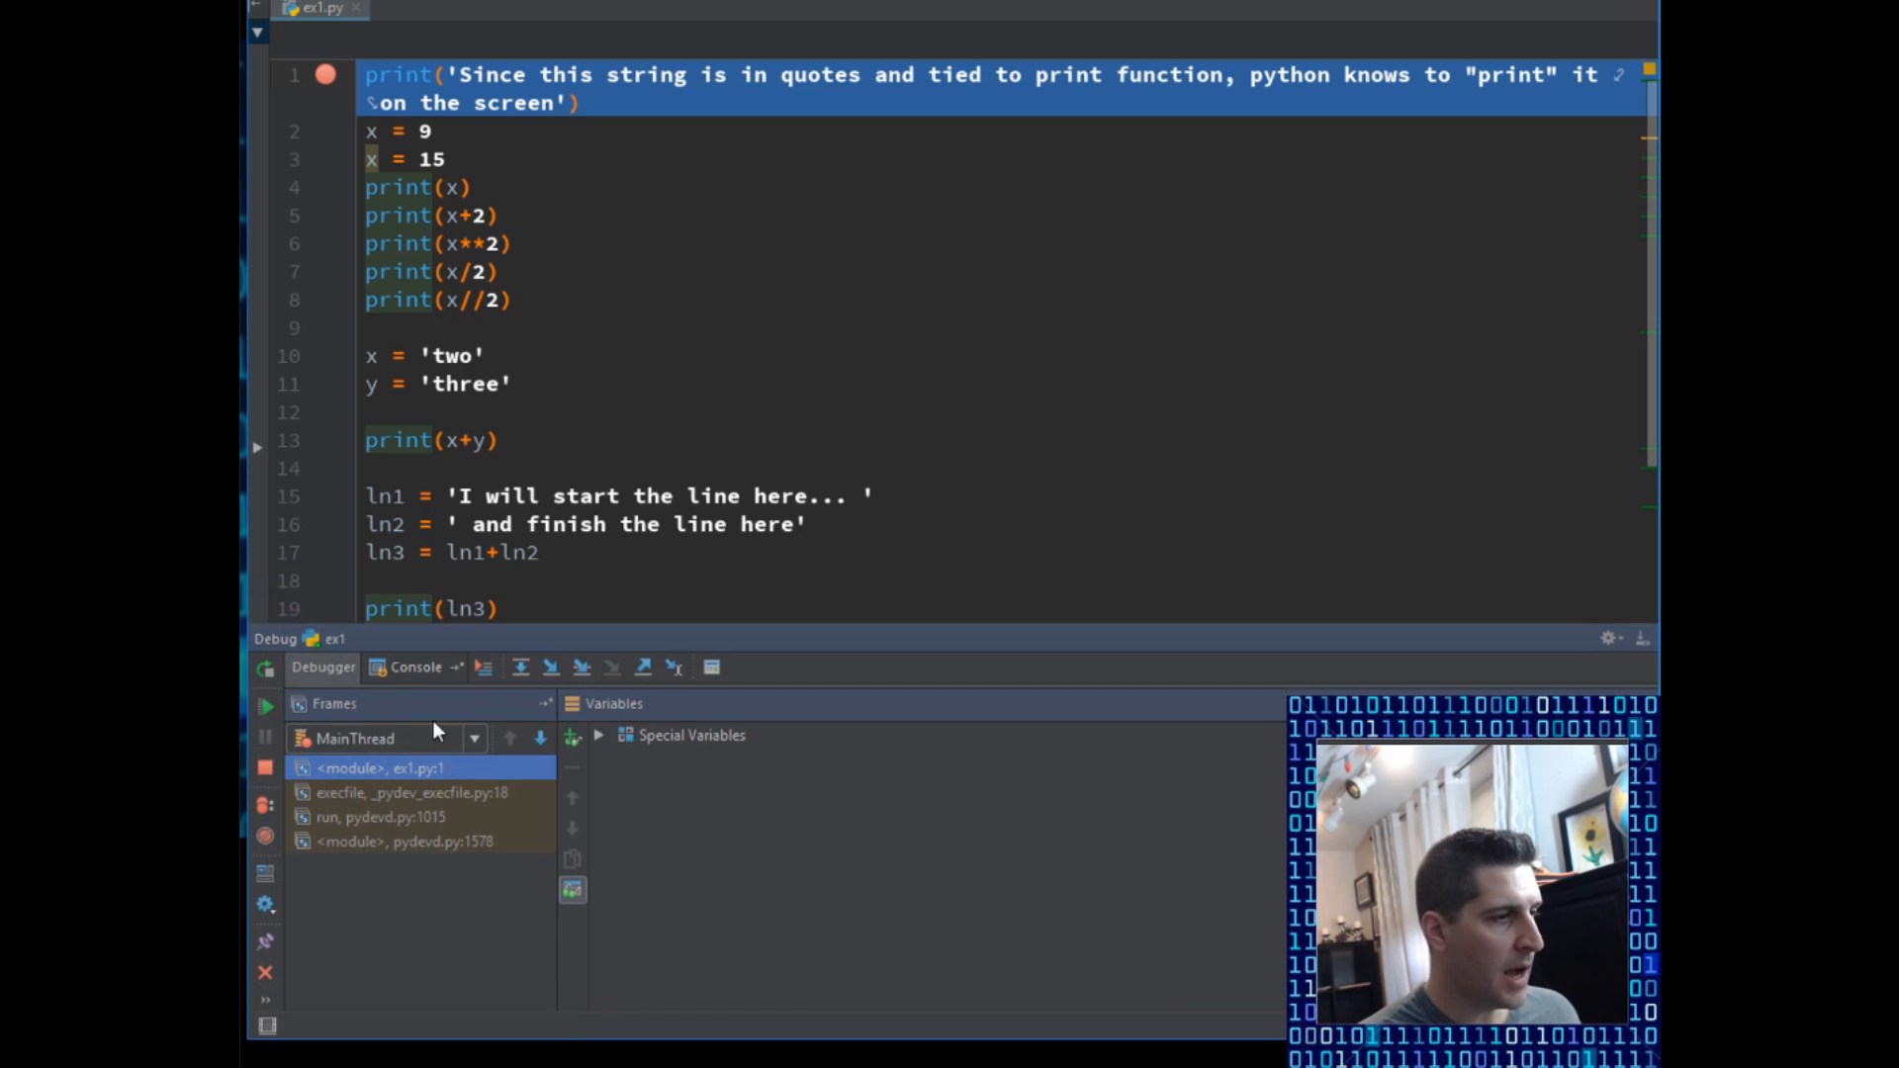
pyautogui.click(417, 667)
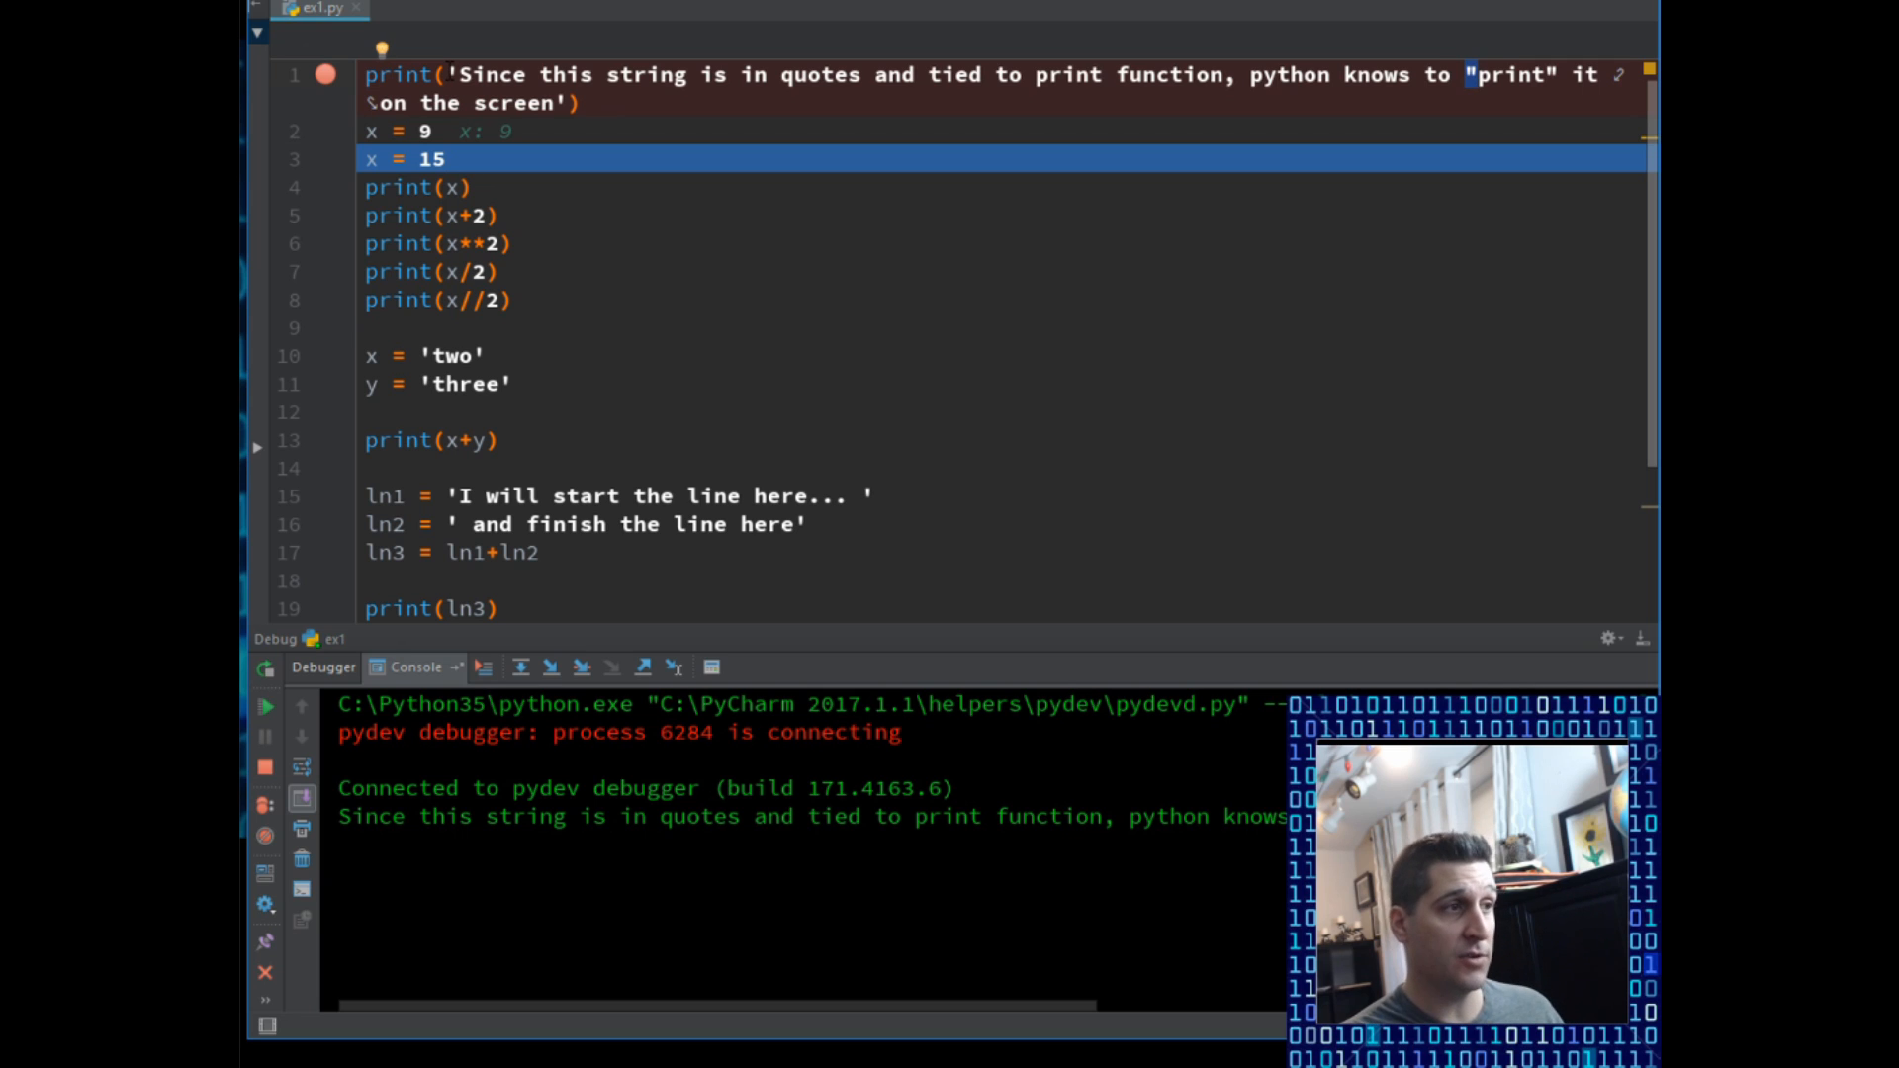
pyautogui.moveTo(1175, 640)
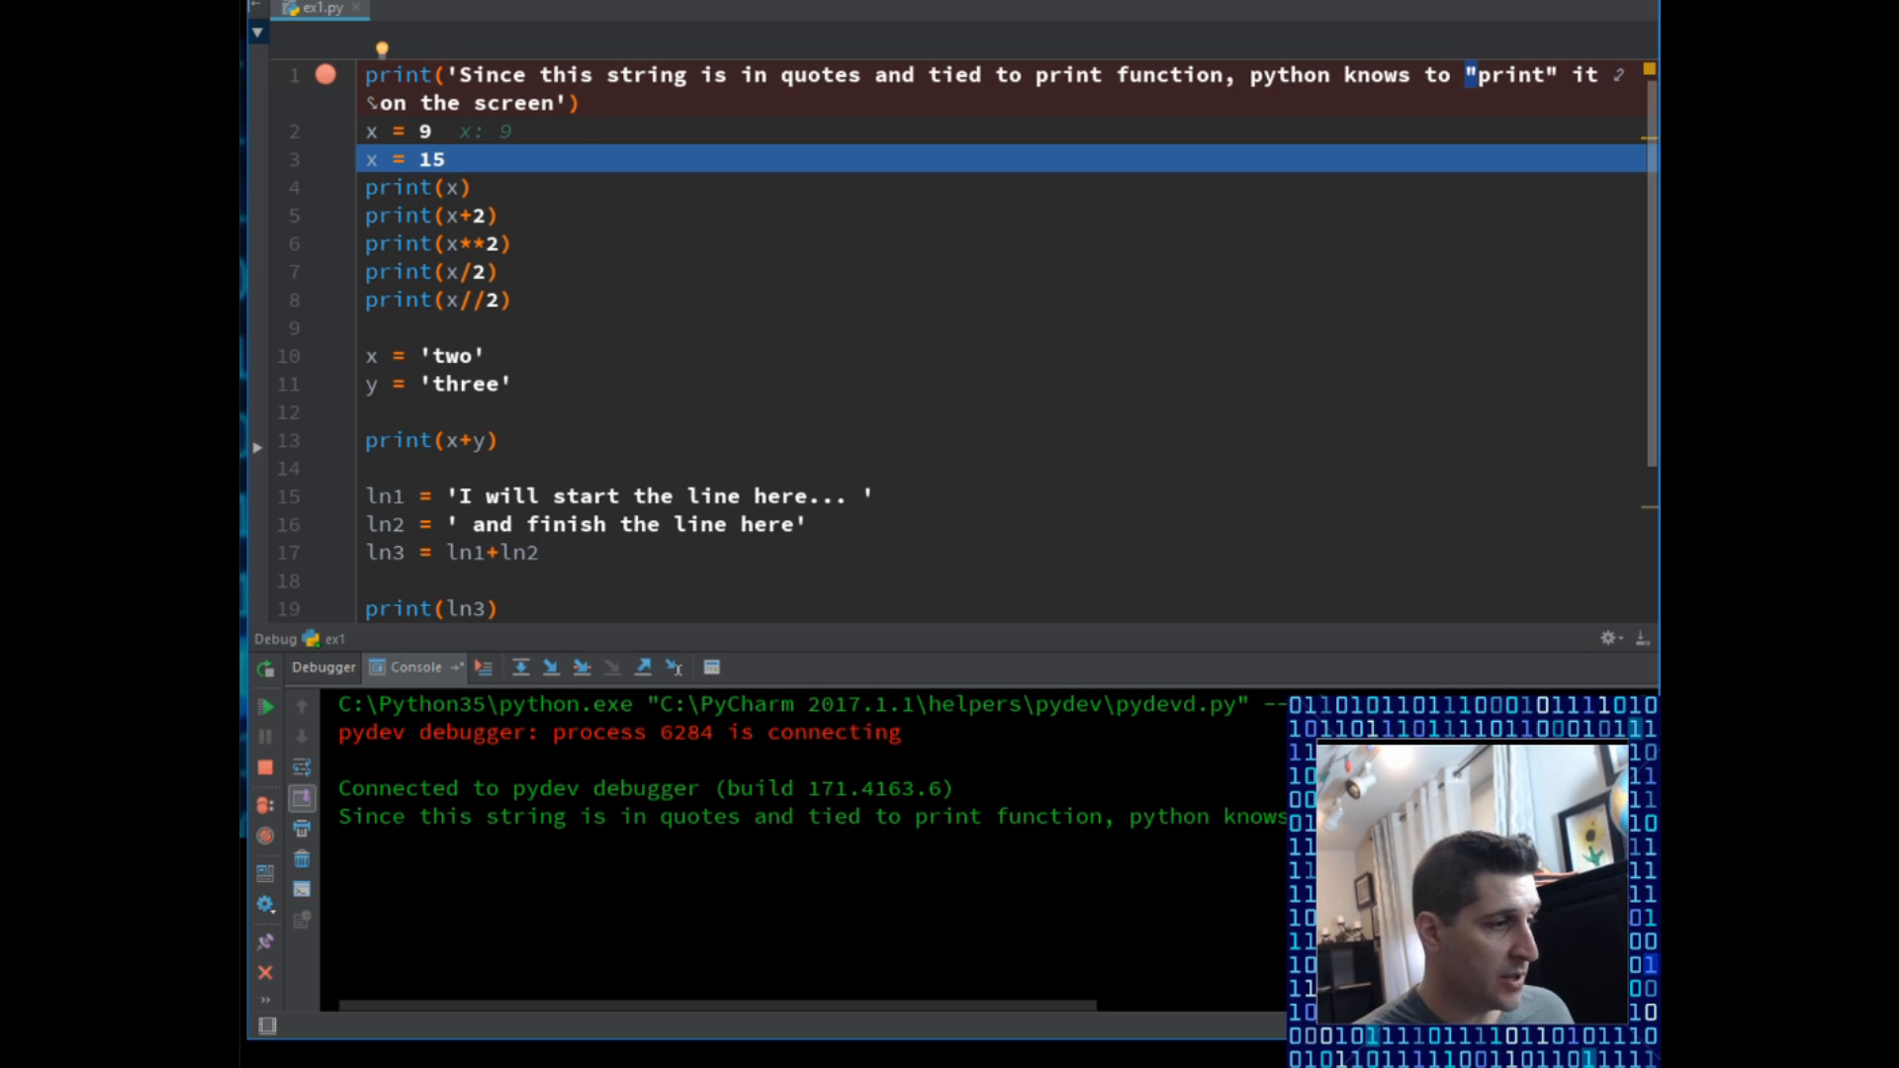
pyautogui.moveTo(340, 815); pyautogui.dragTo(715, 815)
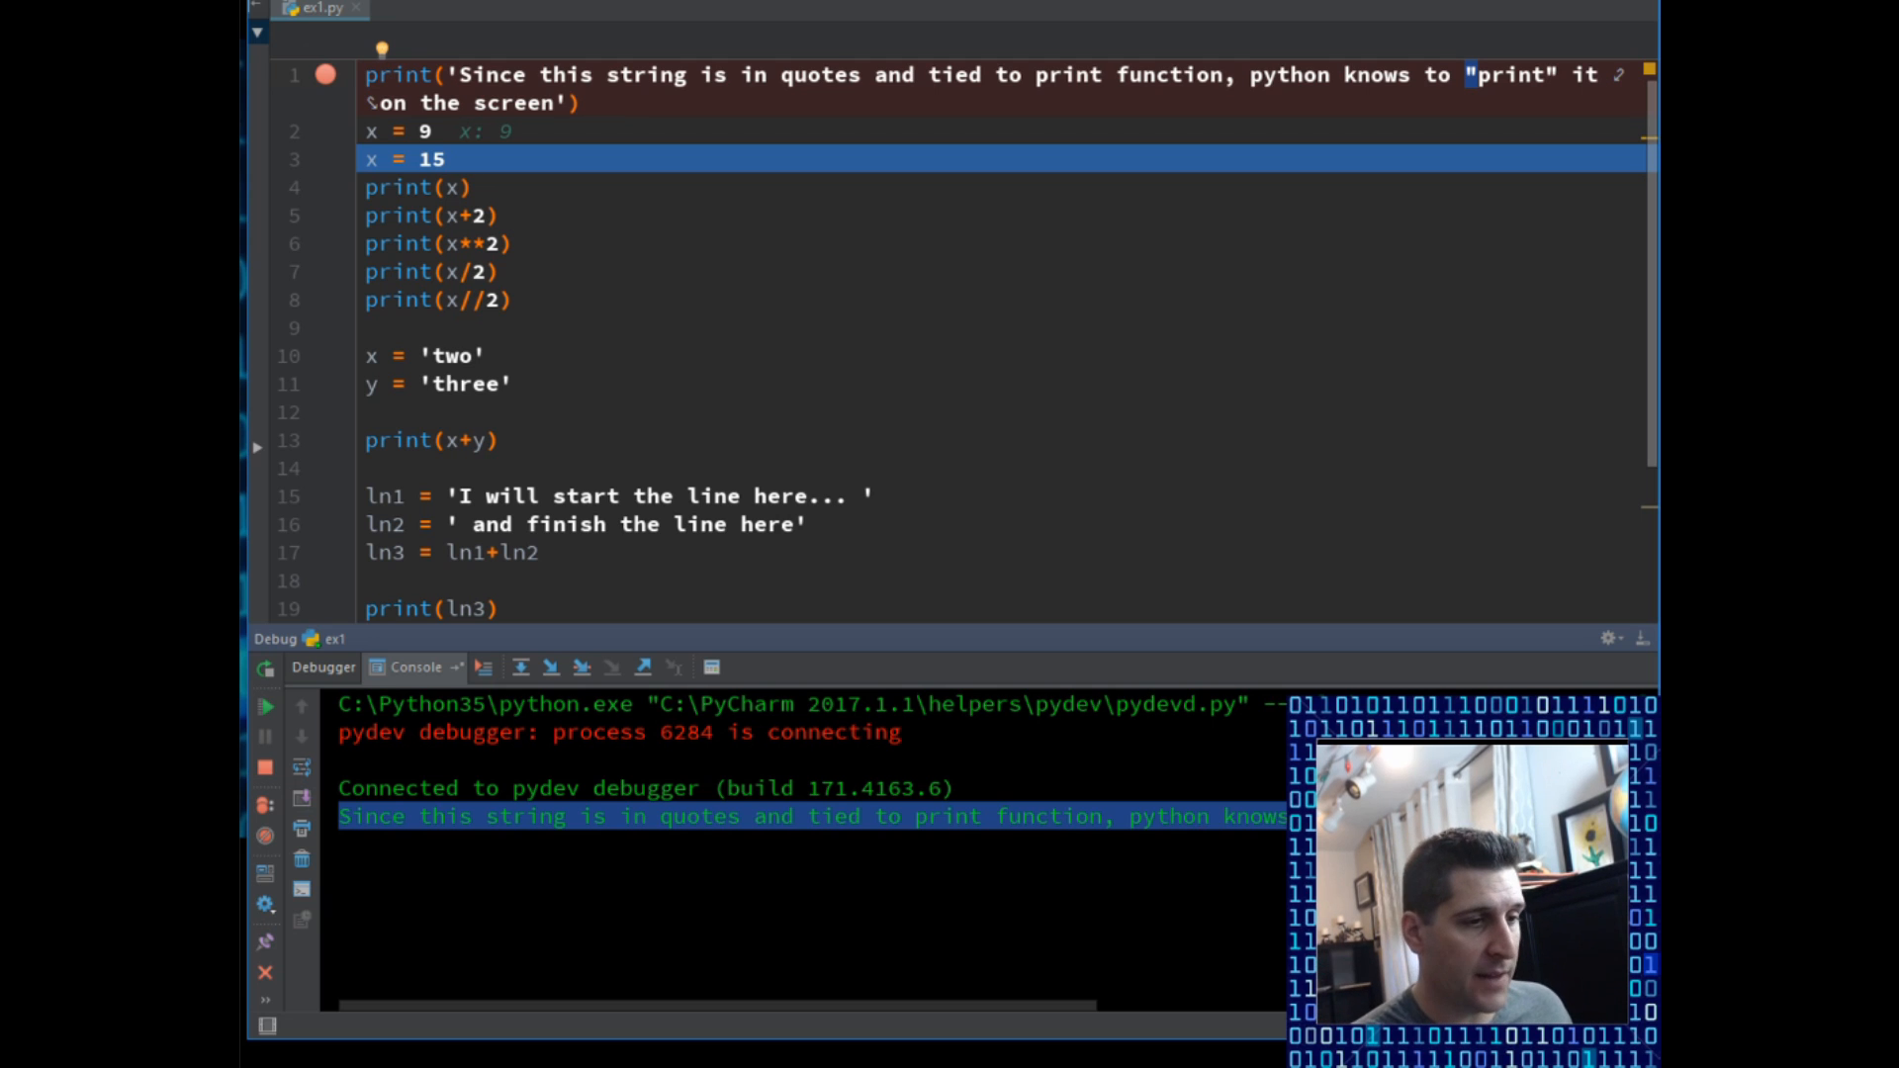
pyautogui.moveTo(928, 287)
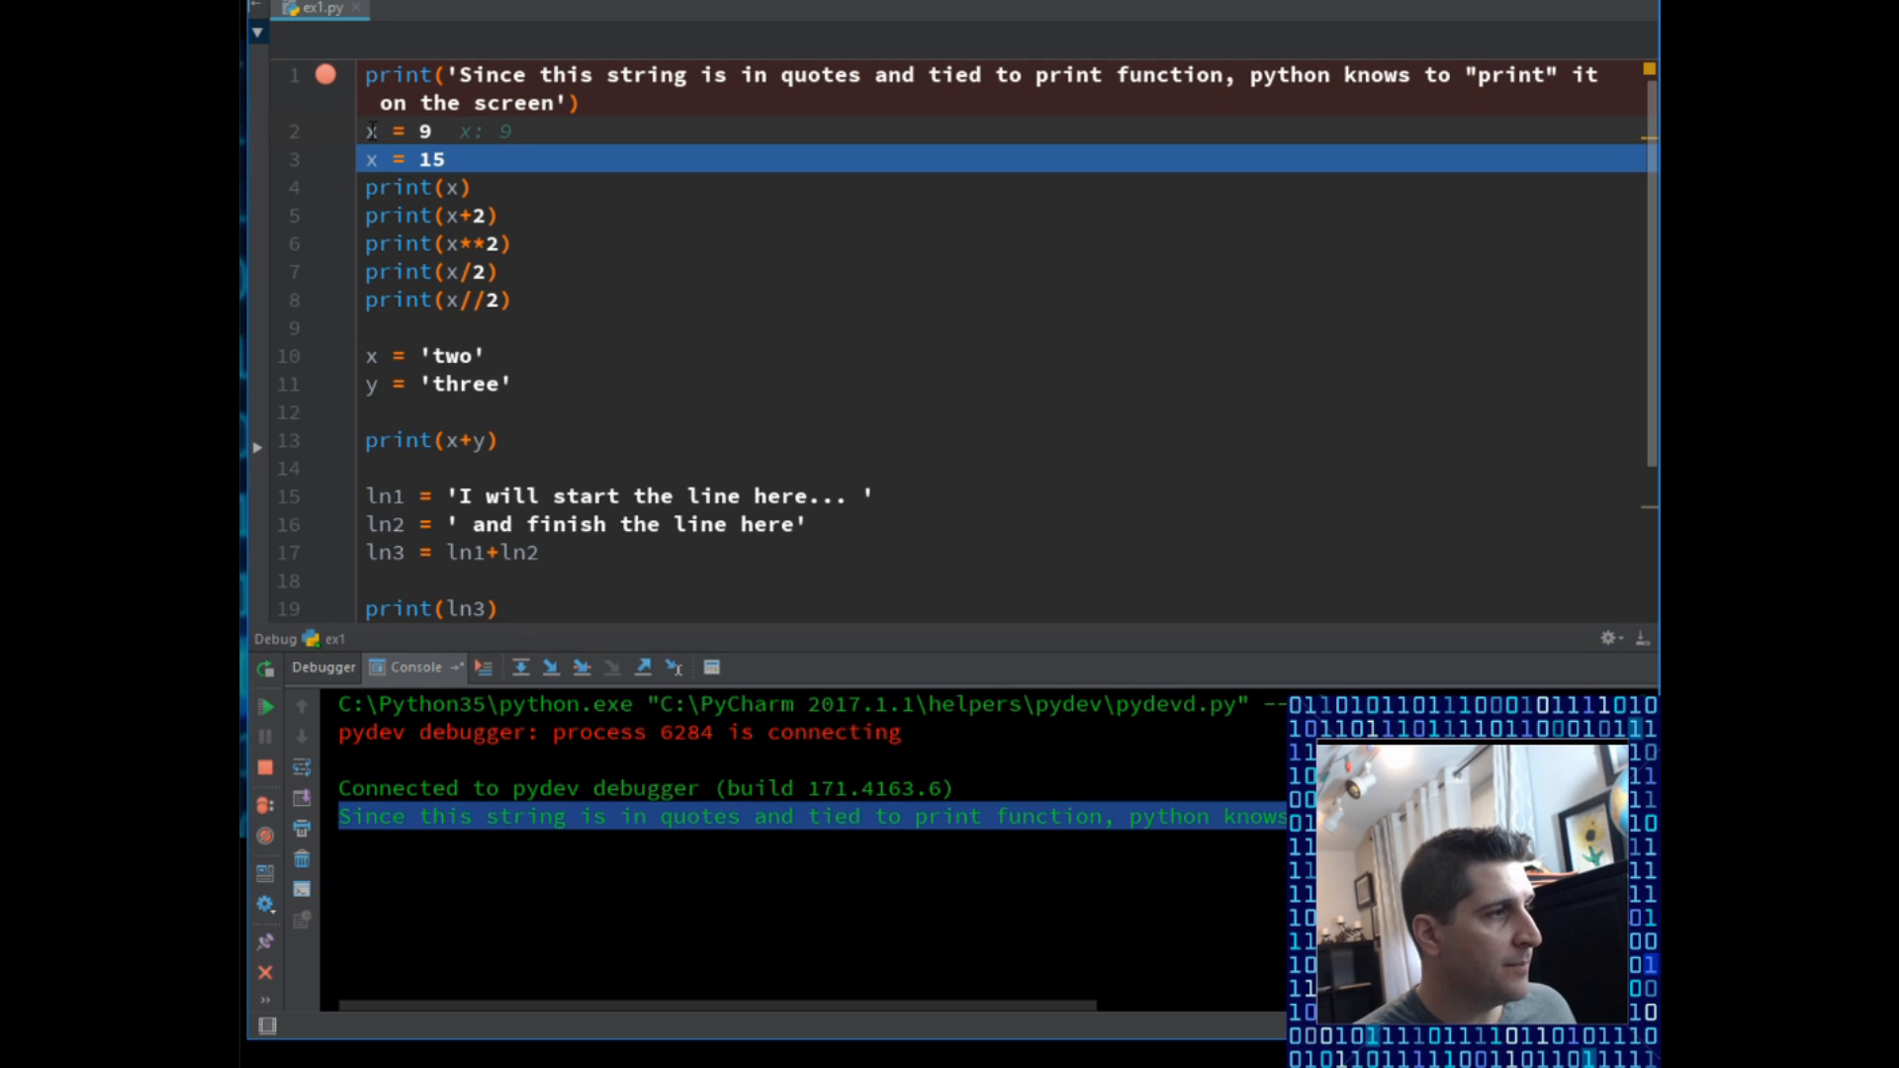
pyautogui.moveTo(483, 132)
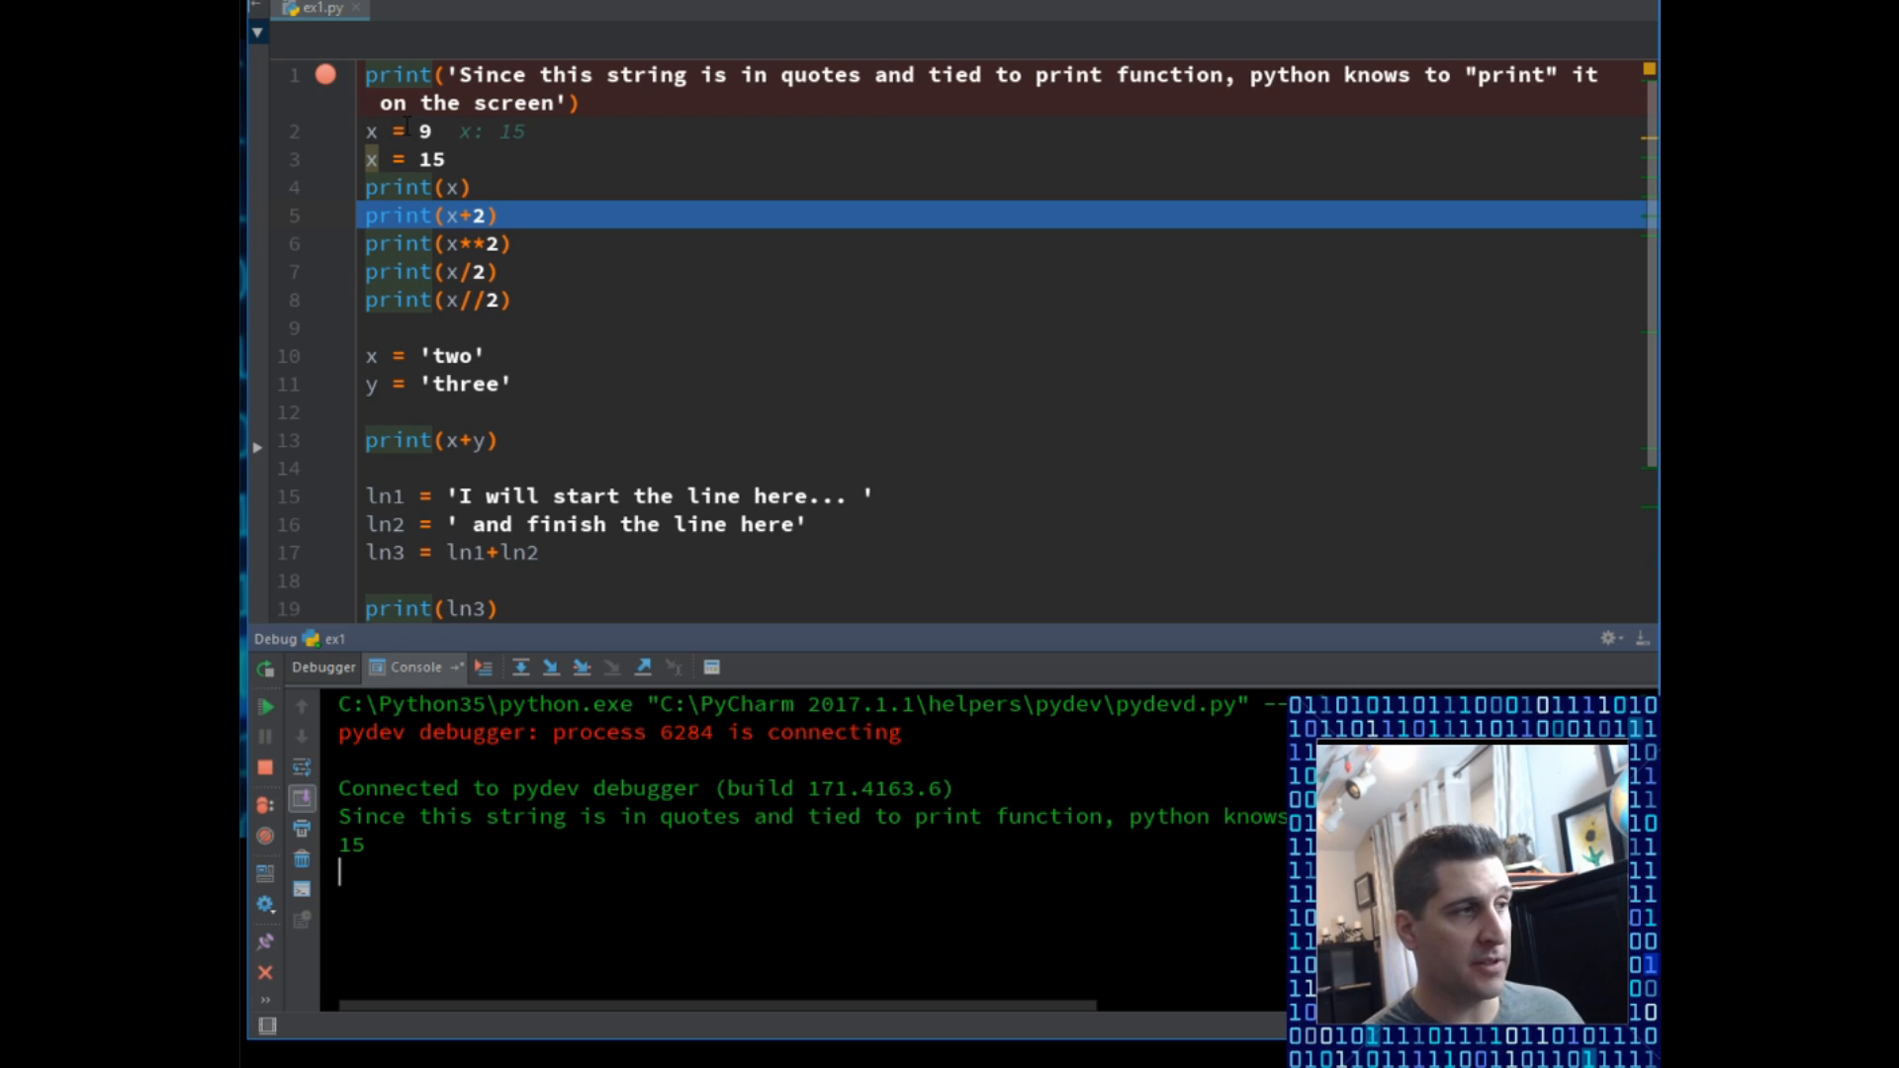
pyautogui.moveTo(433, 158)
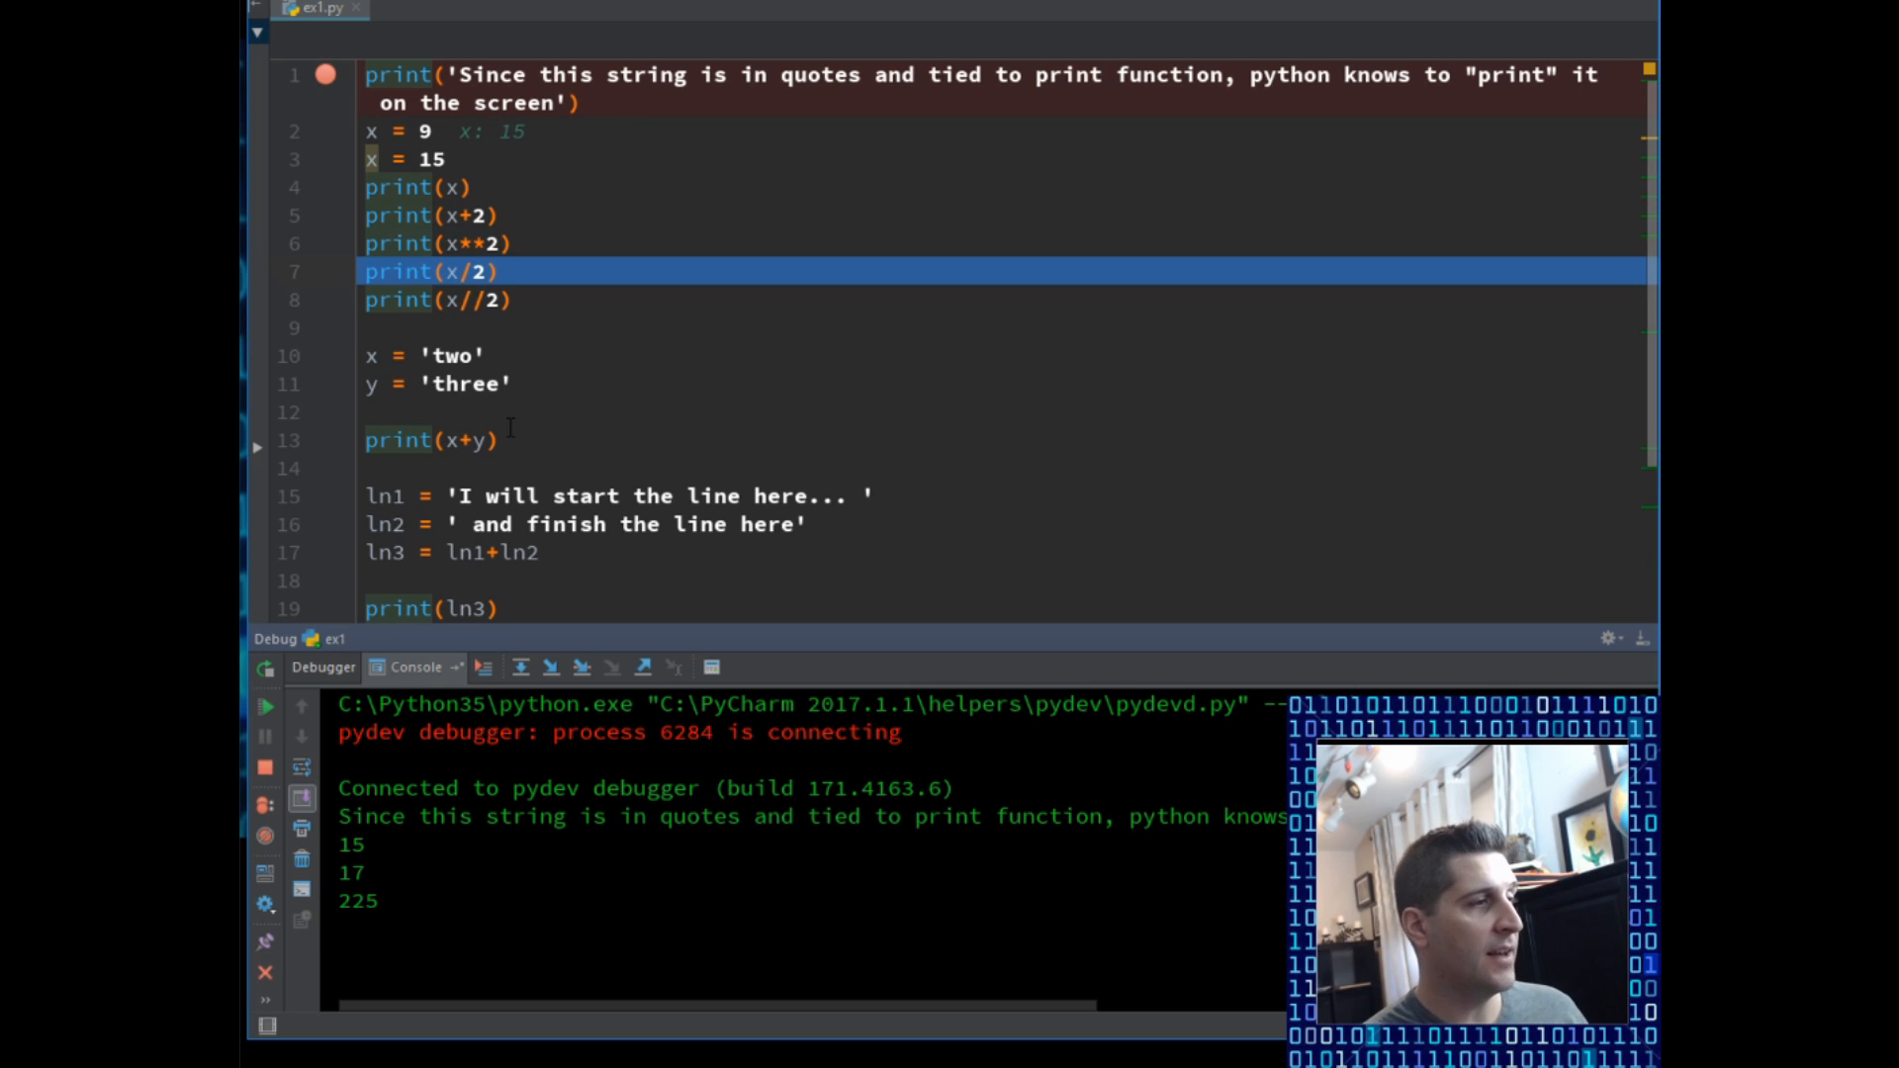
# Step: Step over print(x//2) so the console shows 7, and point out the 7 in the output
pyautogui.press('F8')
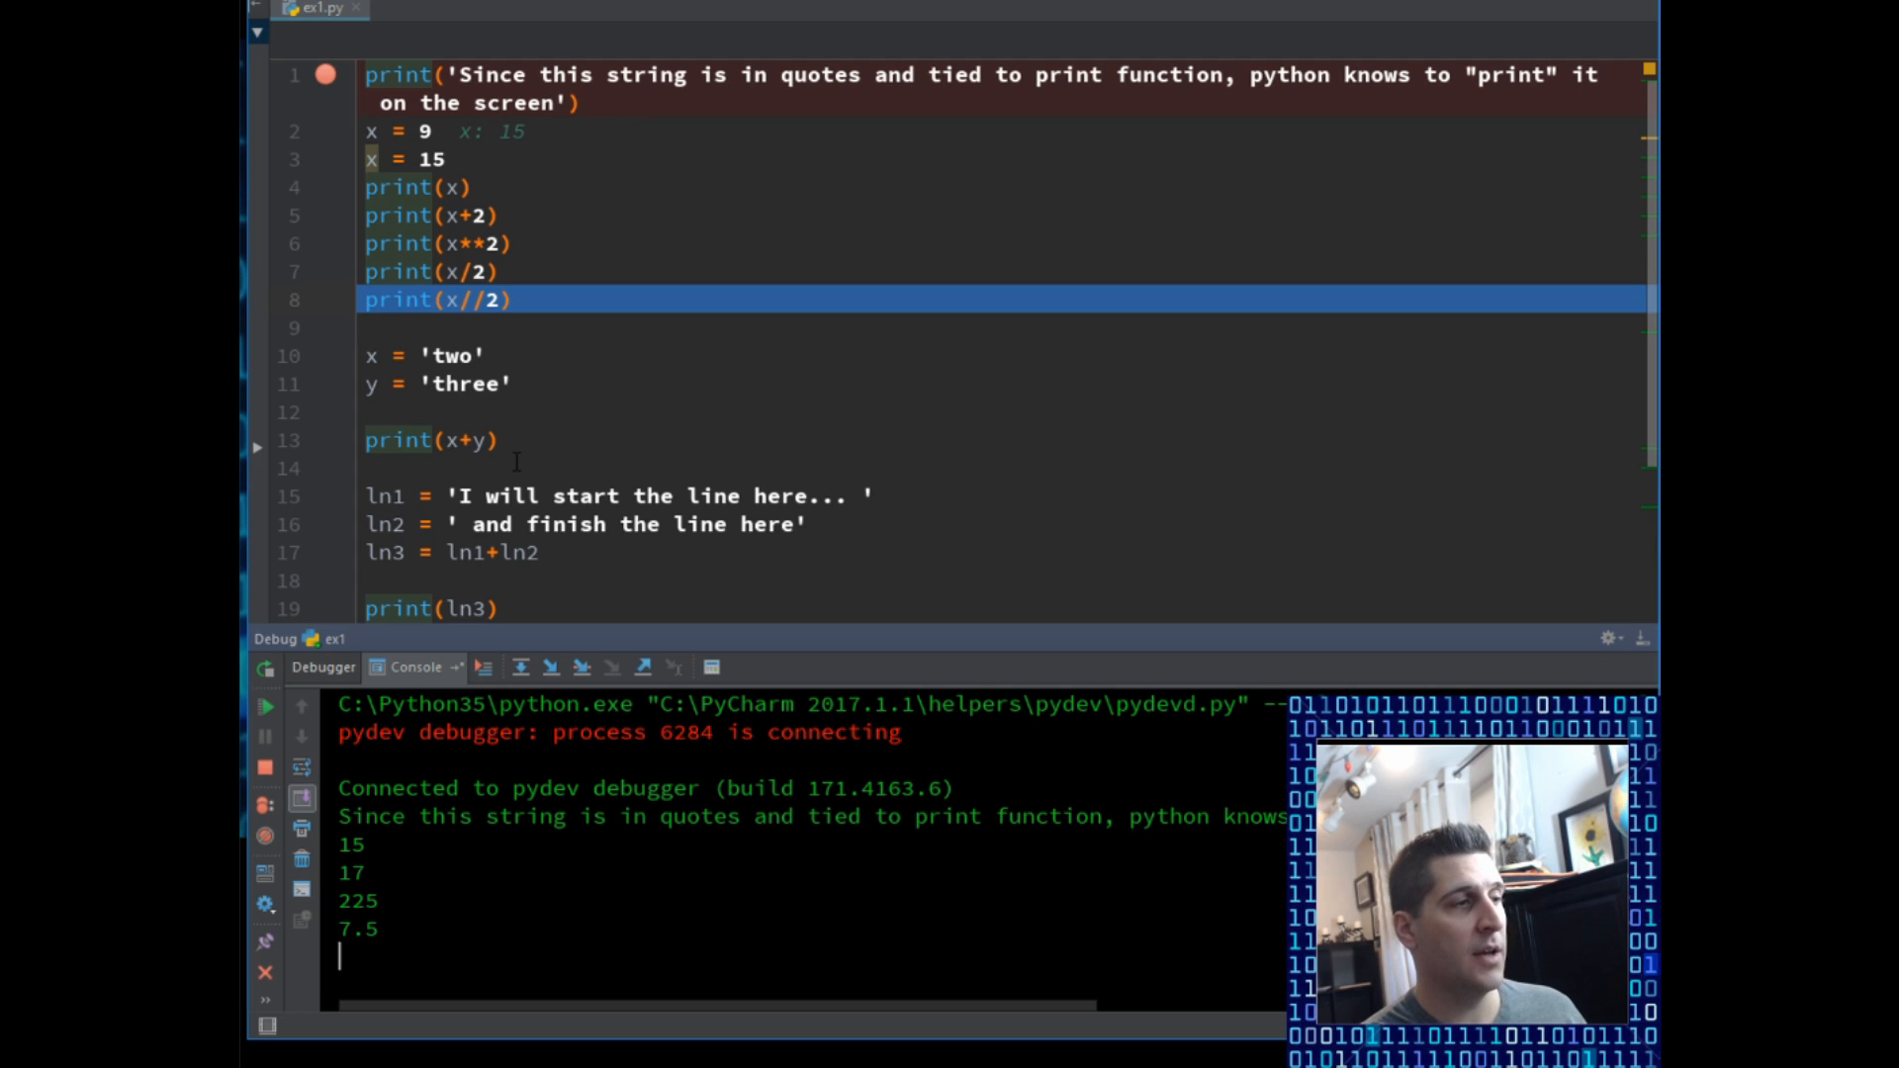
pyautogui.moveTo(303, 277)
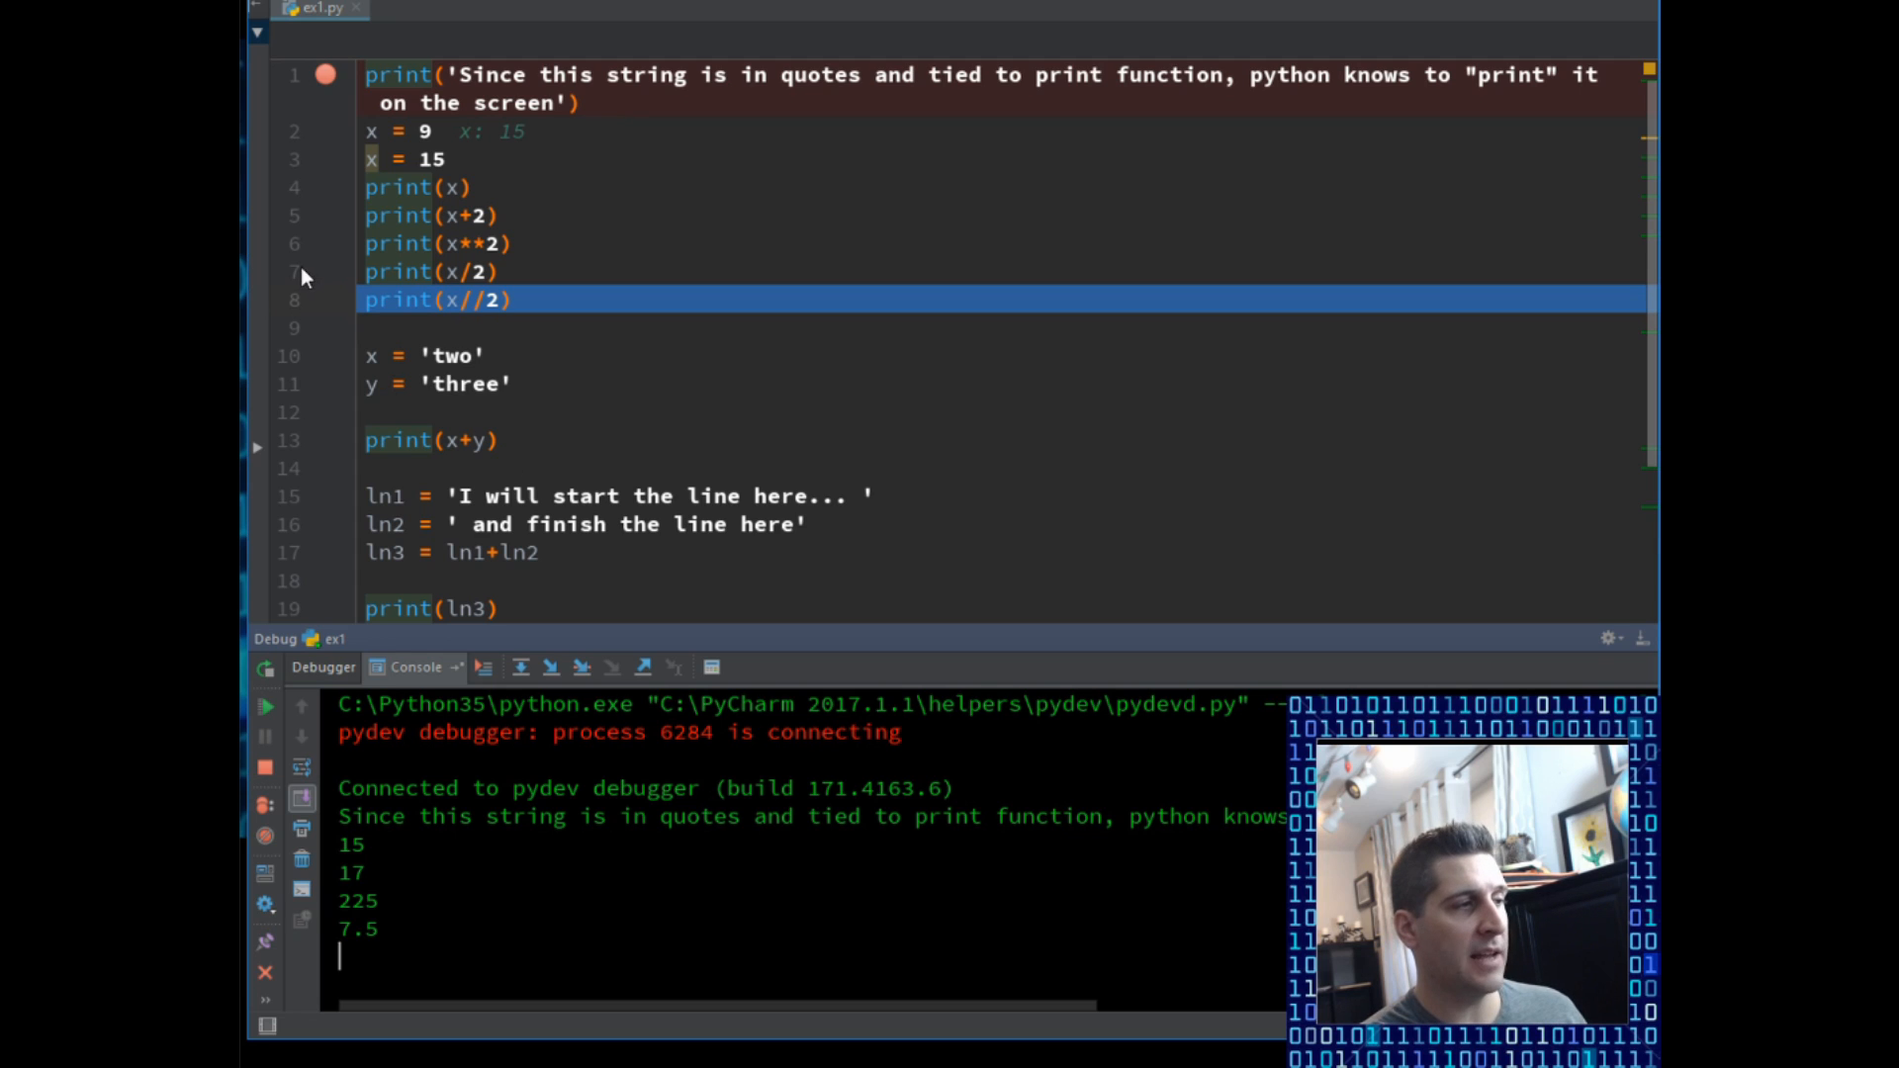
pyautogui.press('F8')
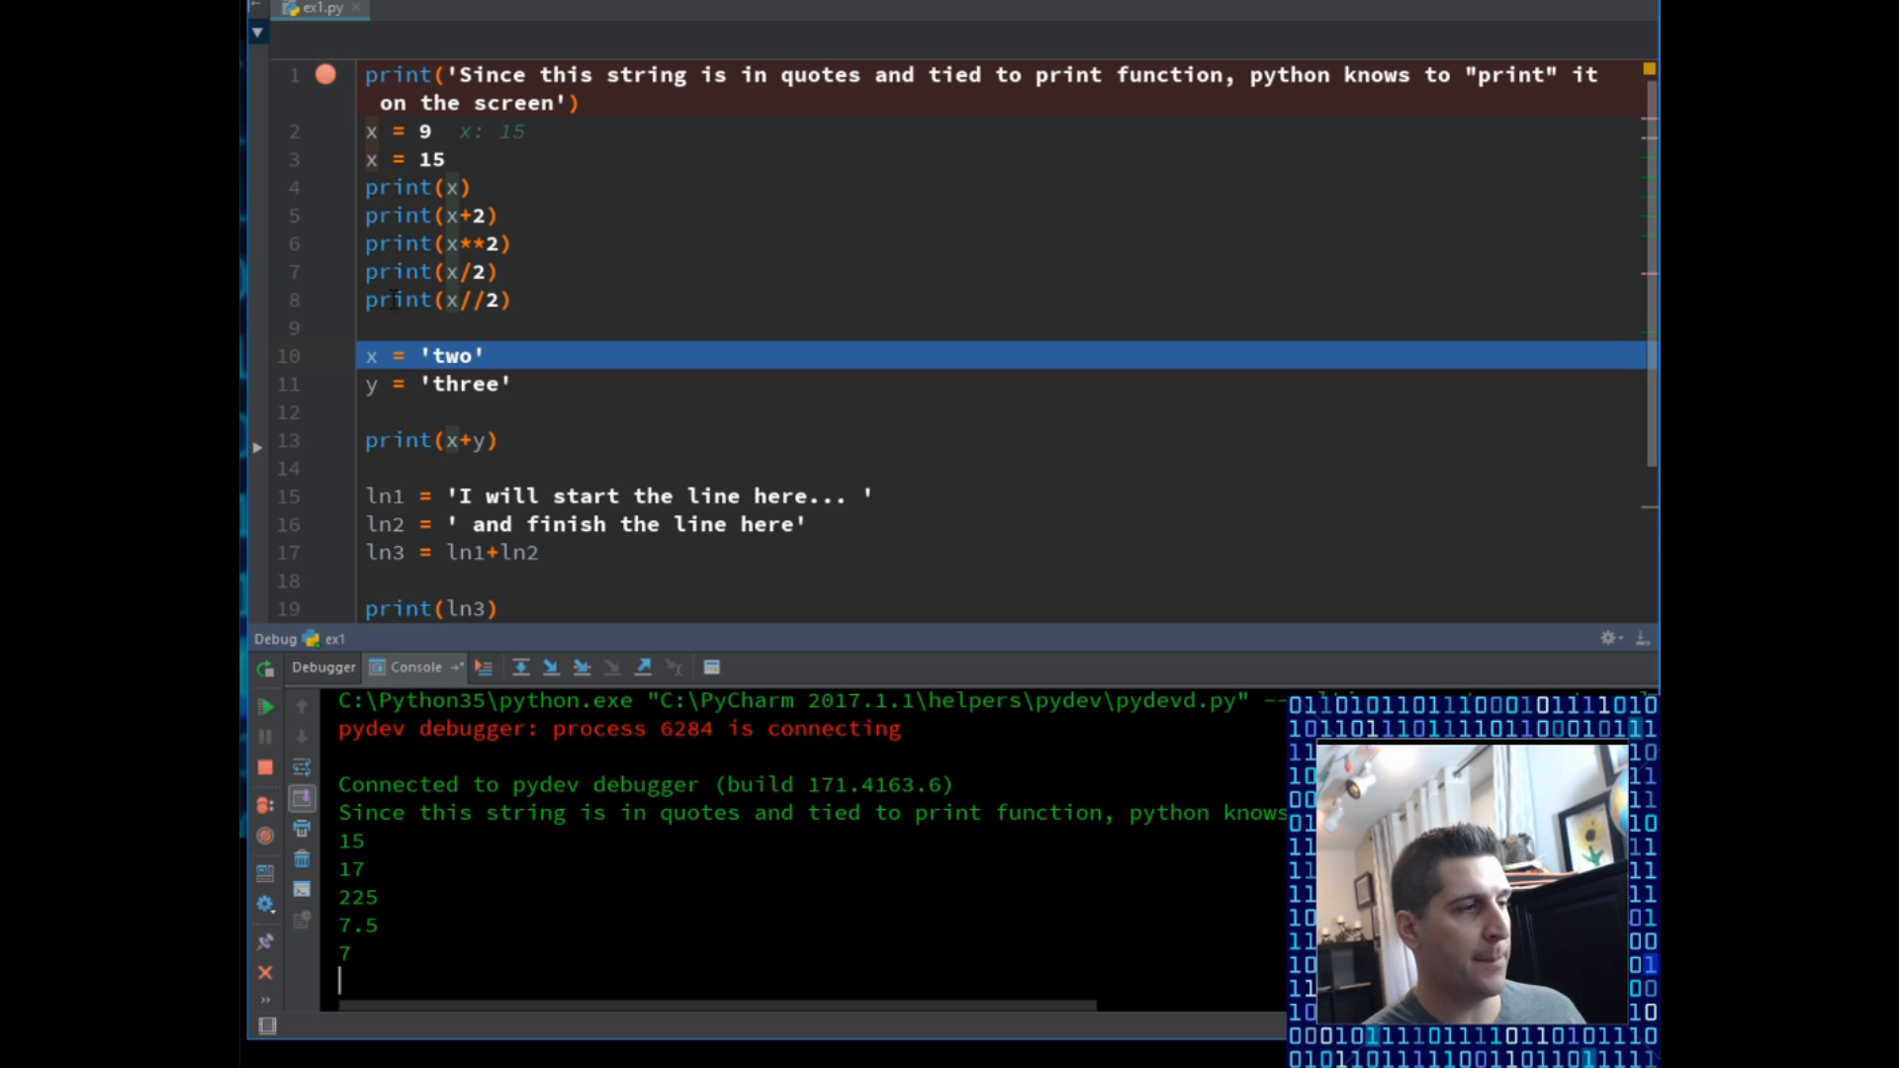
pyautogui.doubleClick(358, 924)
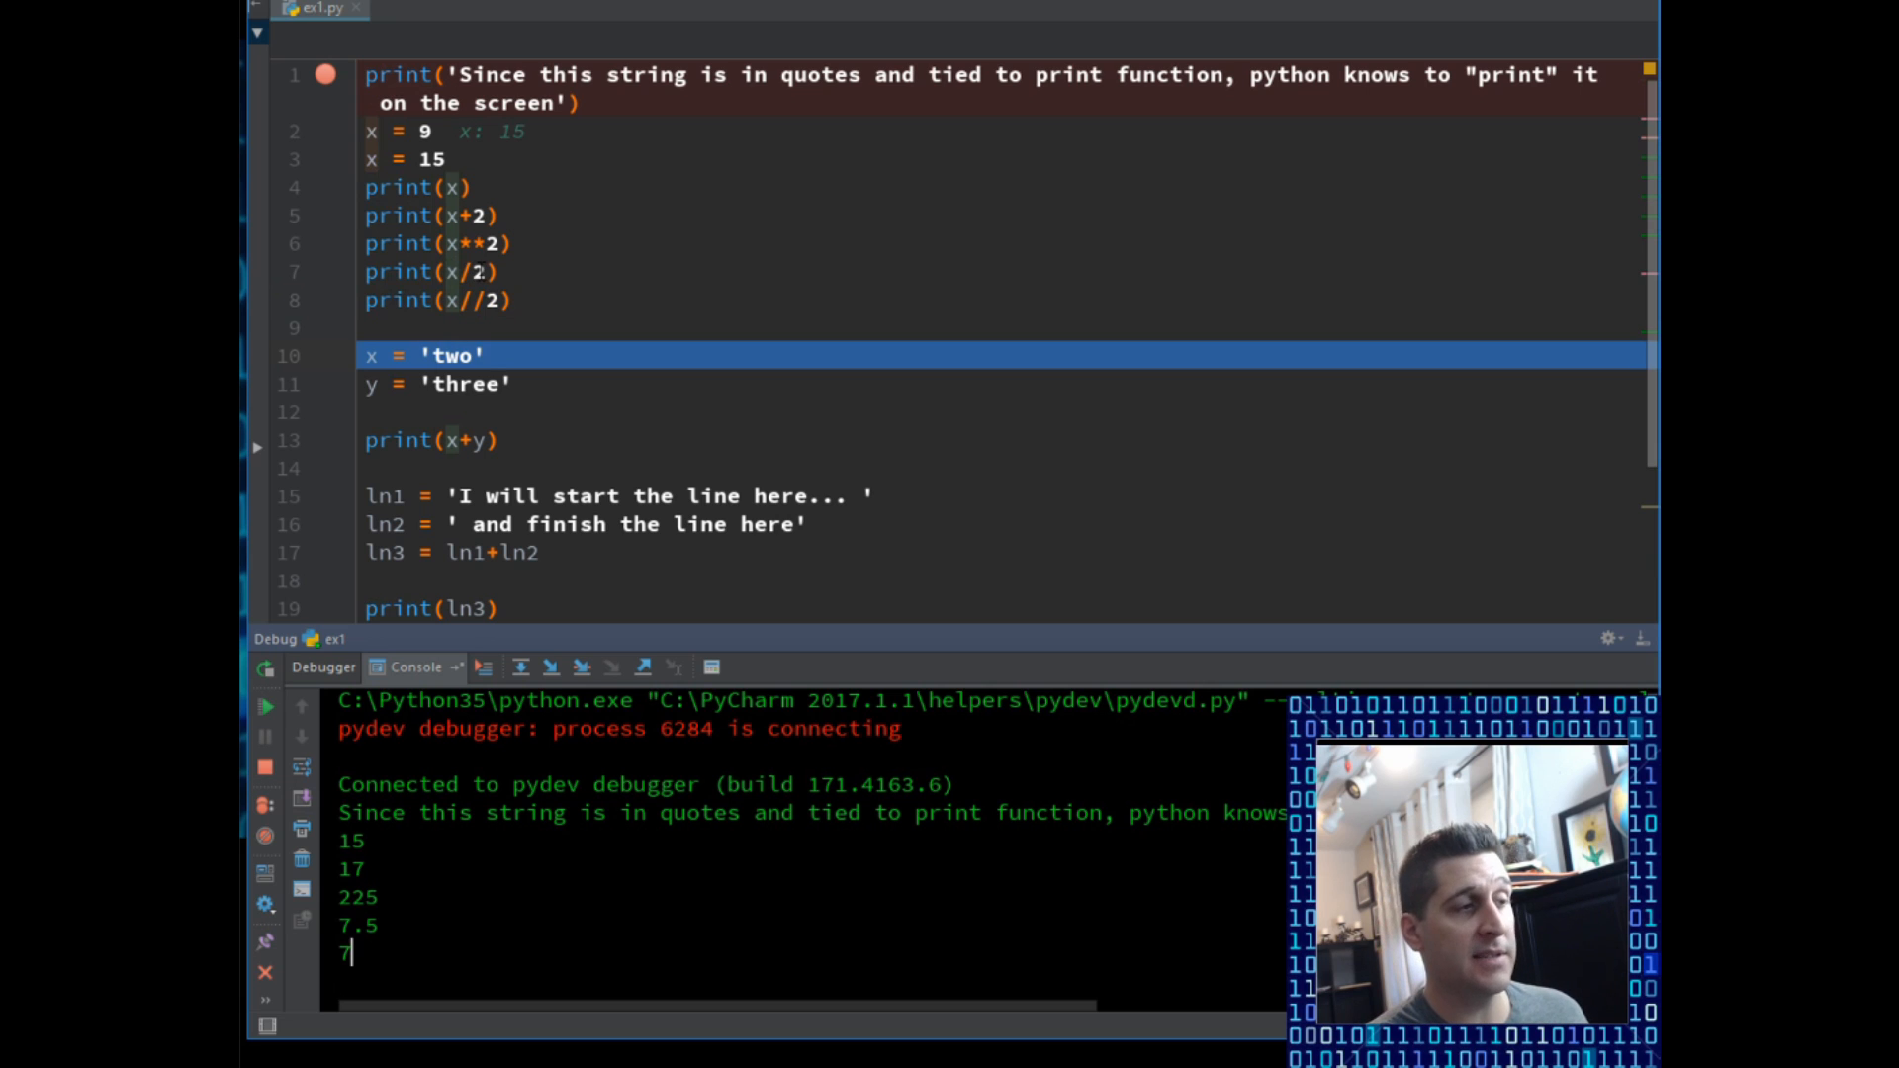
pyautogui.doubleClick(425, 158)
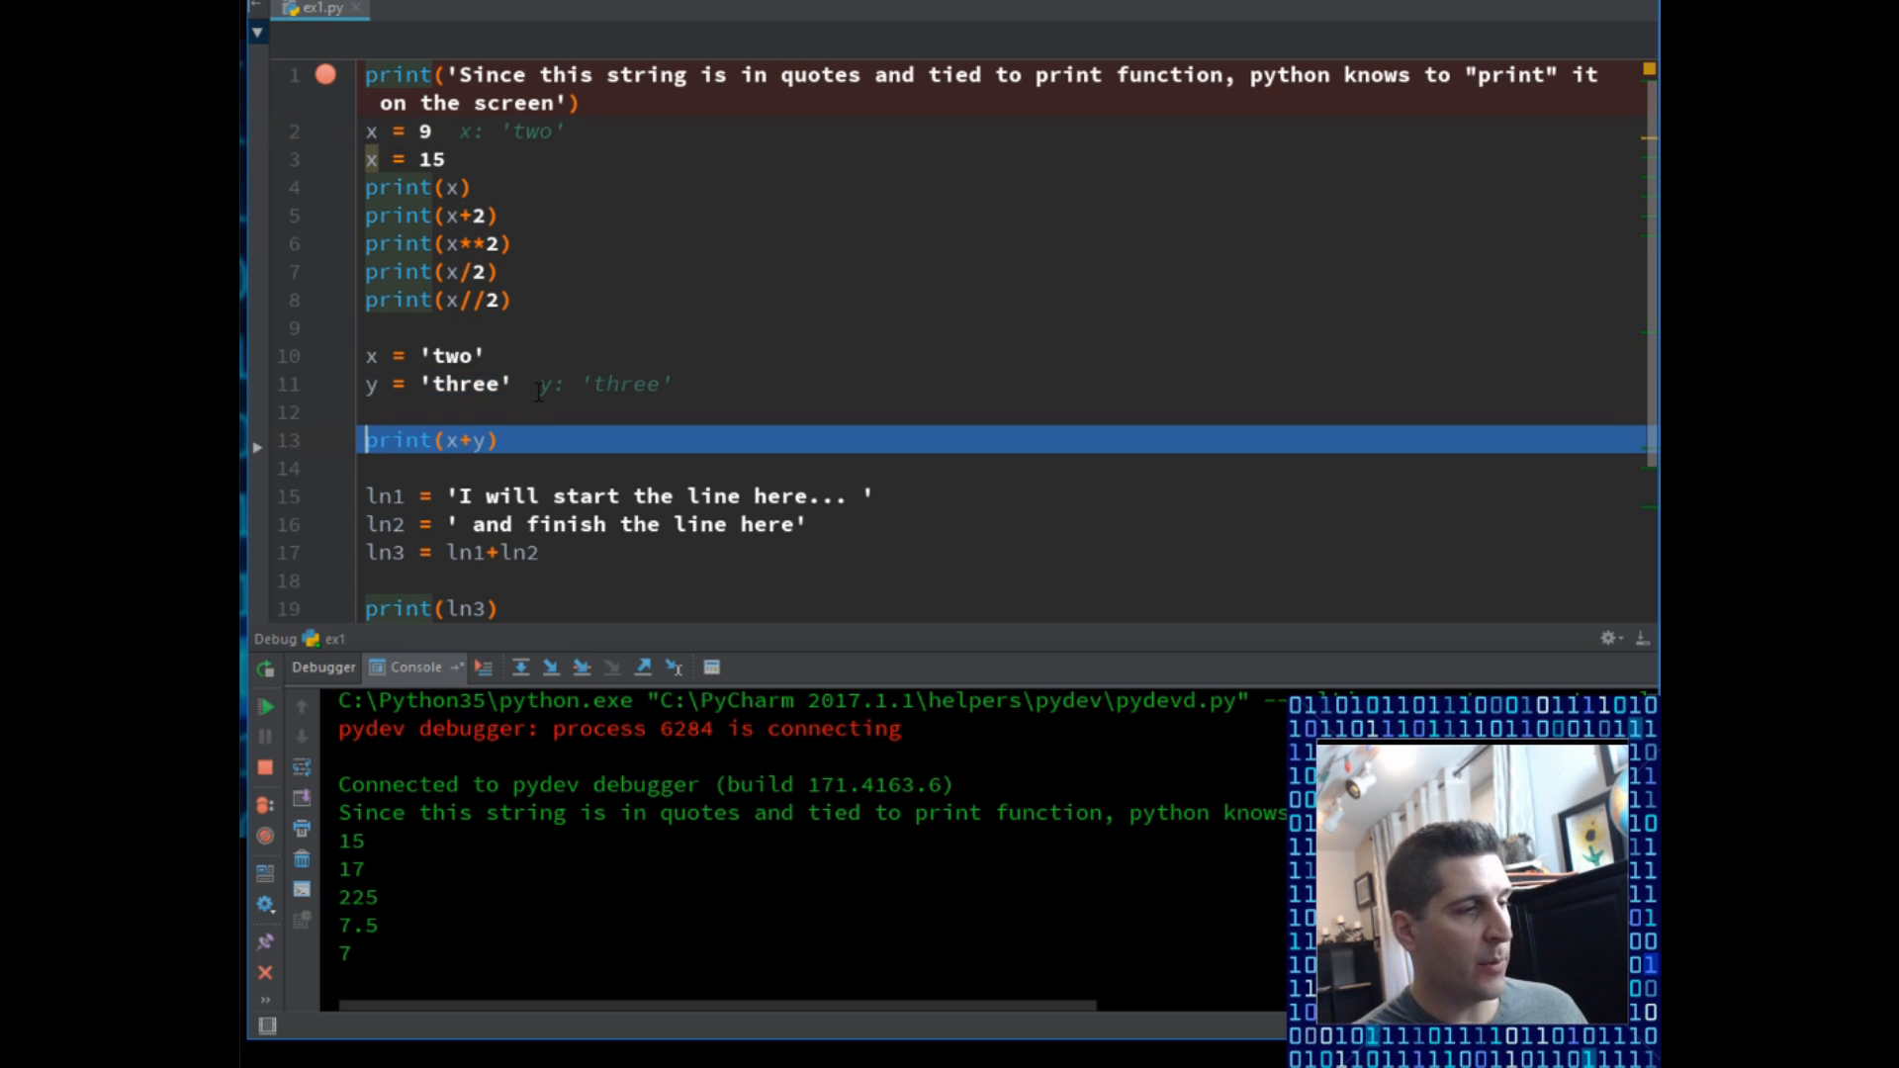
pyautogui.moveTo(657, 384)
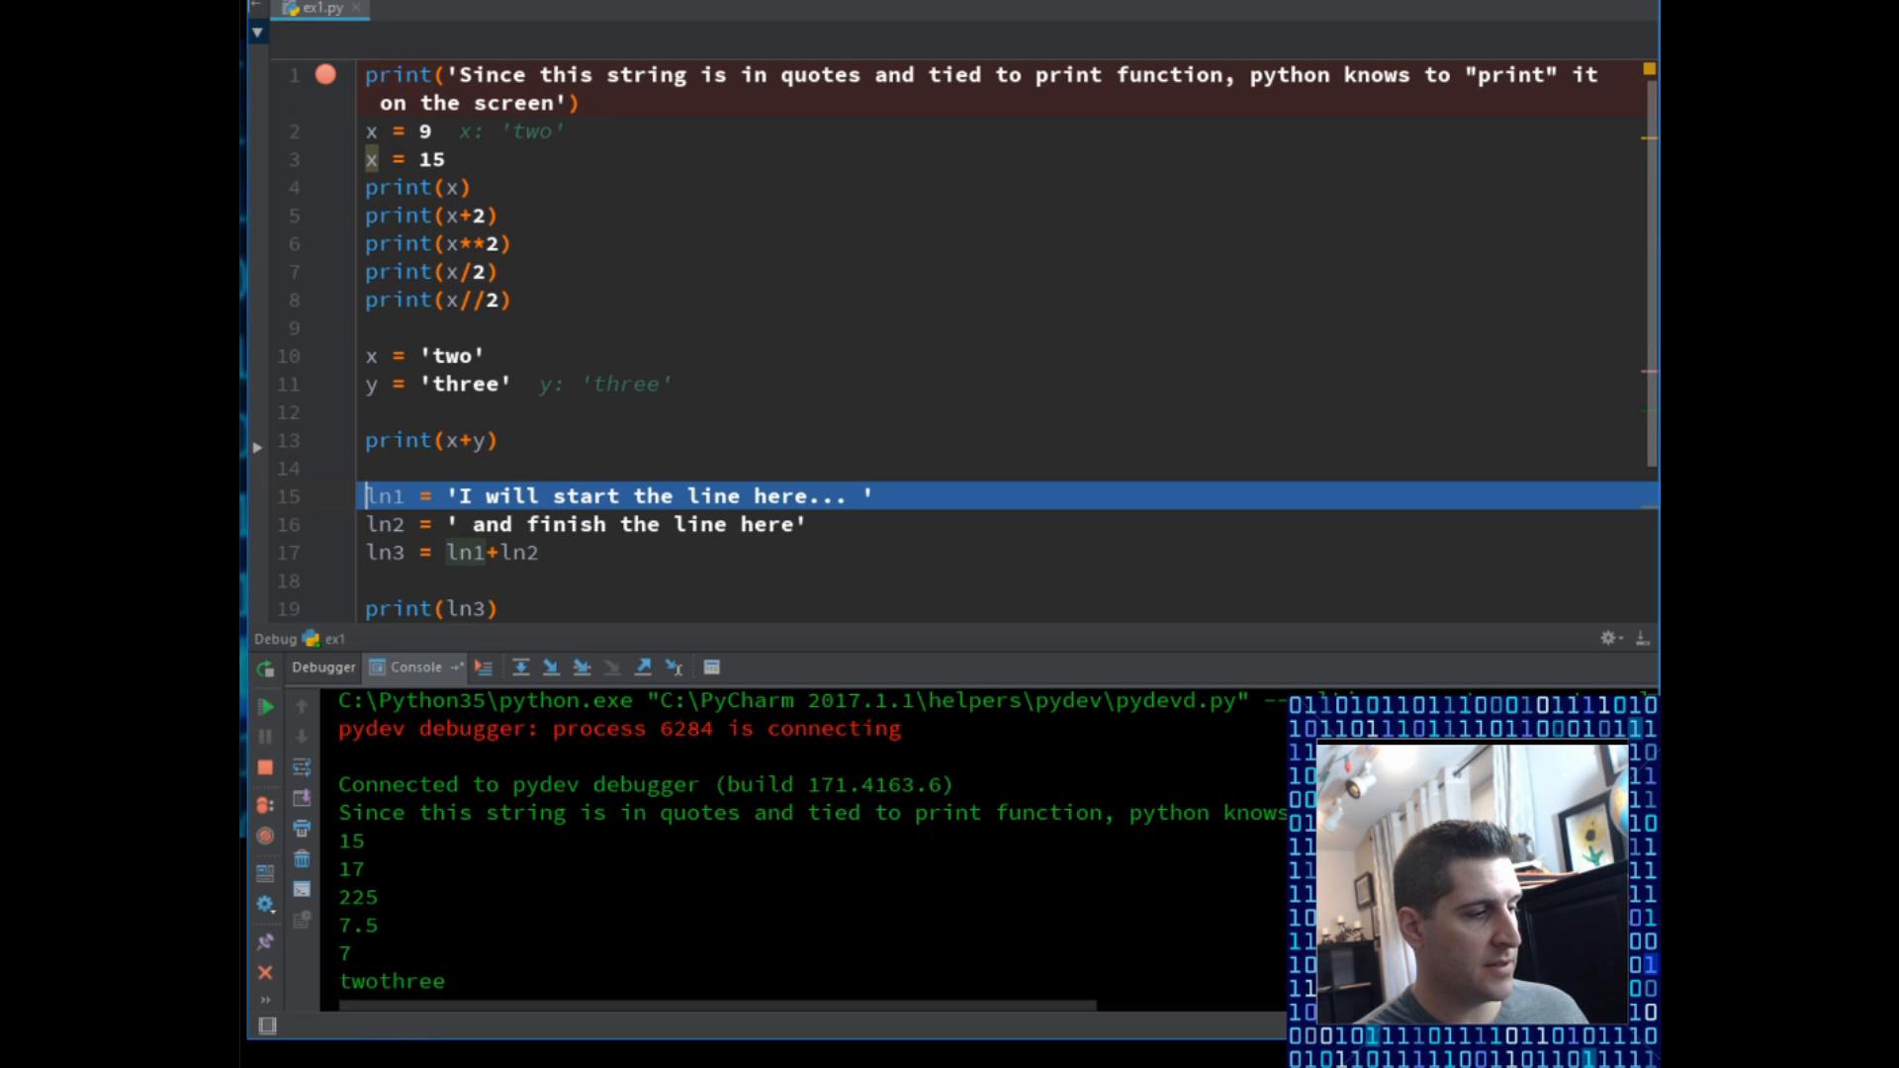
# Step: Pick out the 'twothree' result printed without a space in the console
pyautogui.doubleClick(392, 982)
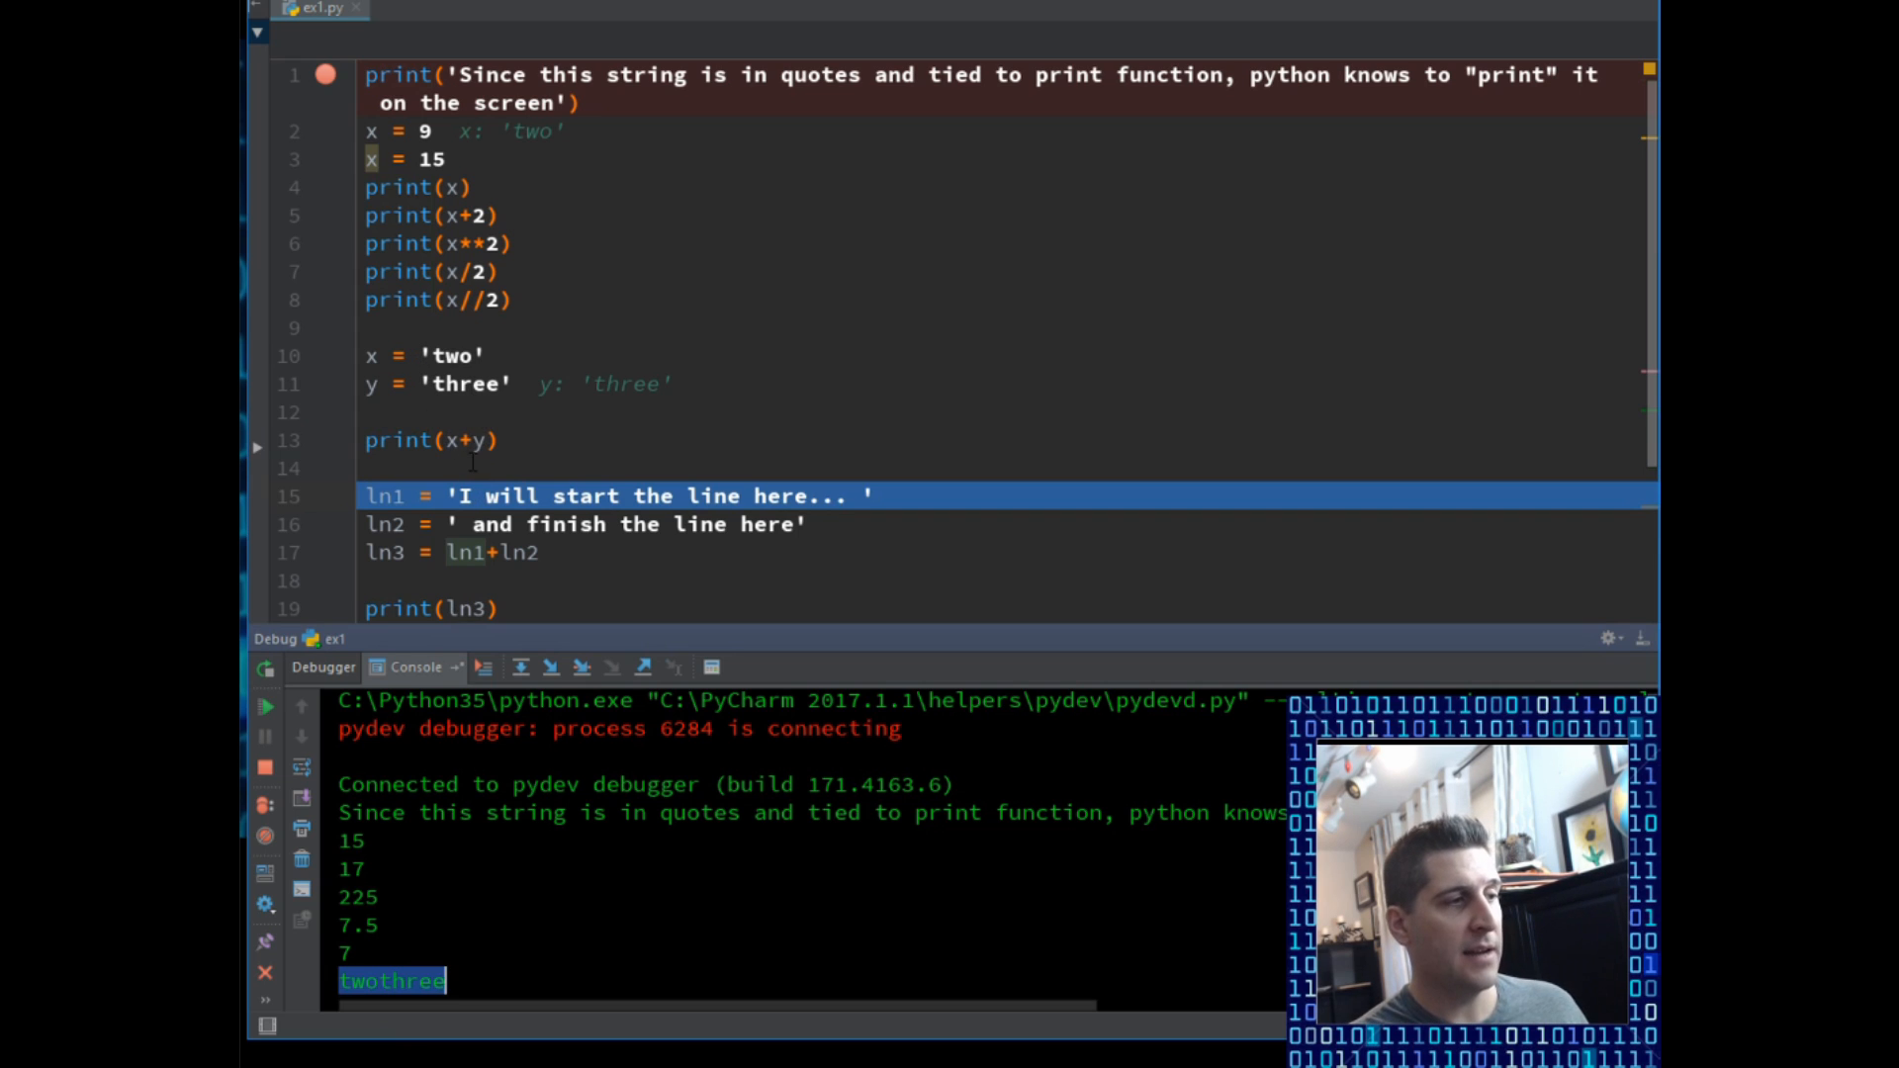
pyautogui.moveTo(483, 439)
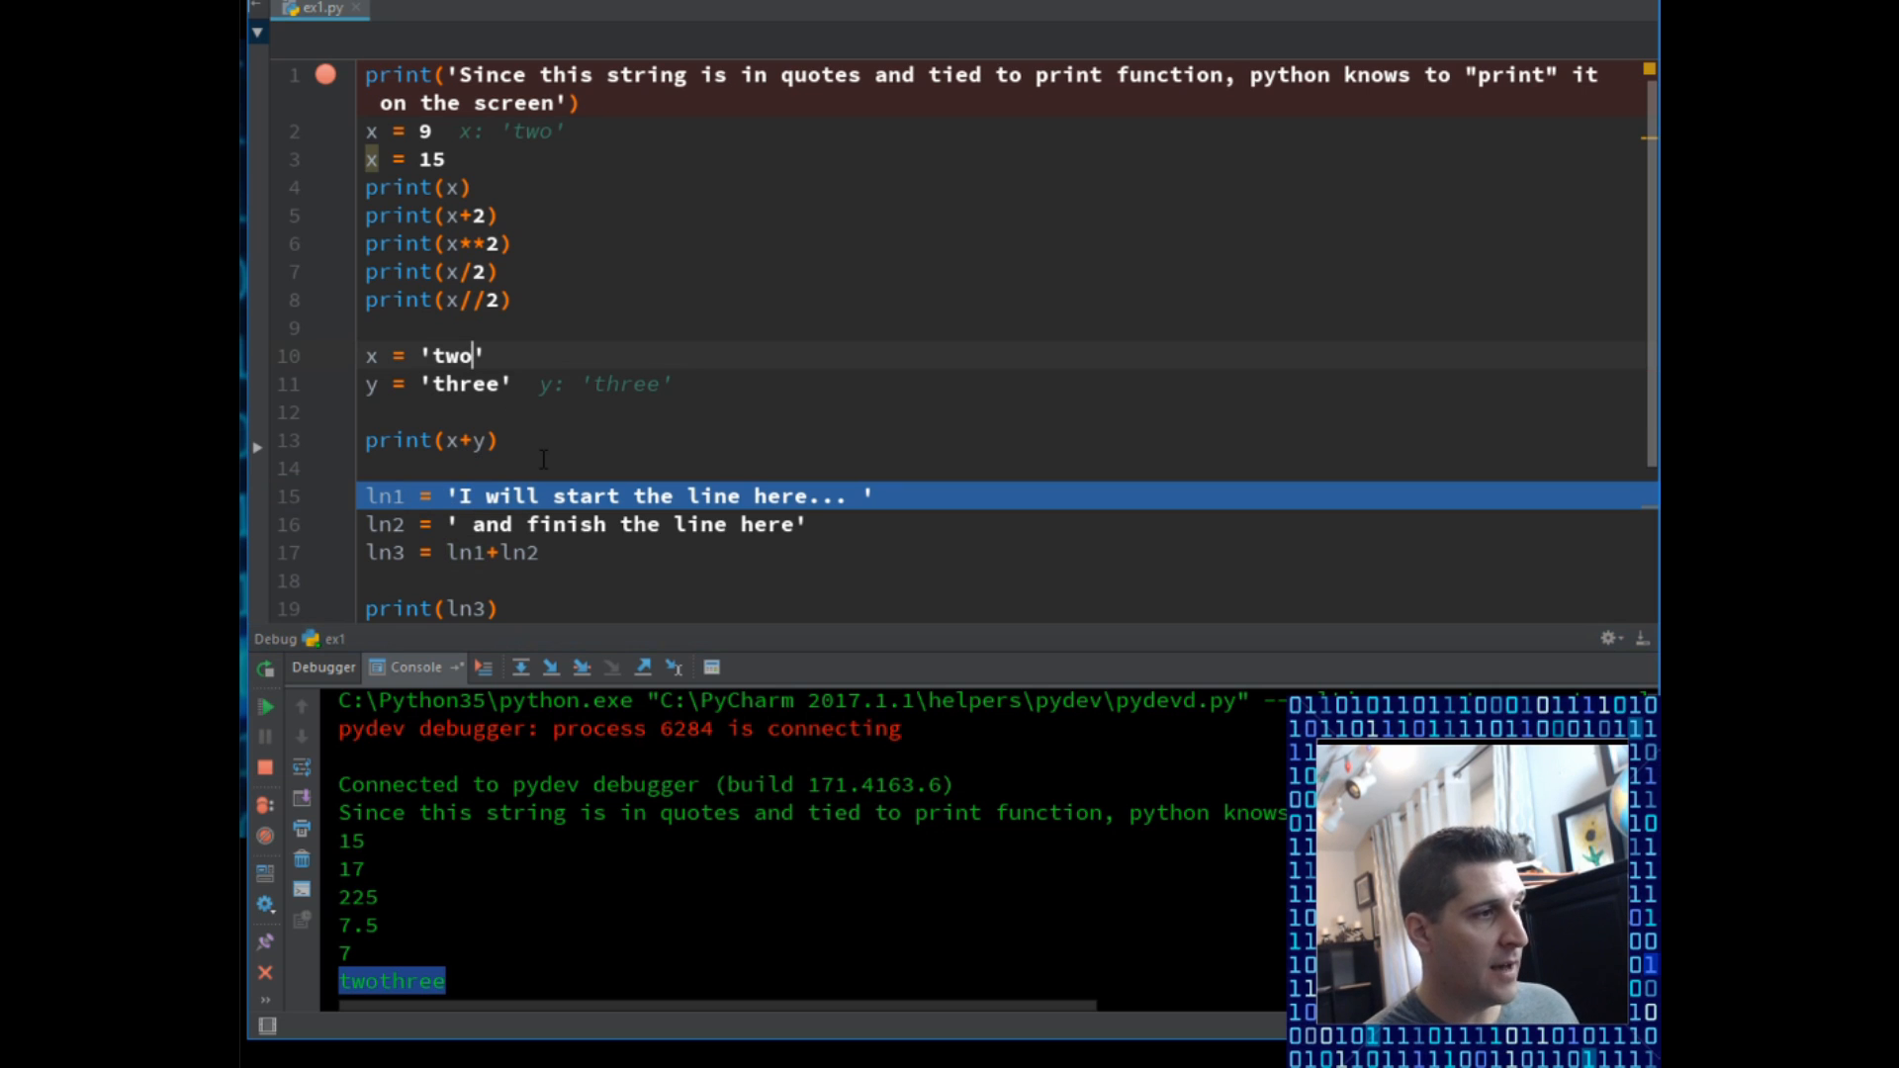
# Step: Add a trailing space so line 10 reads x = 'two '
pyautogui.write('" "')
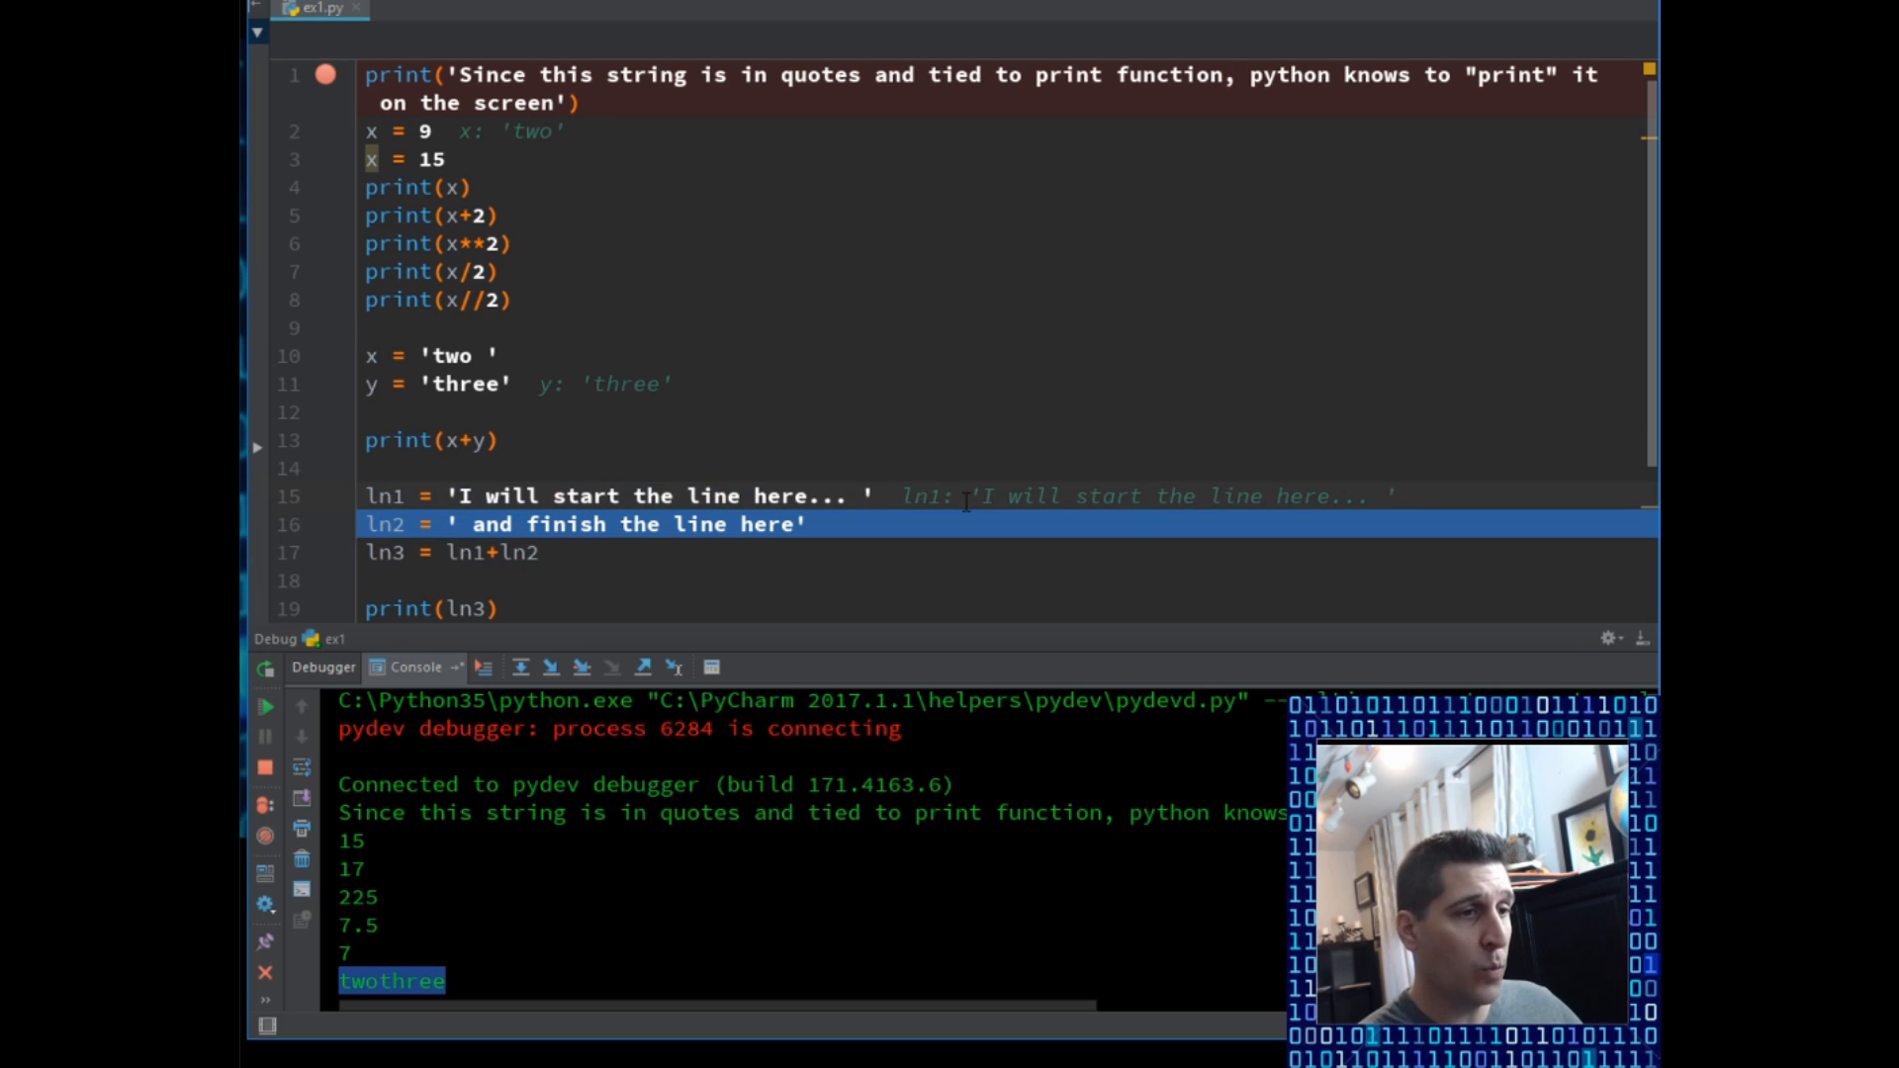
pyautogui.moveTo(1050, 455)
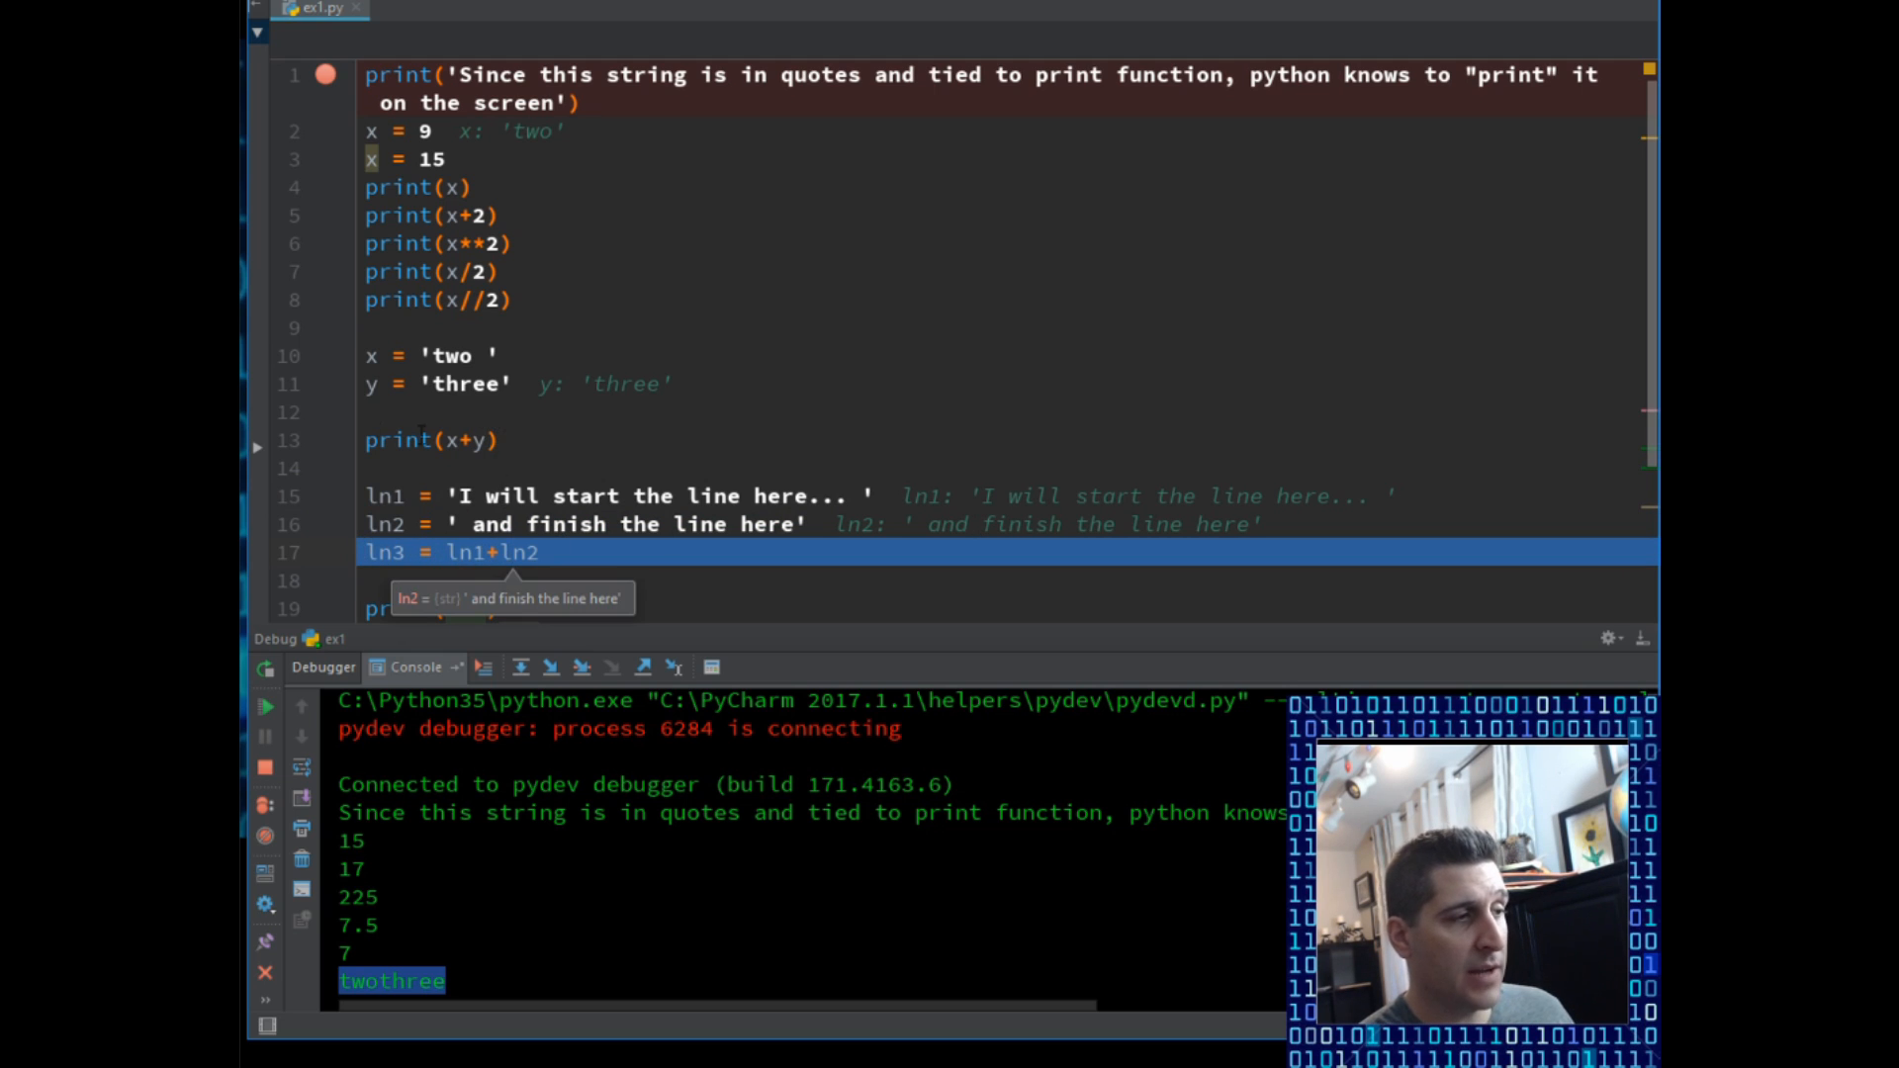
# Step: Scroll the editor down to the ln3 assignment before stepping over it
pyautogui.scroll(-3)
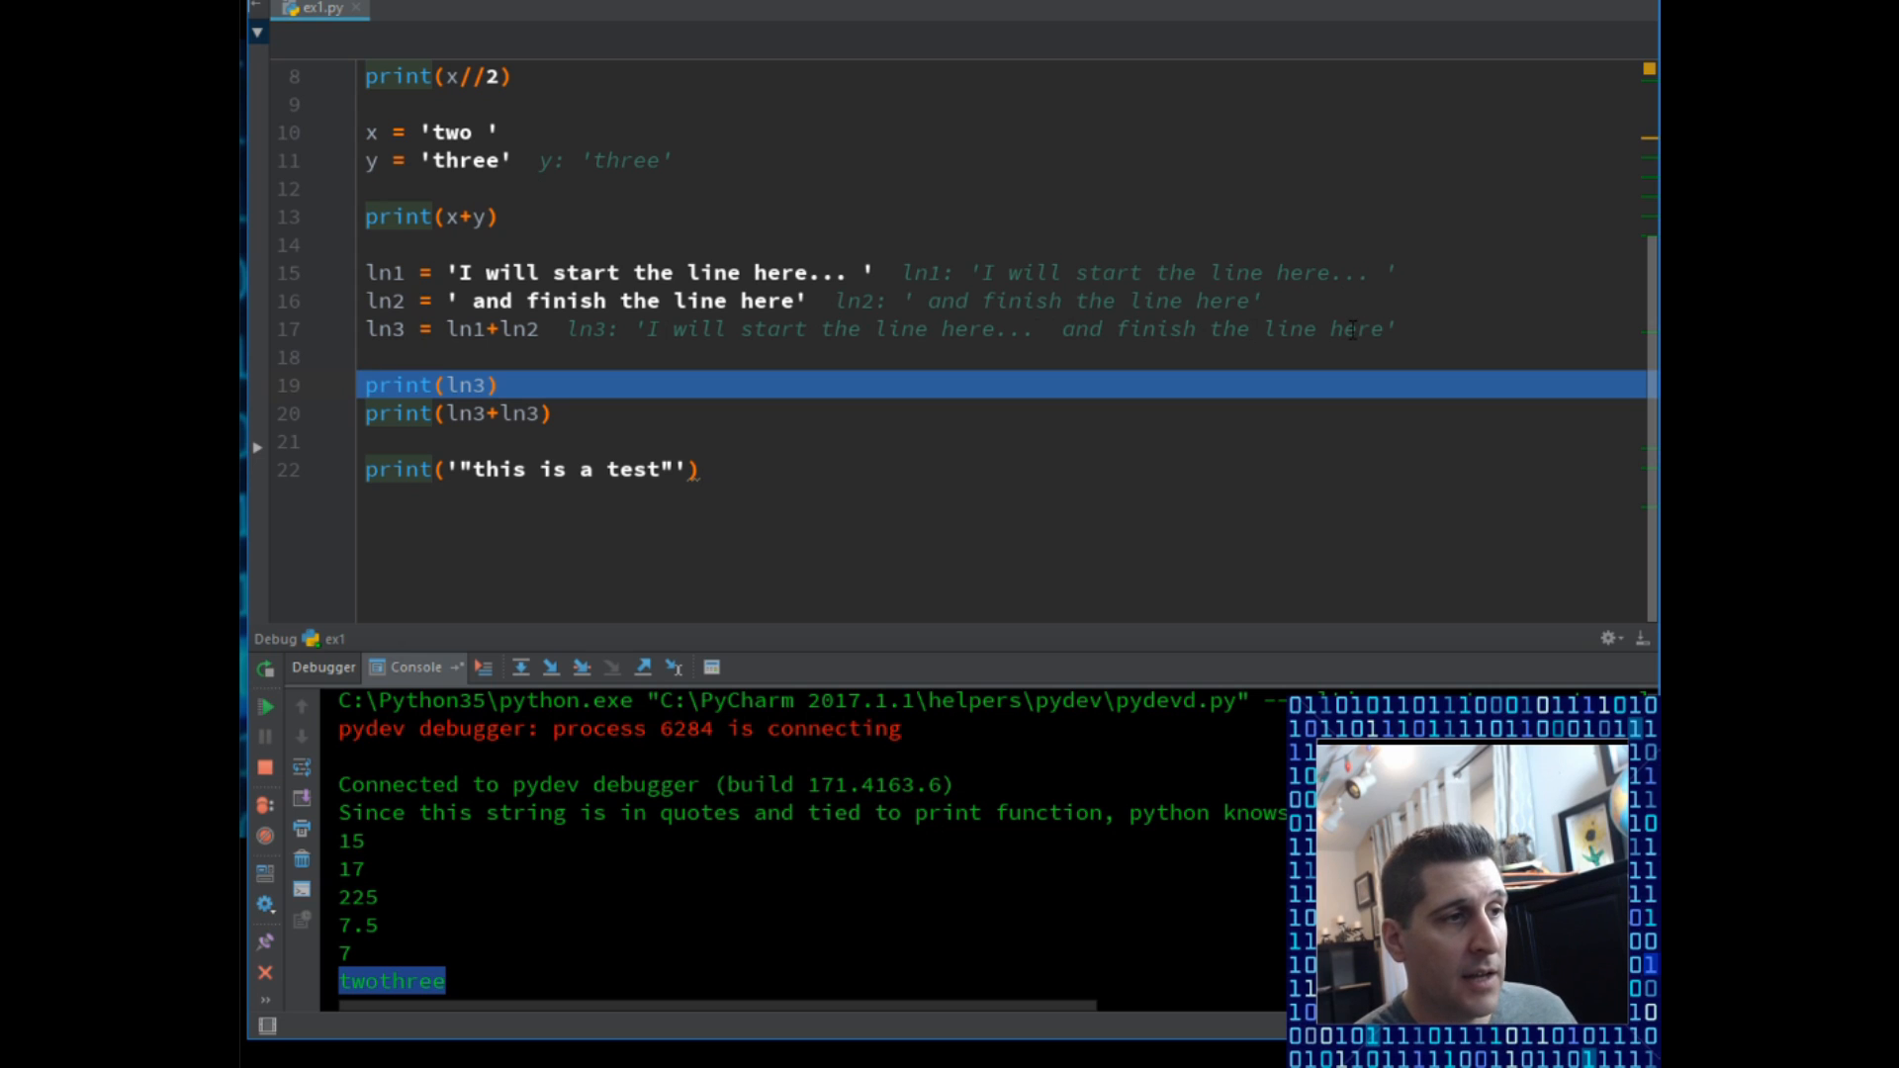
pyautogui.moveTo(461, 273)
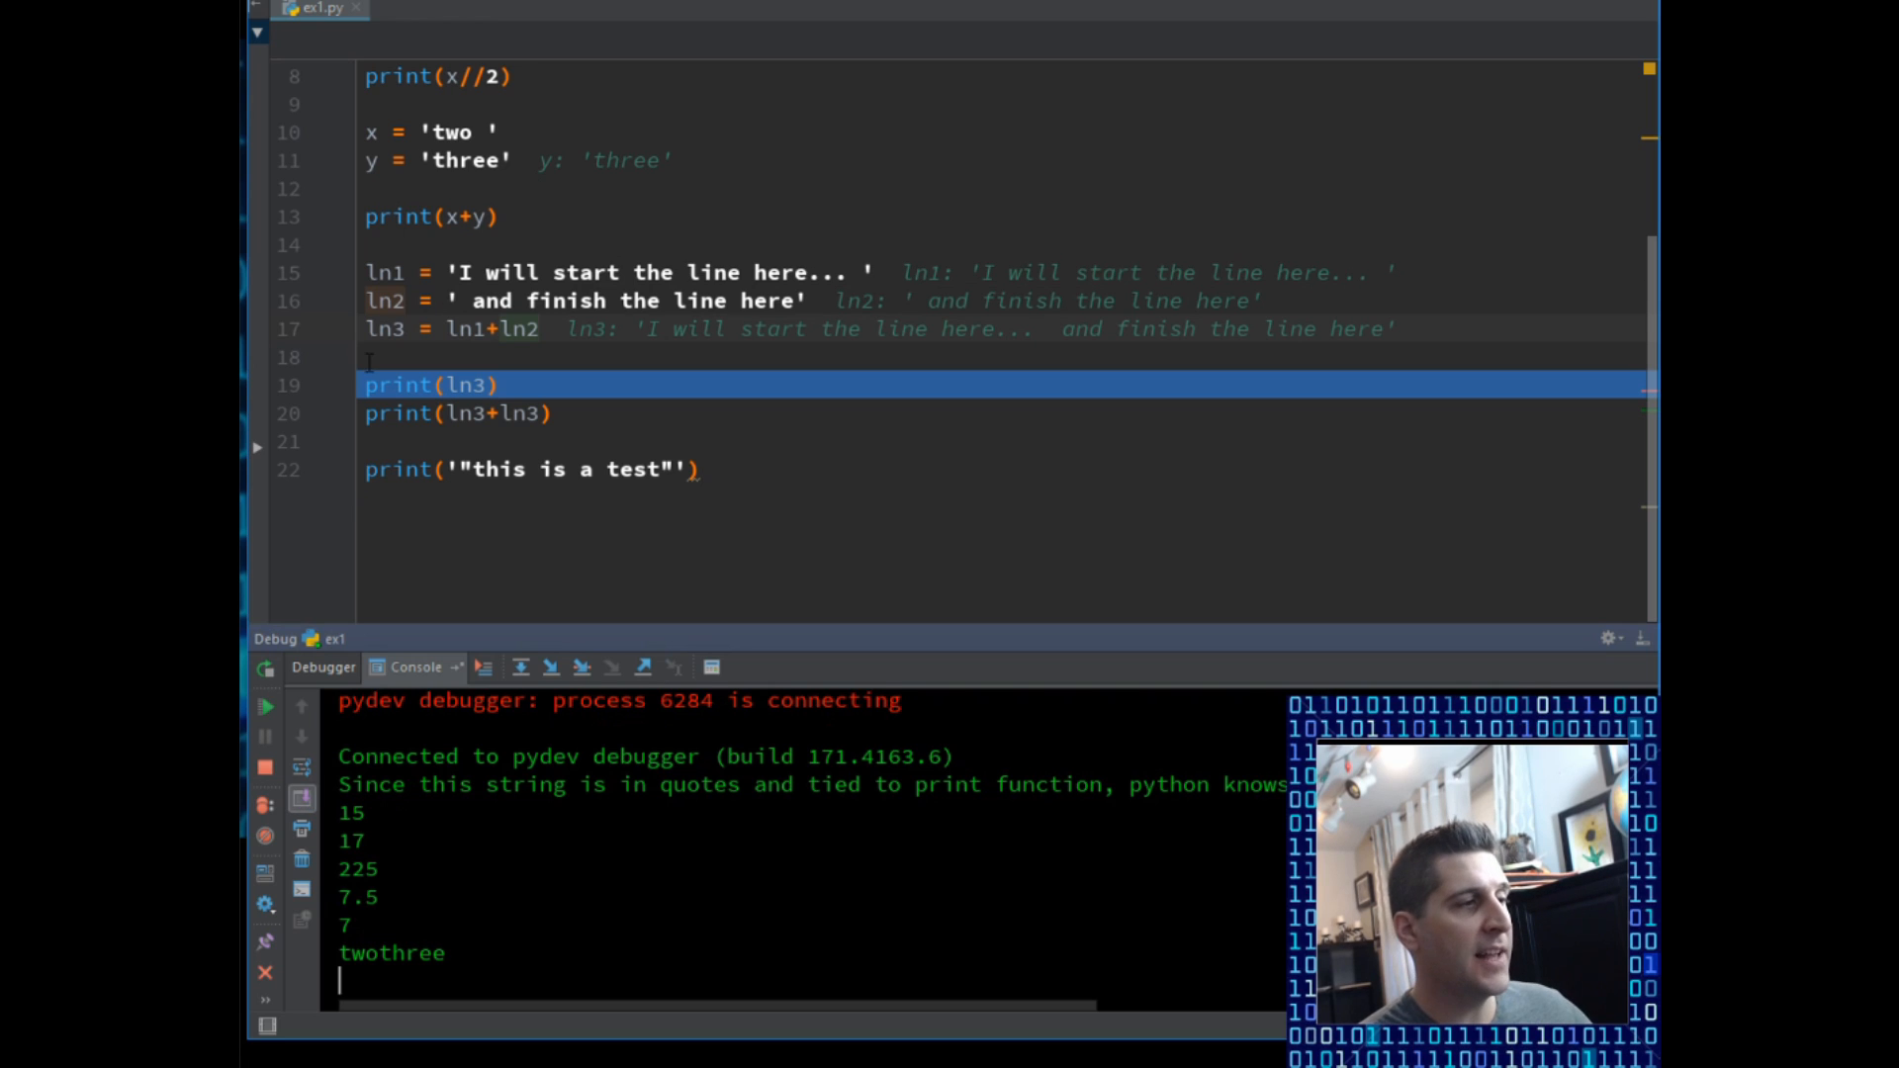
pyautogui.moveTo(370, 338)
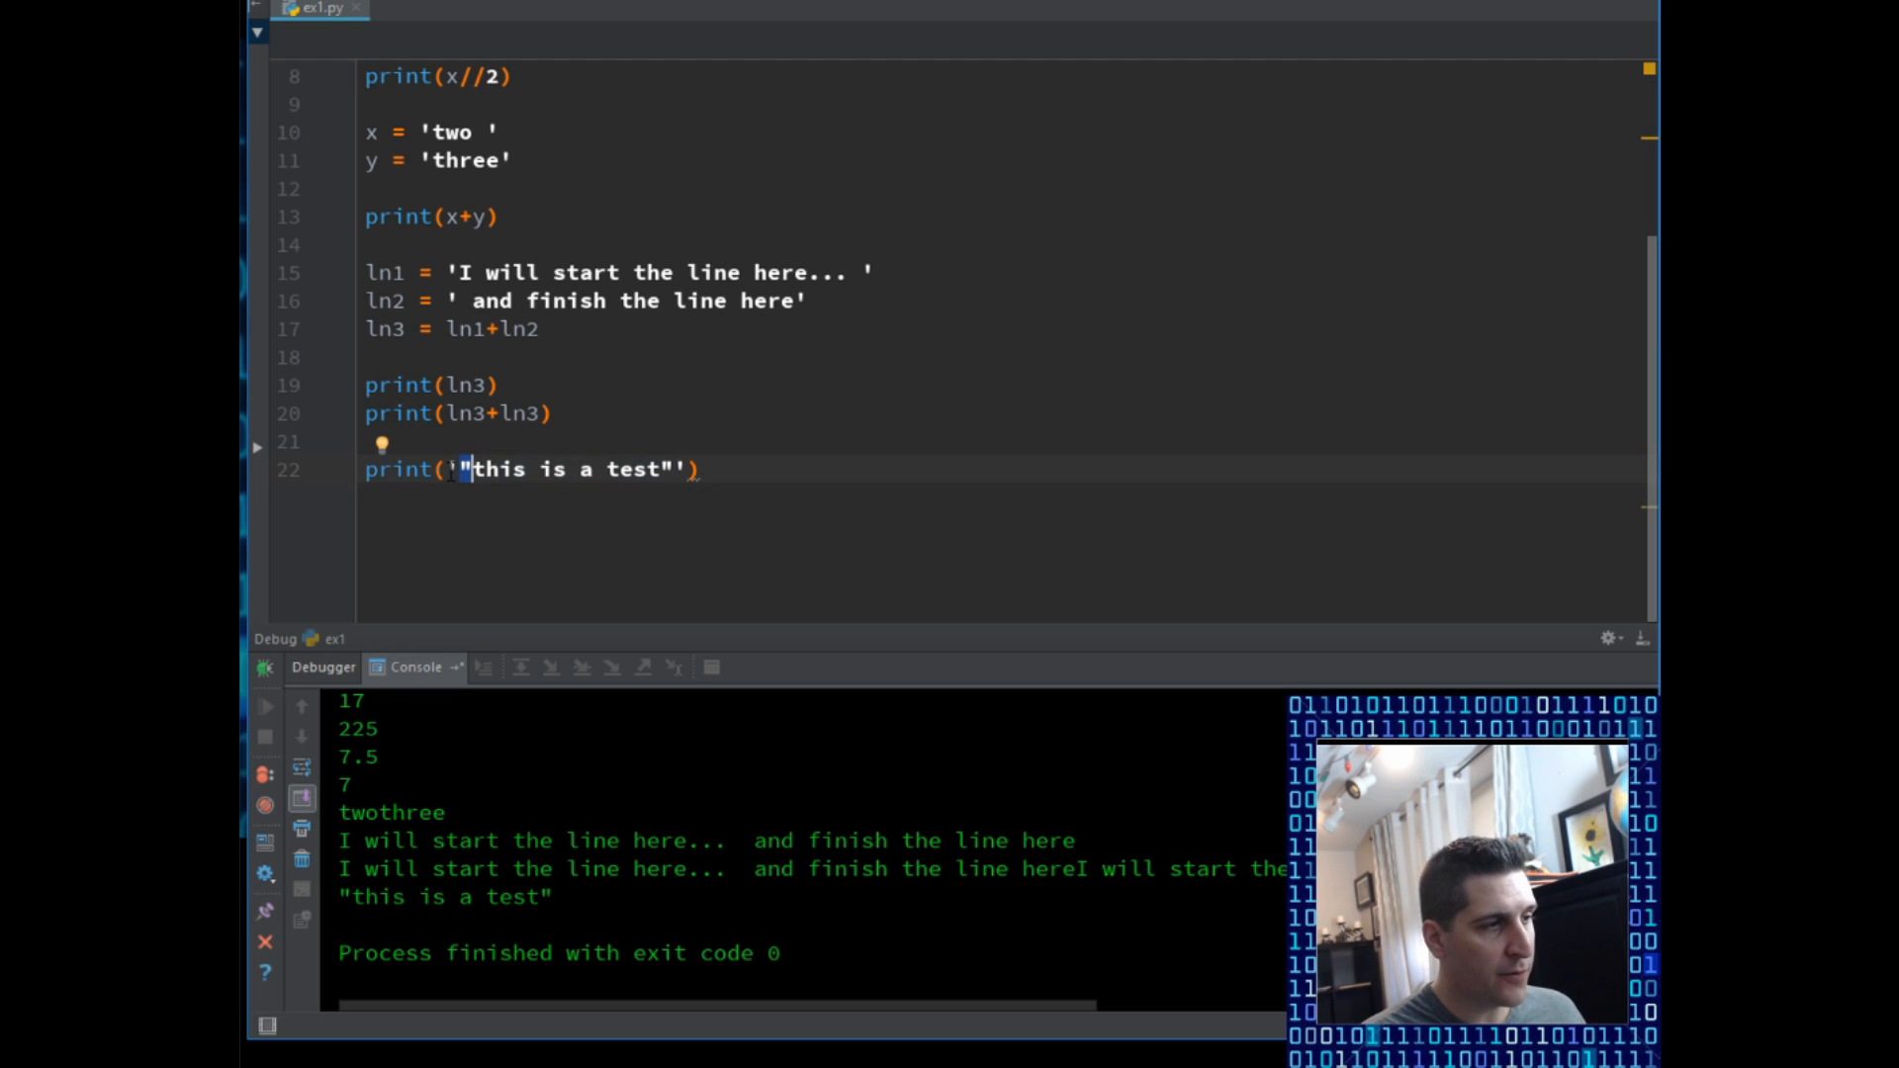
pyautogui.moveTo(686, 473)
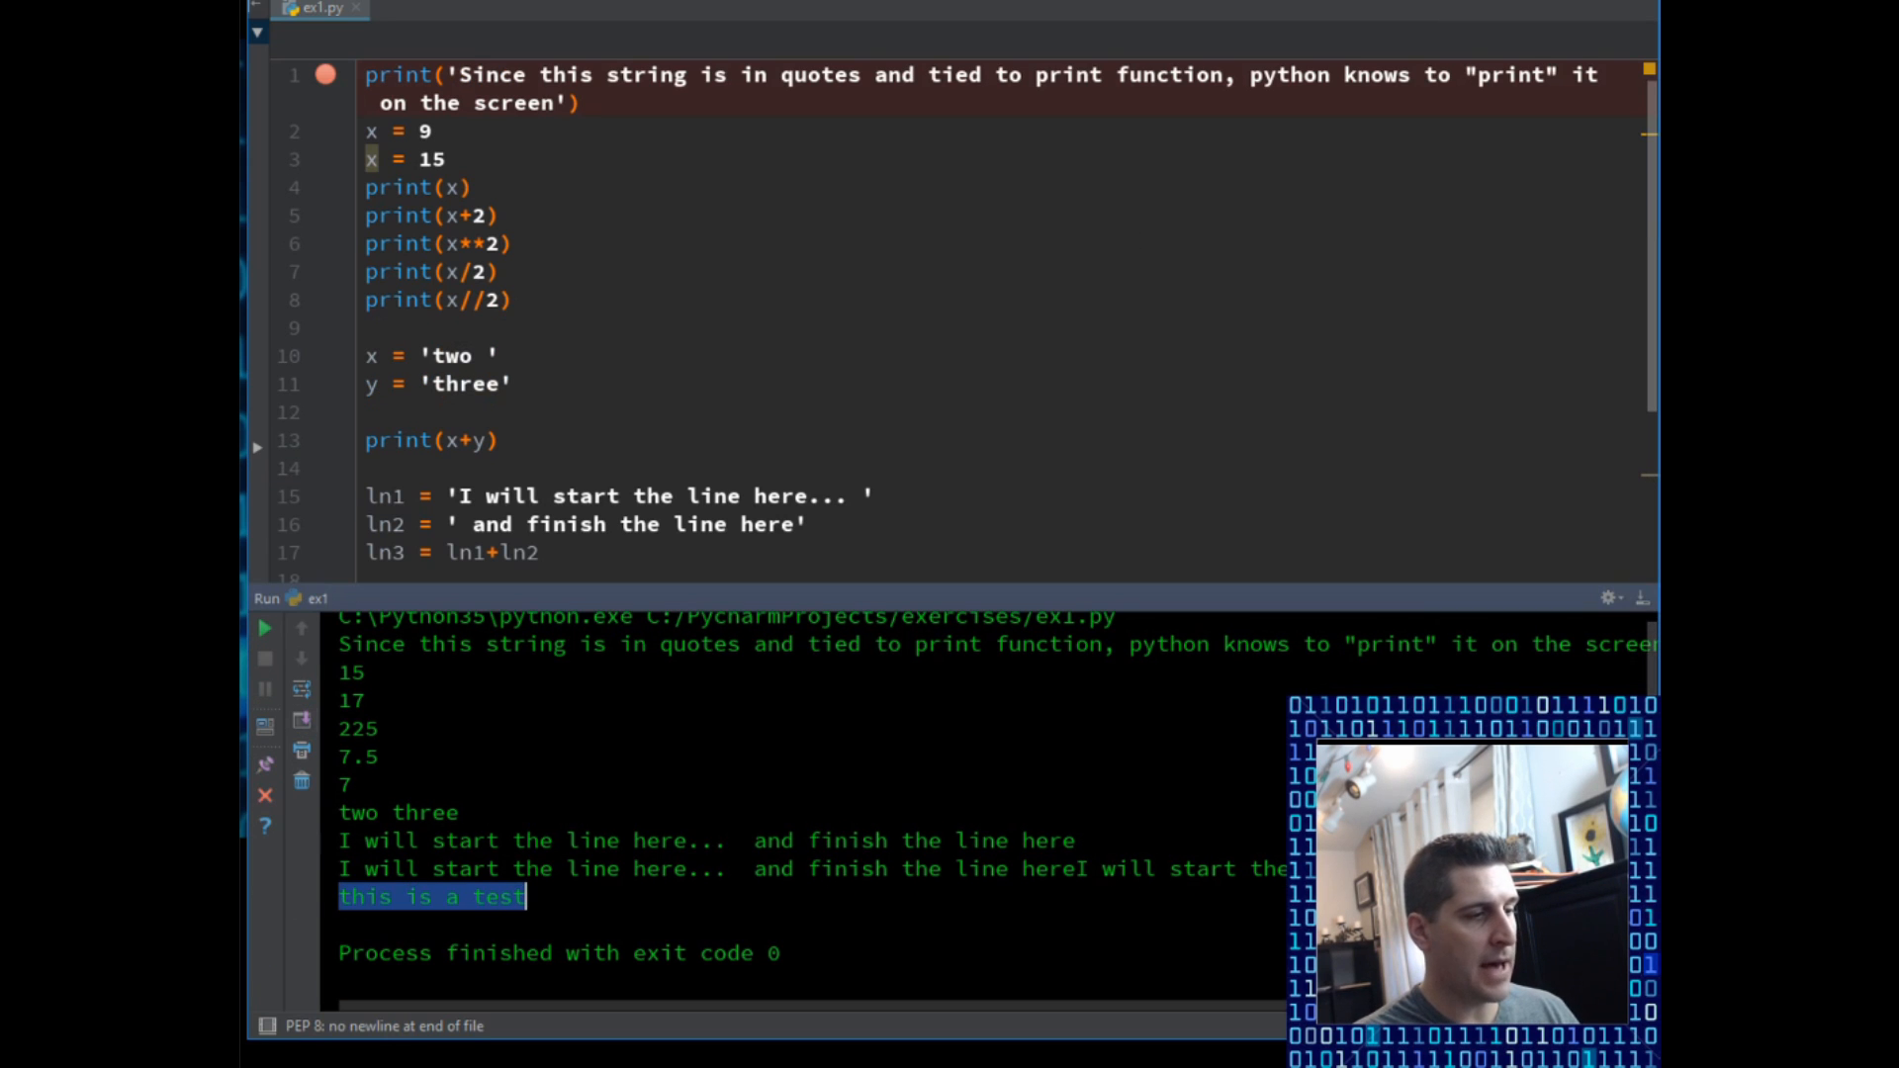
# Step: Wrap the last print's text in double quotes inside the single quotes and check the rerun output
pyautogui.click(499, 439)
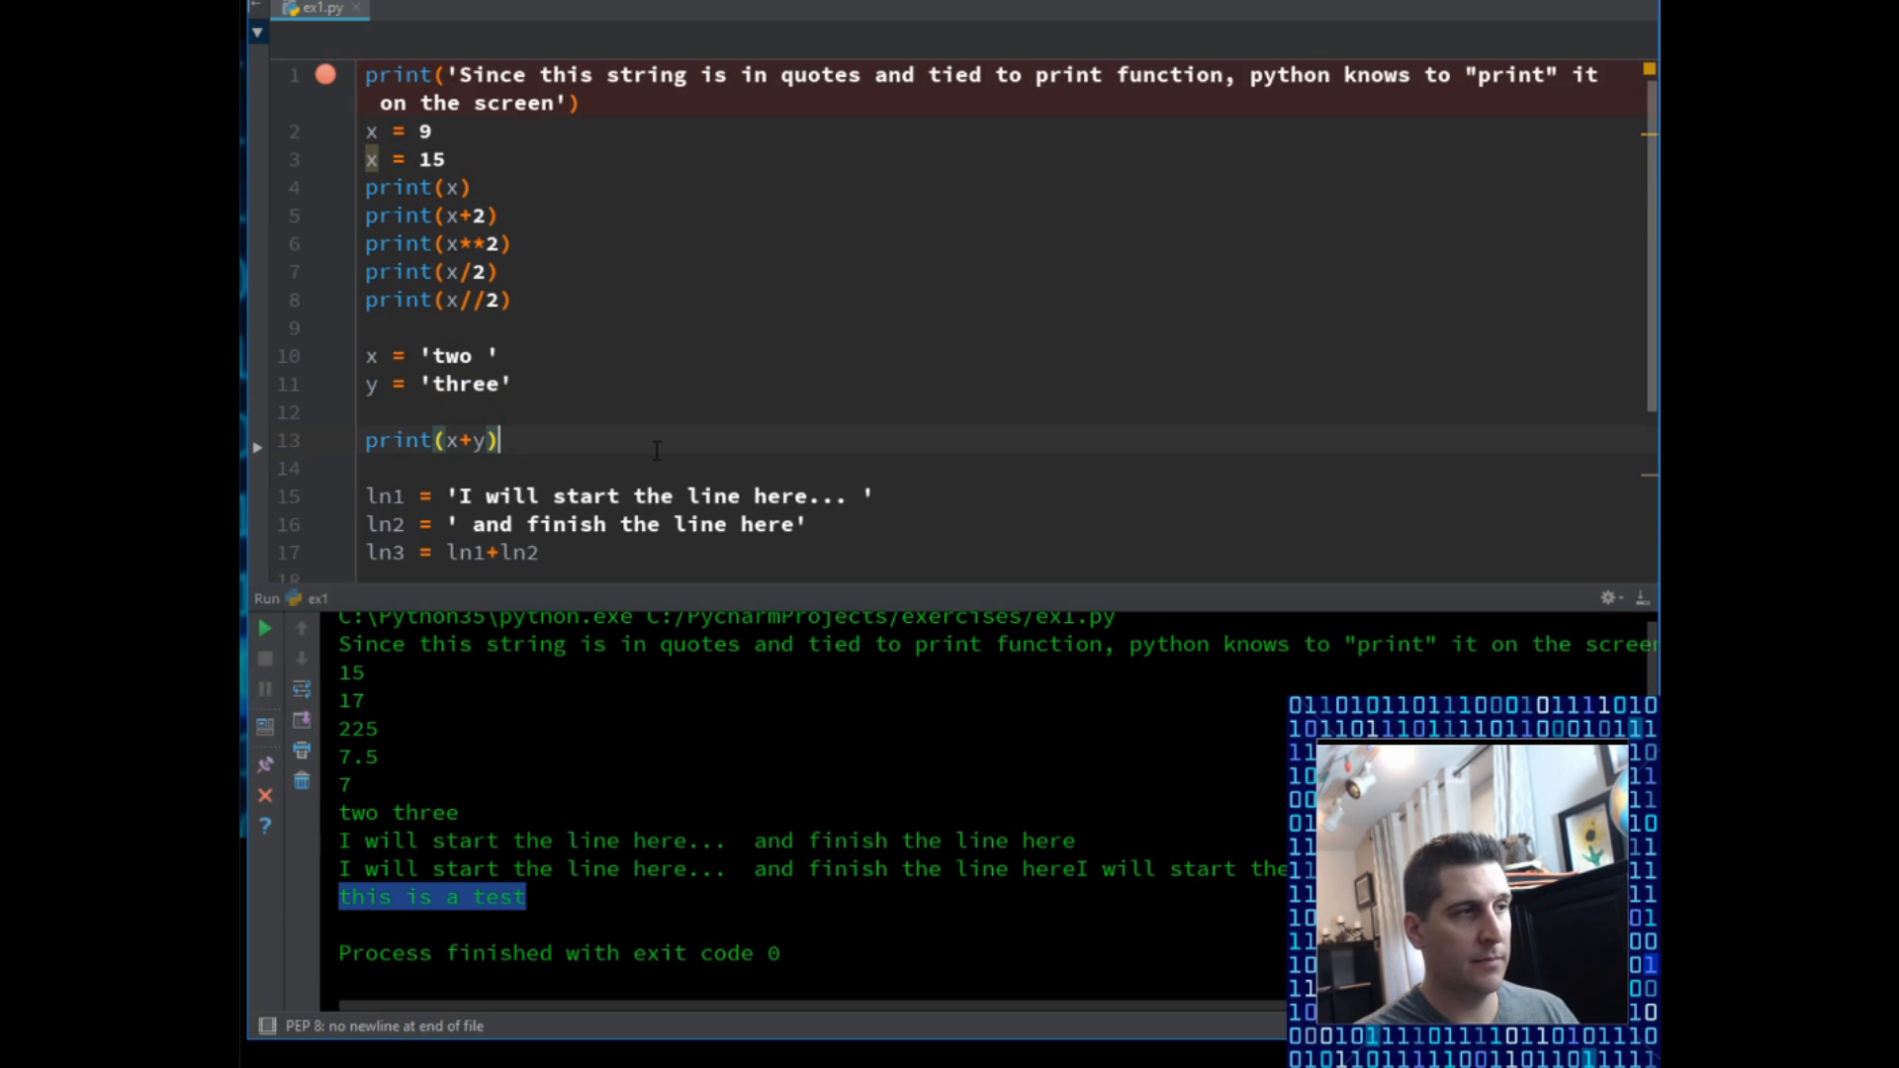
pyautogui.scroll(-3)
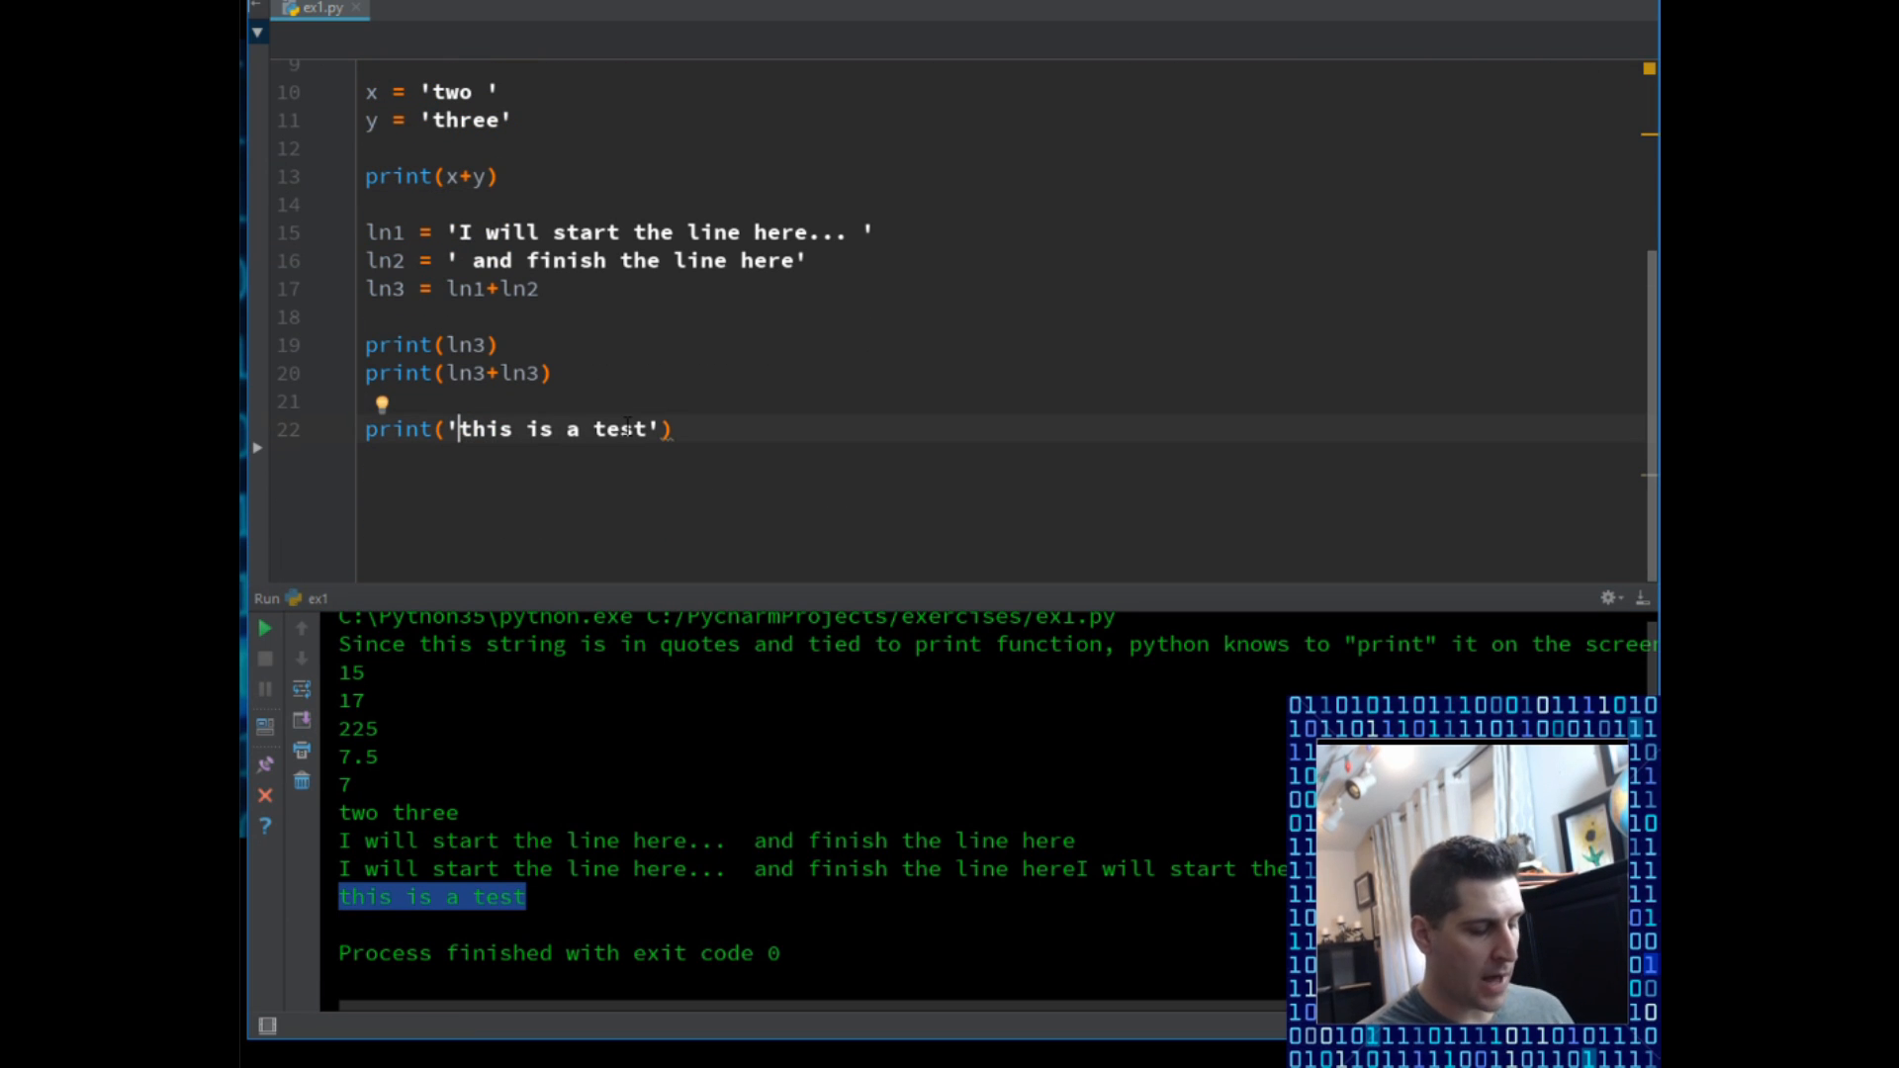
pyautogui.write('"')
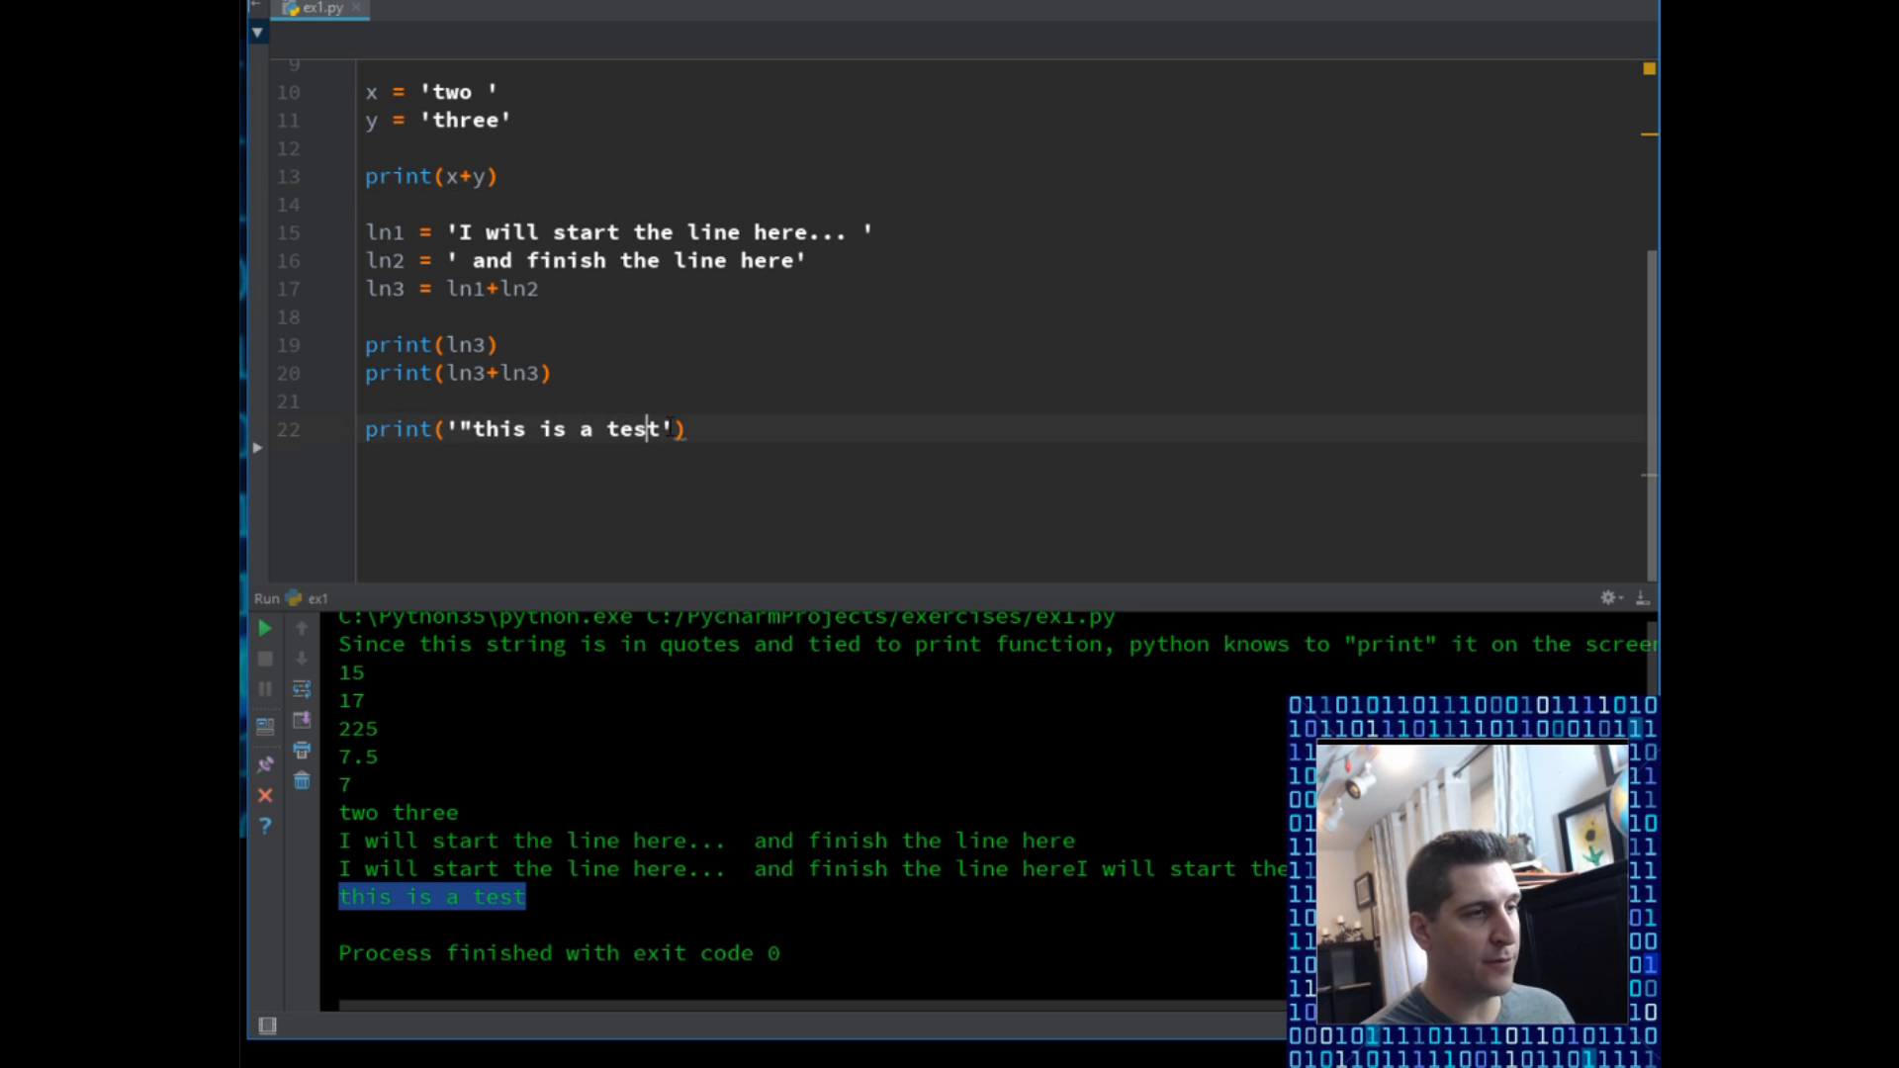
pyautogui.write('"')
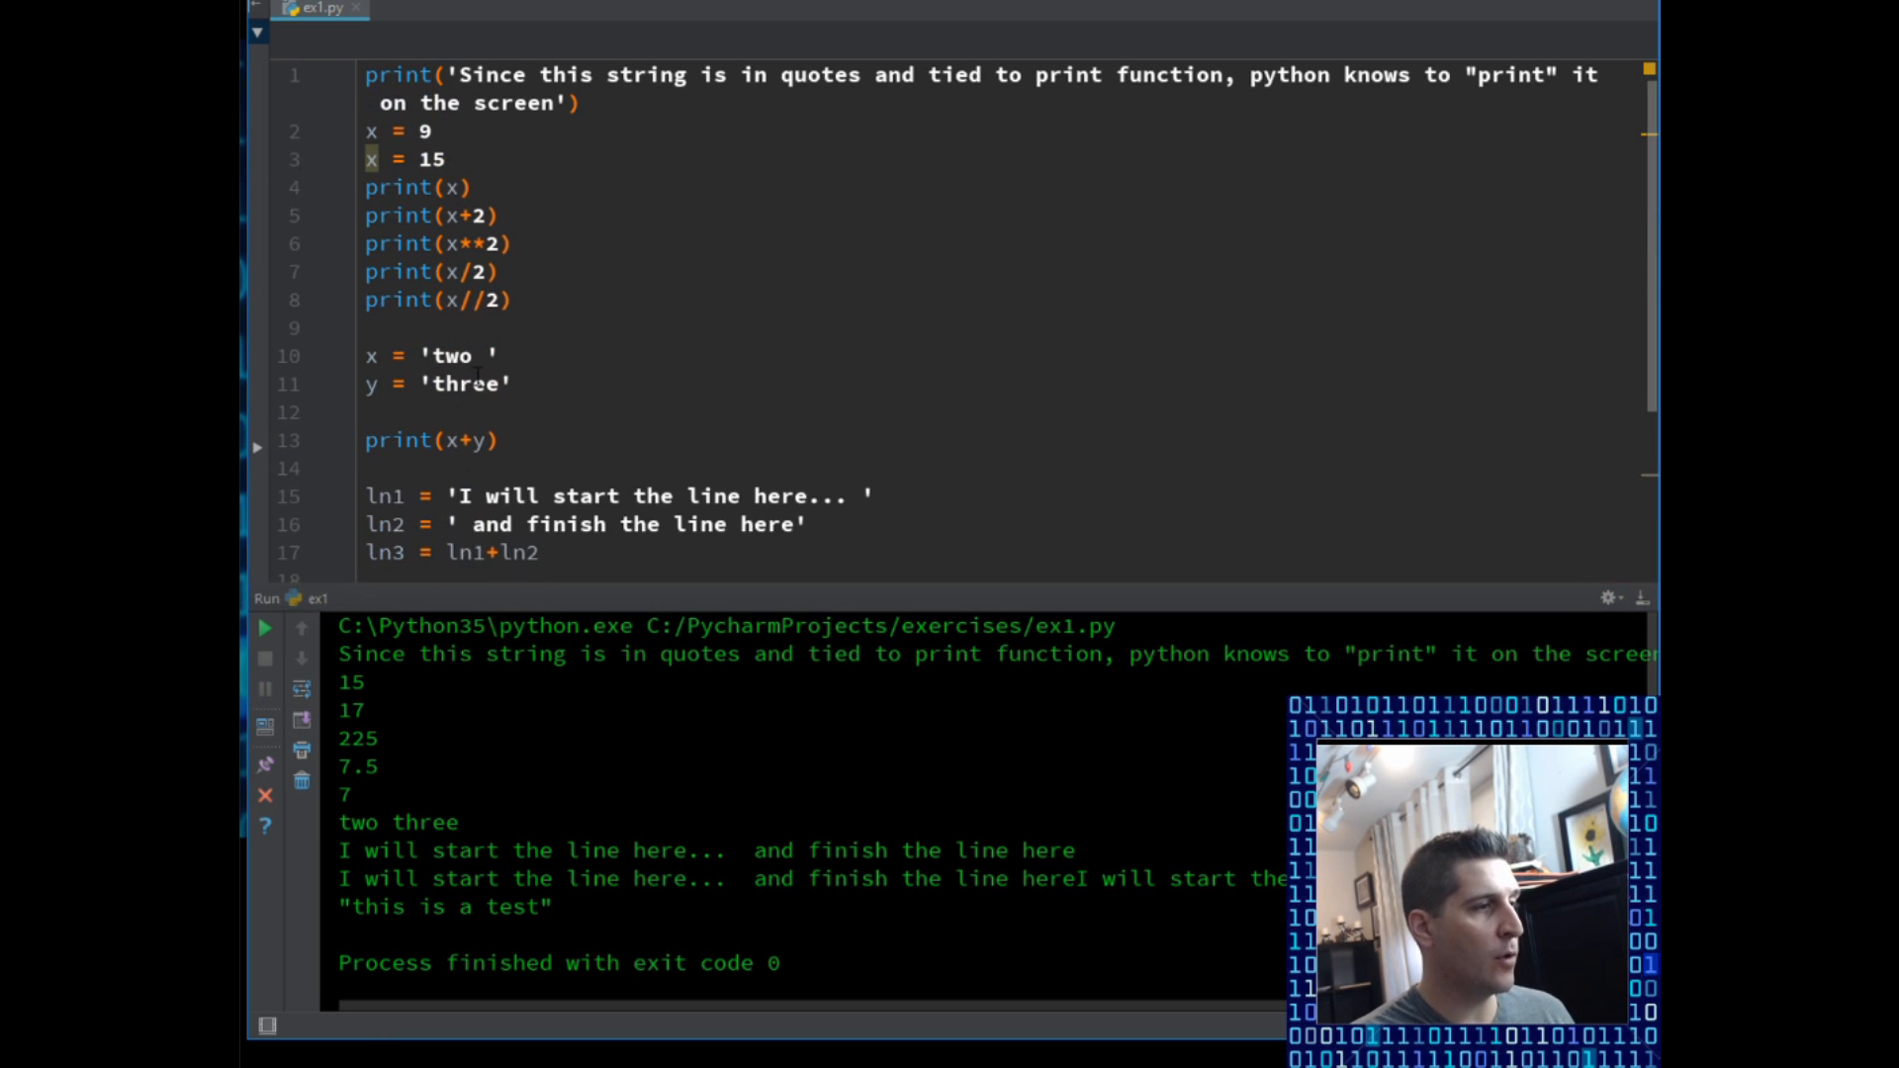
pyautogui.doubleClick(449, 354)
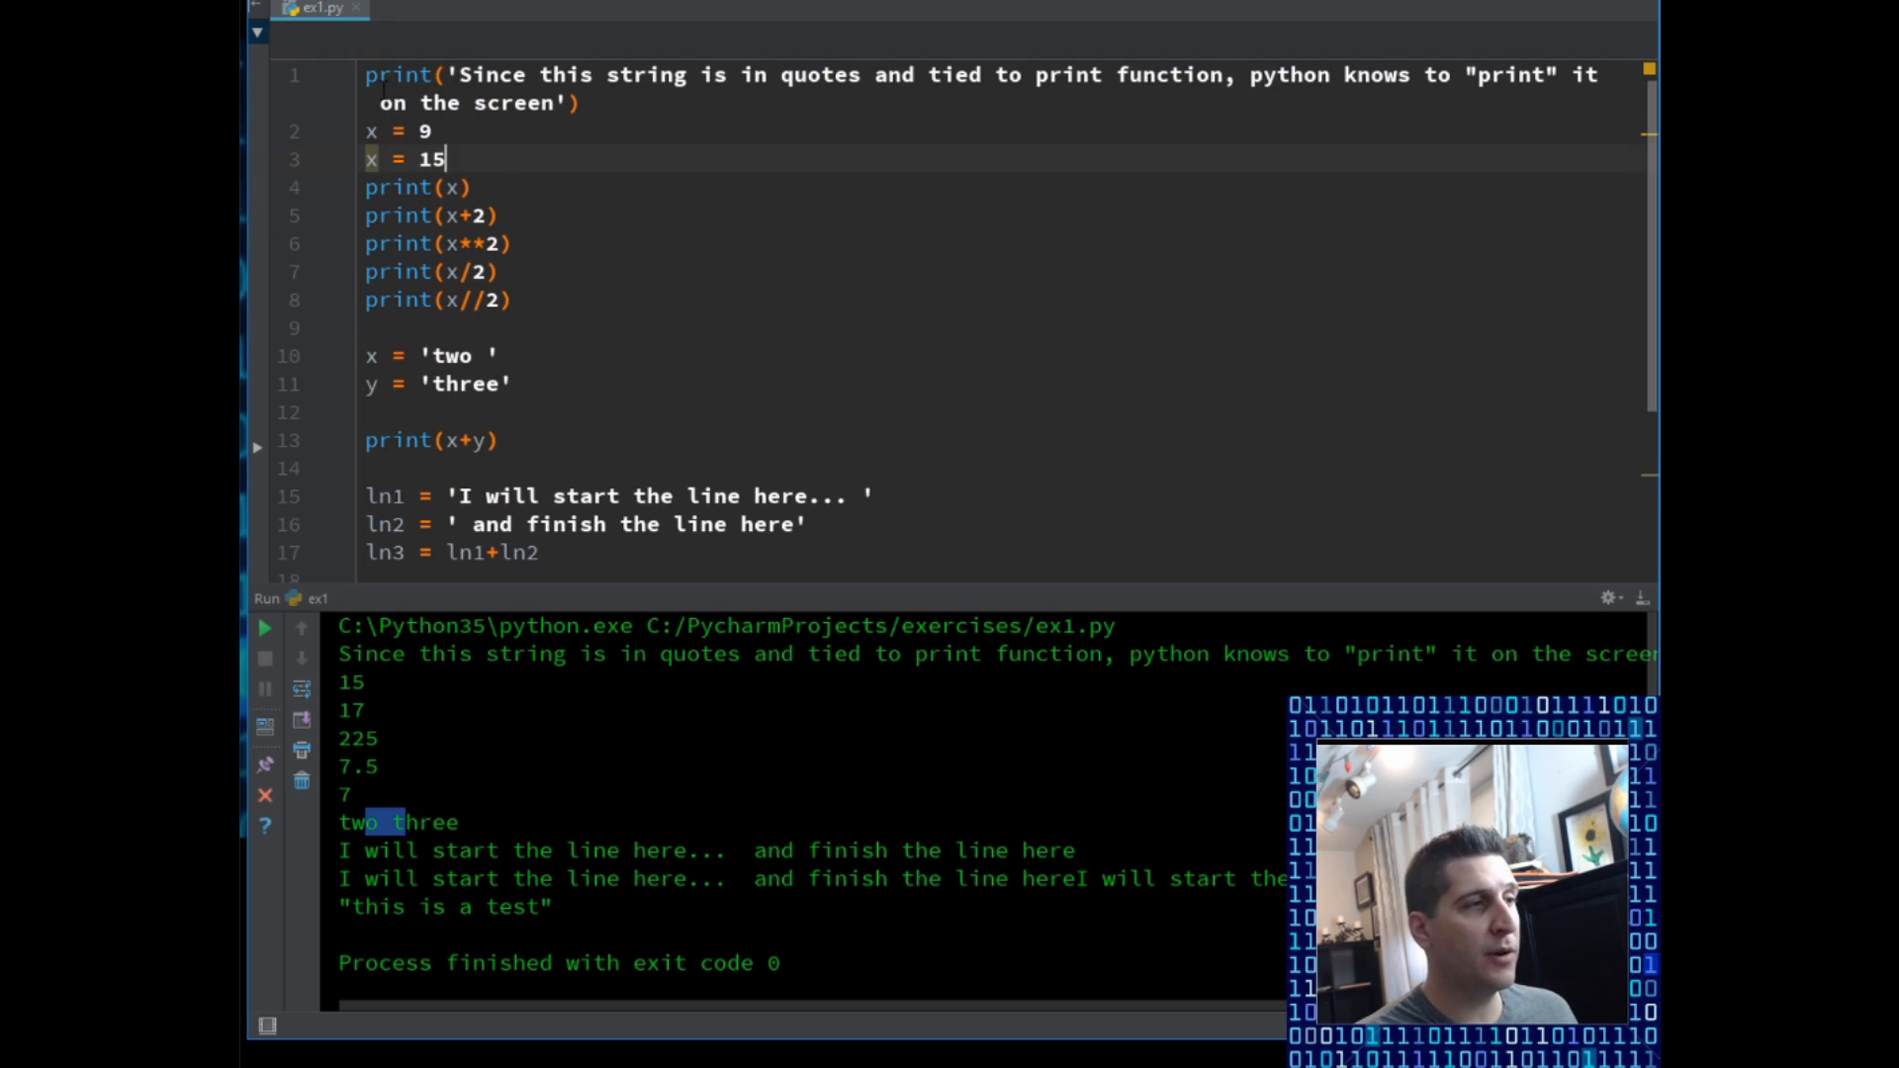
pyautogui.moveTo(623, 204)
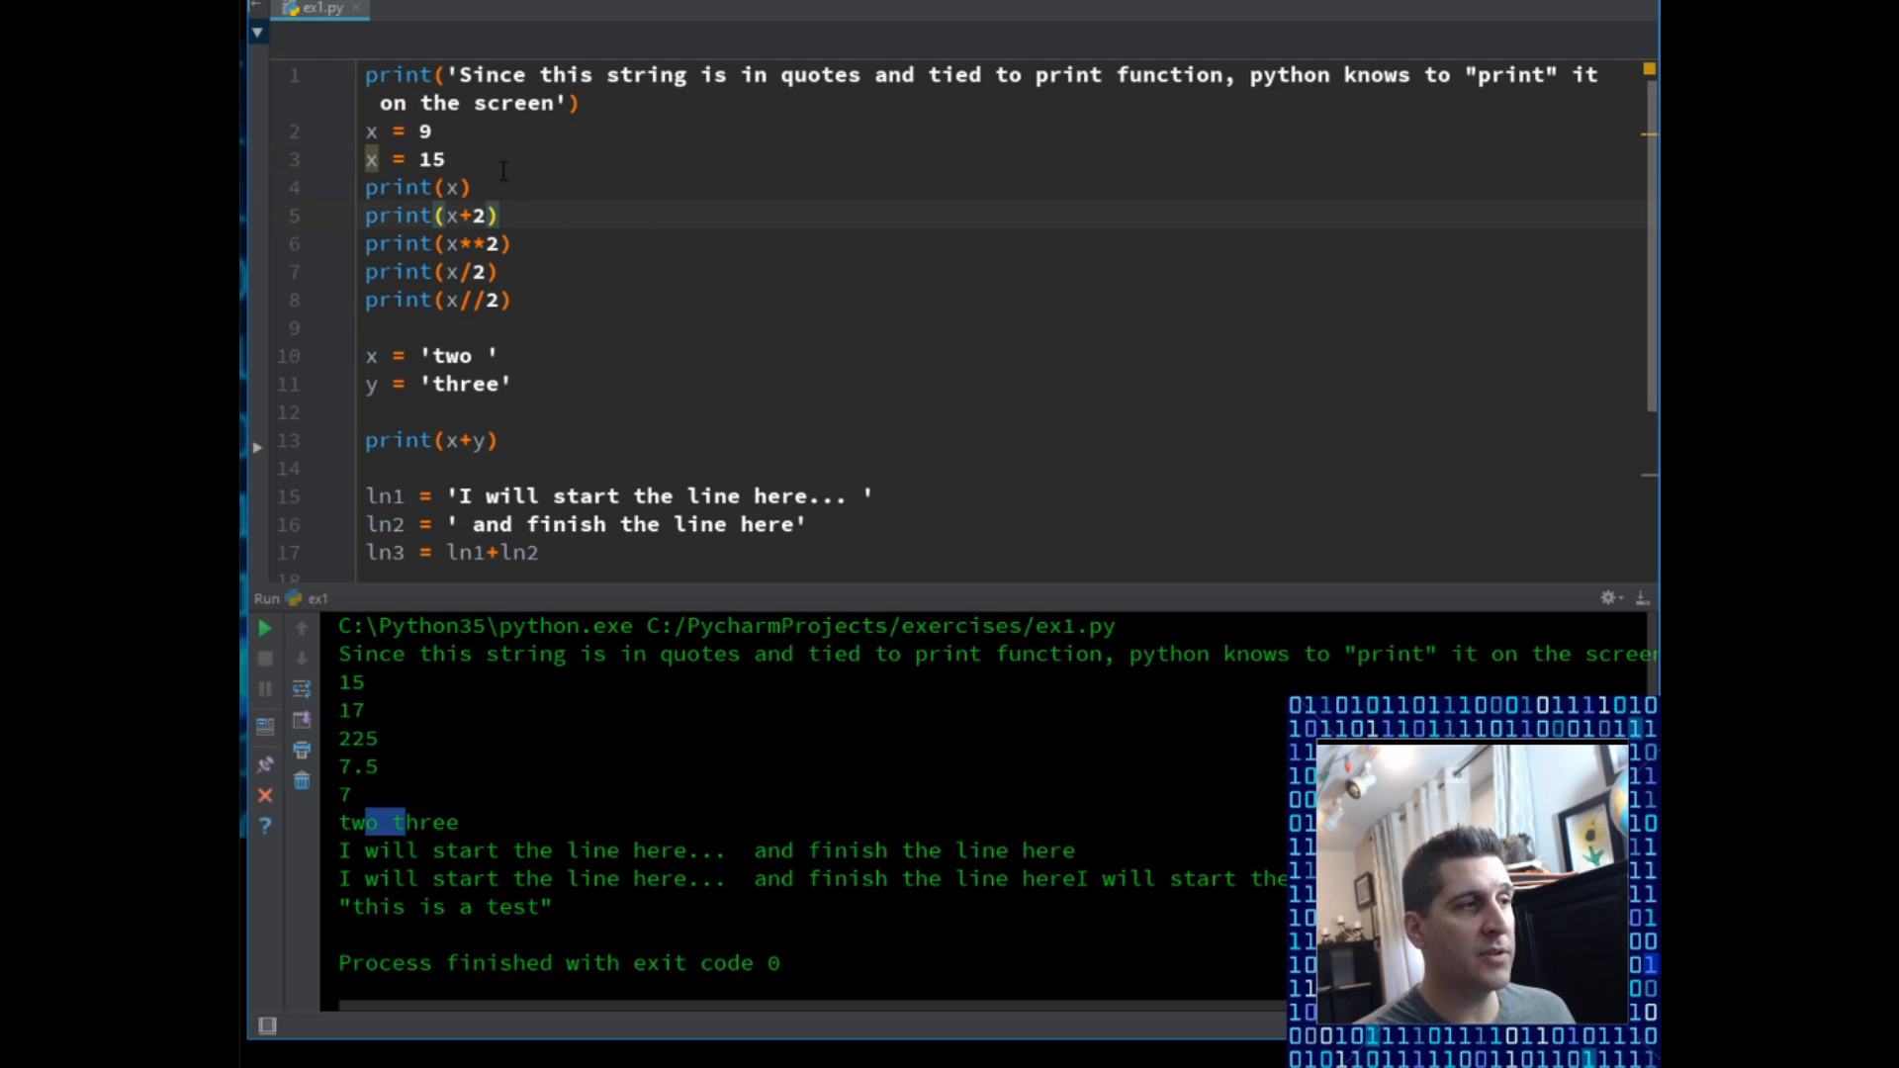
pyautogui.scroll(-3)
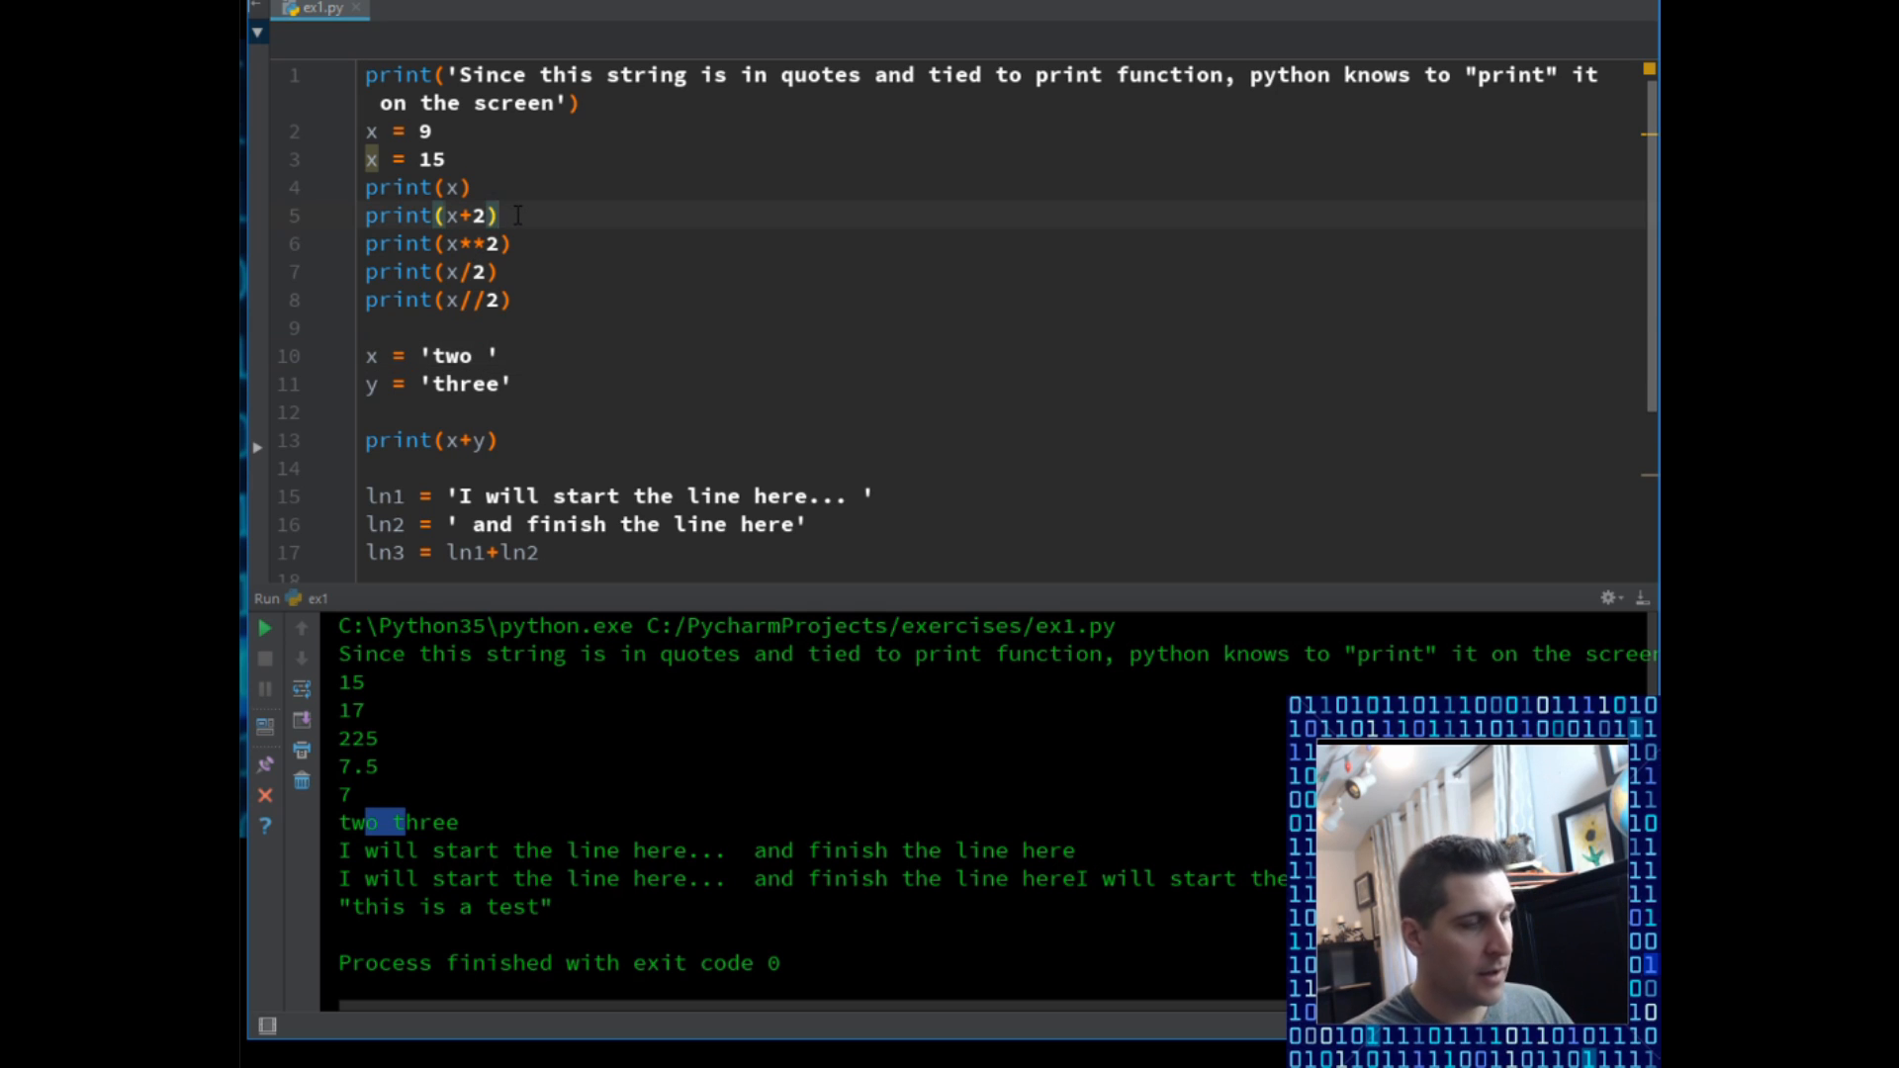
# Step: Delete the closing parenthesis so line 5 reads print(x+2
pyautogui.press('Backspace')
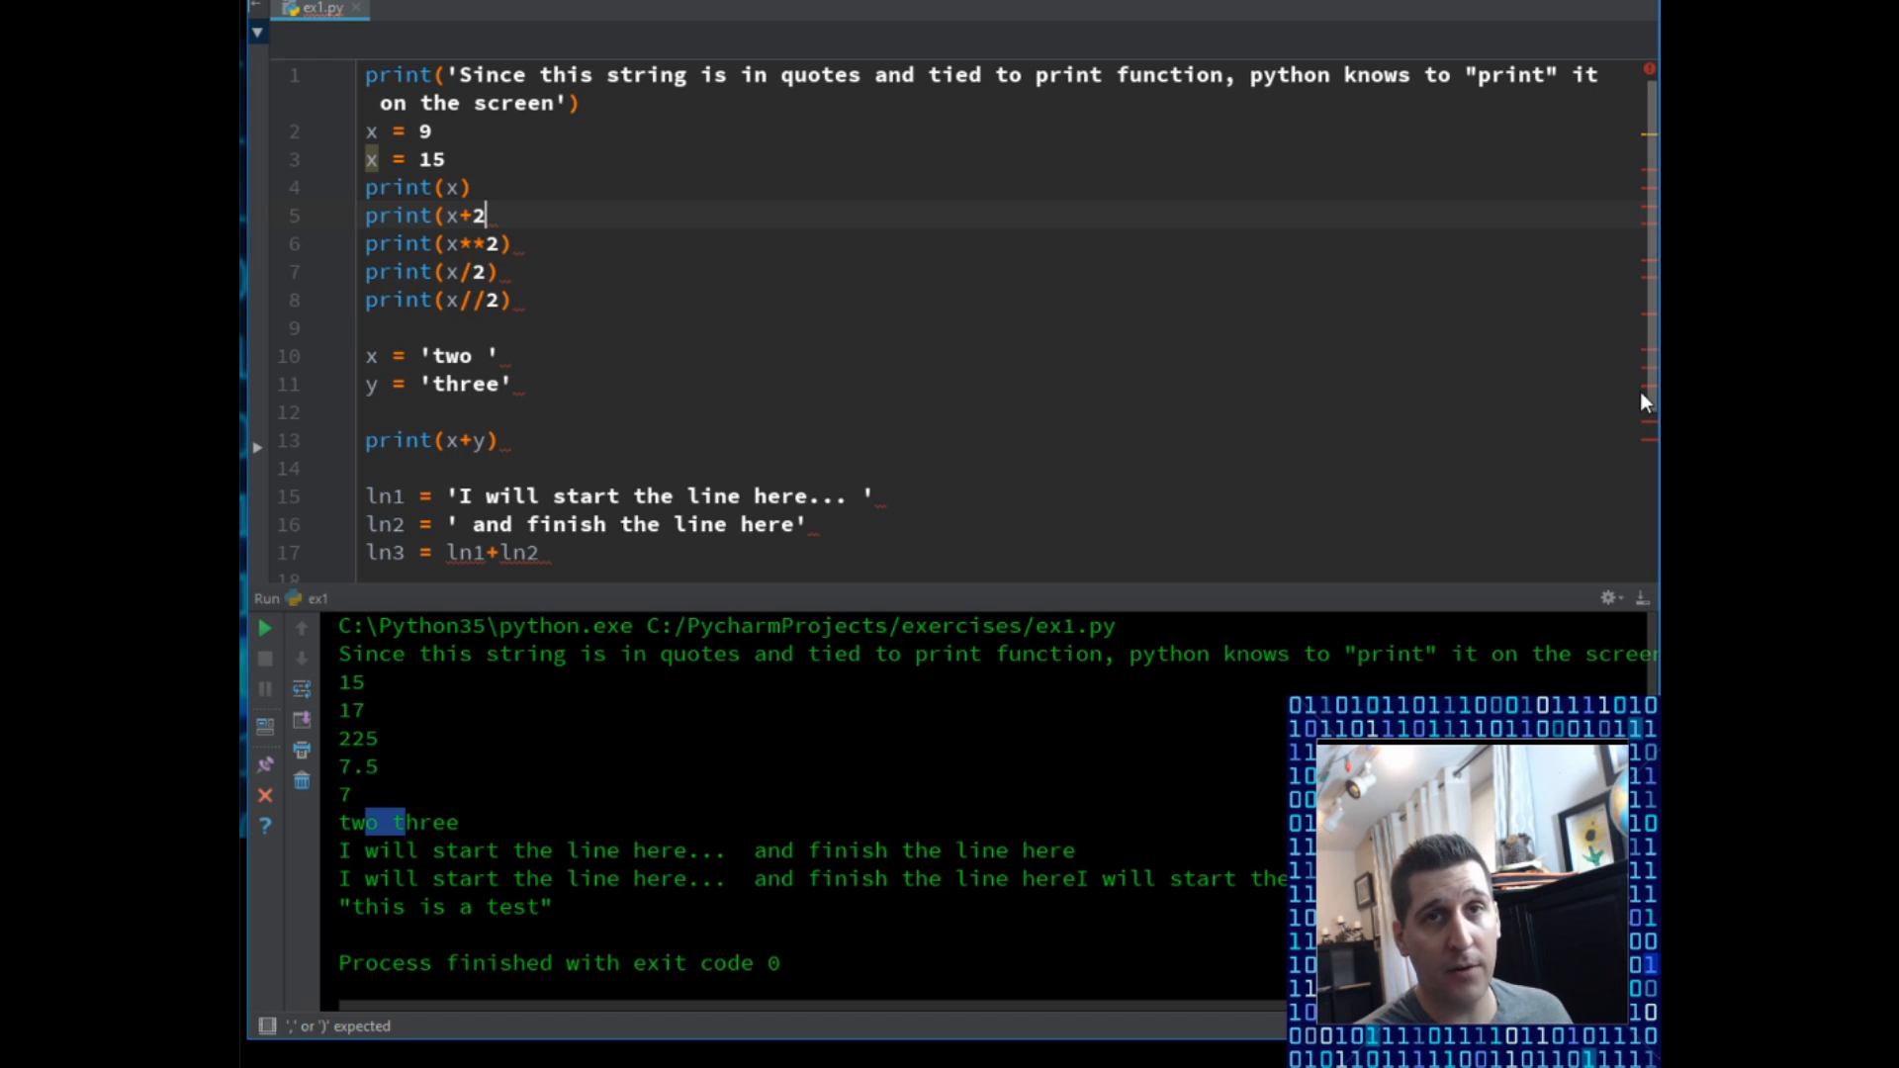
# Step: Run the broken script, trace the line-6 SyntaxError back to line 5 and move to its end to fix it
pyautogui.click(263, 627)
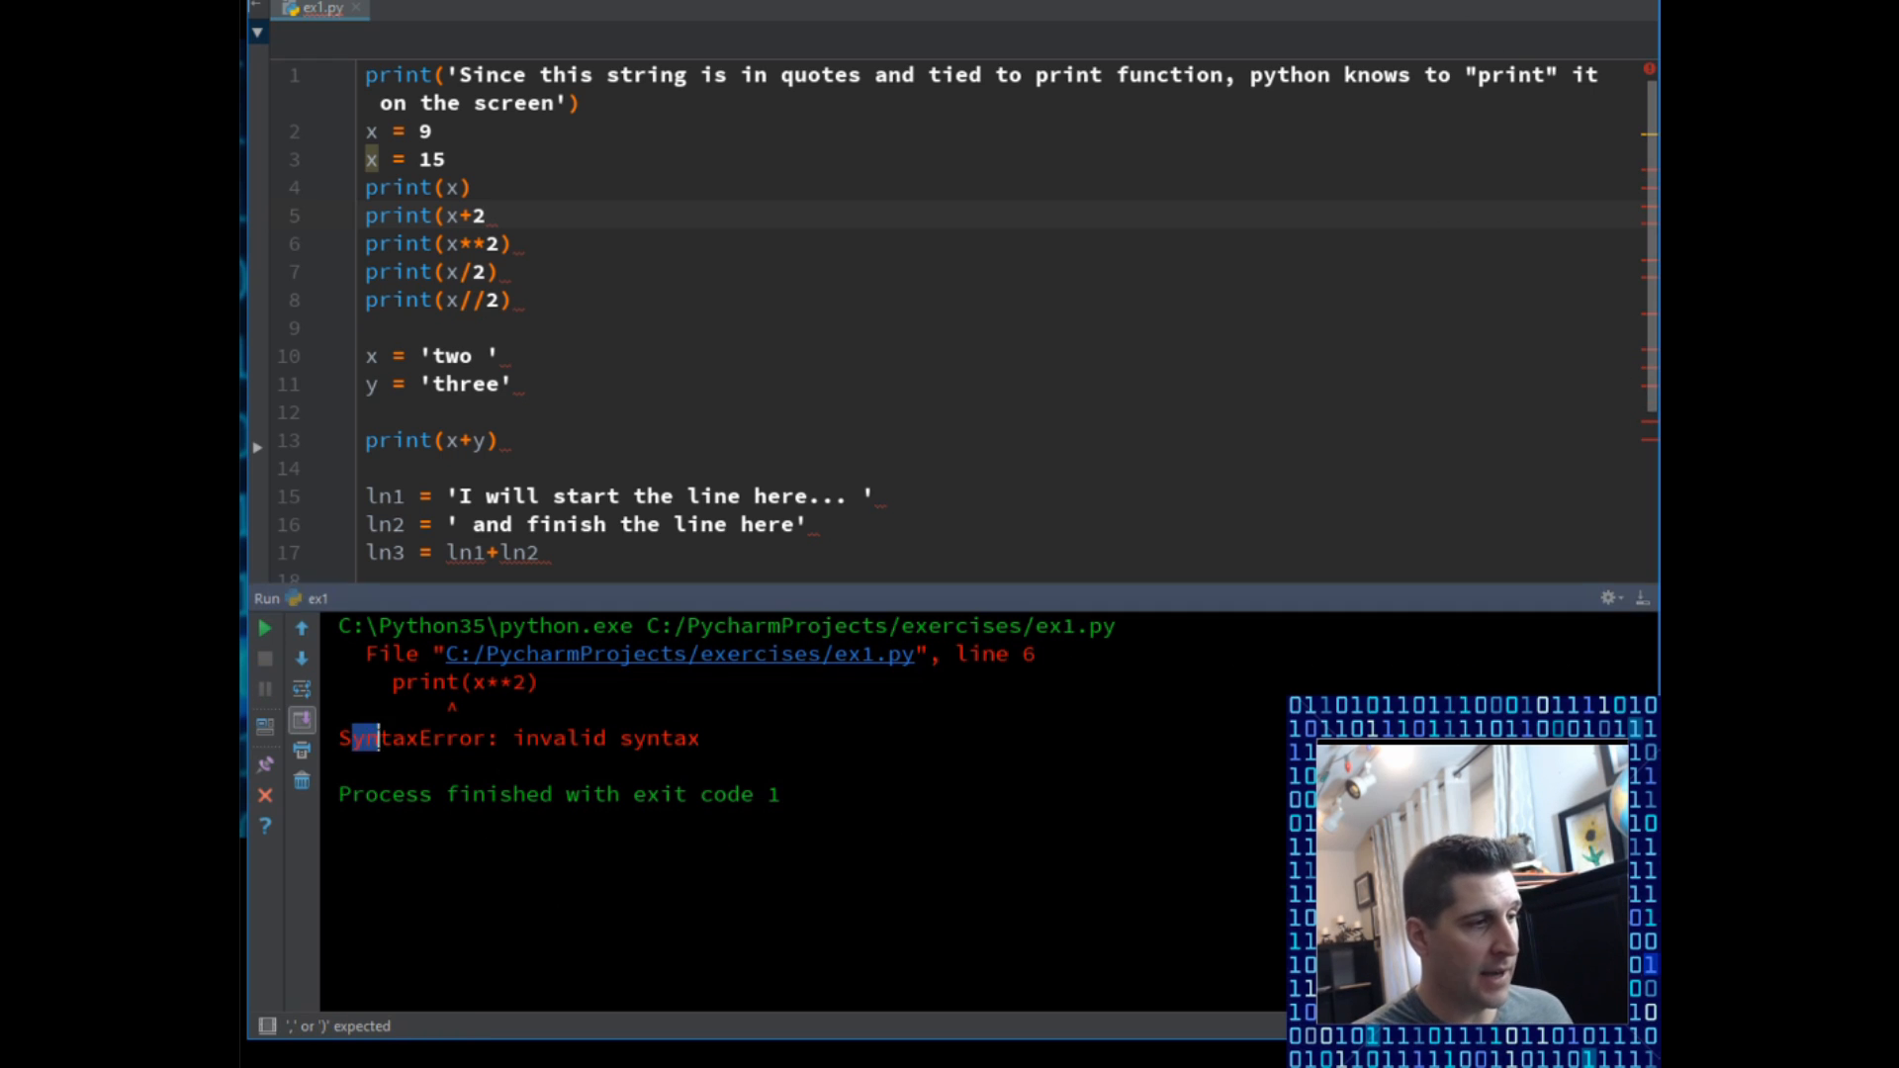
pyautogui.doubleClick(463, 682)
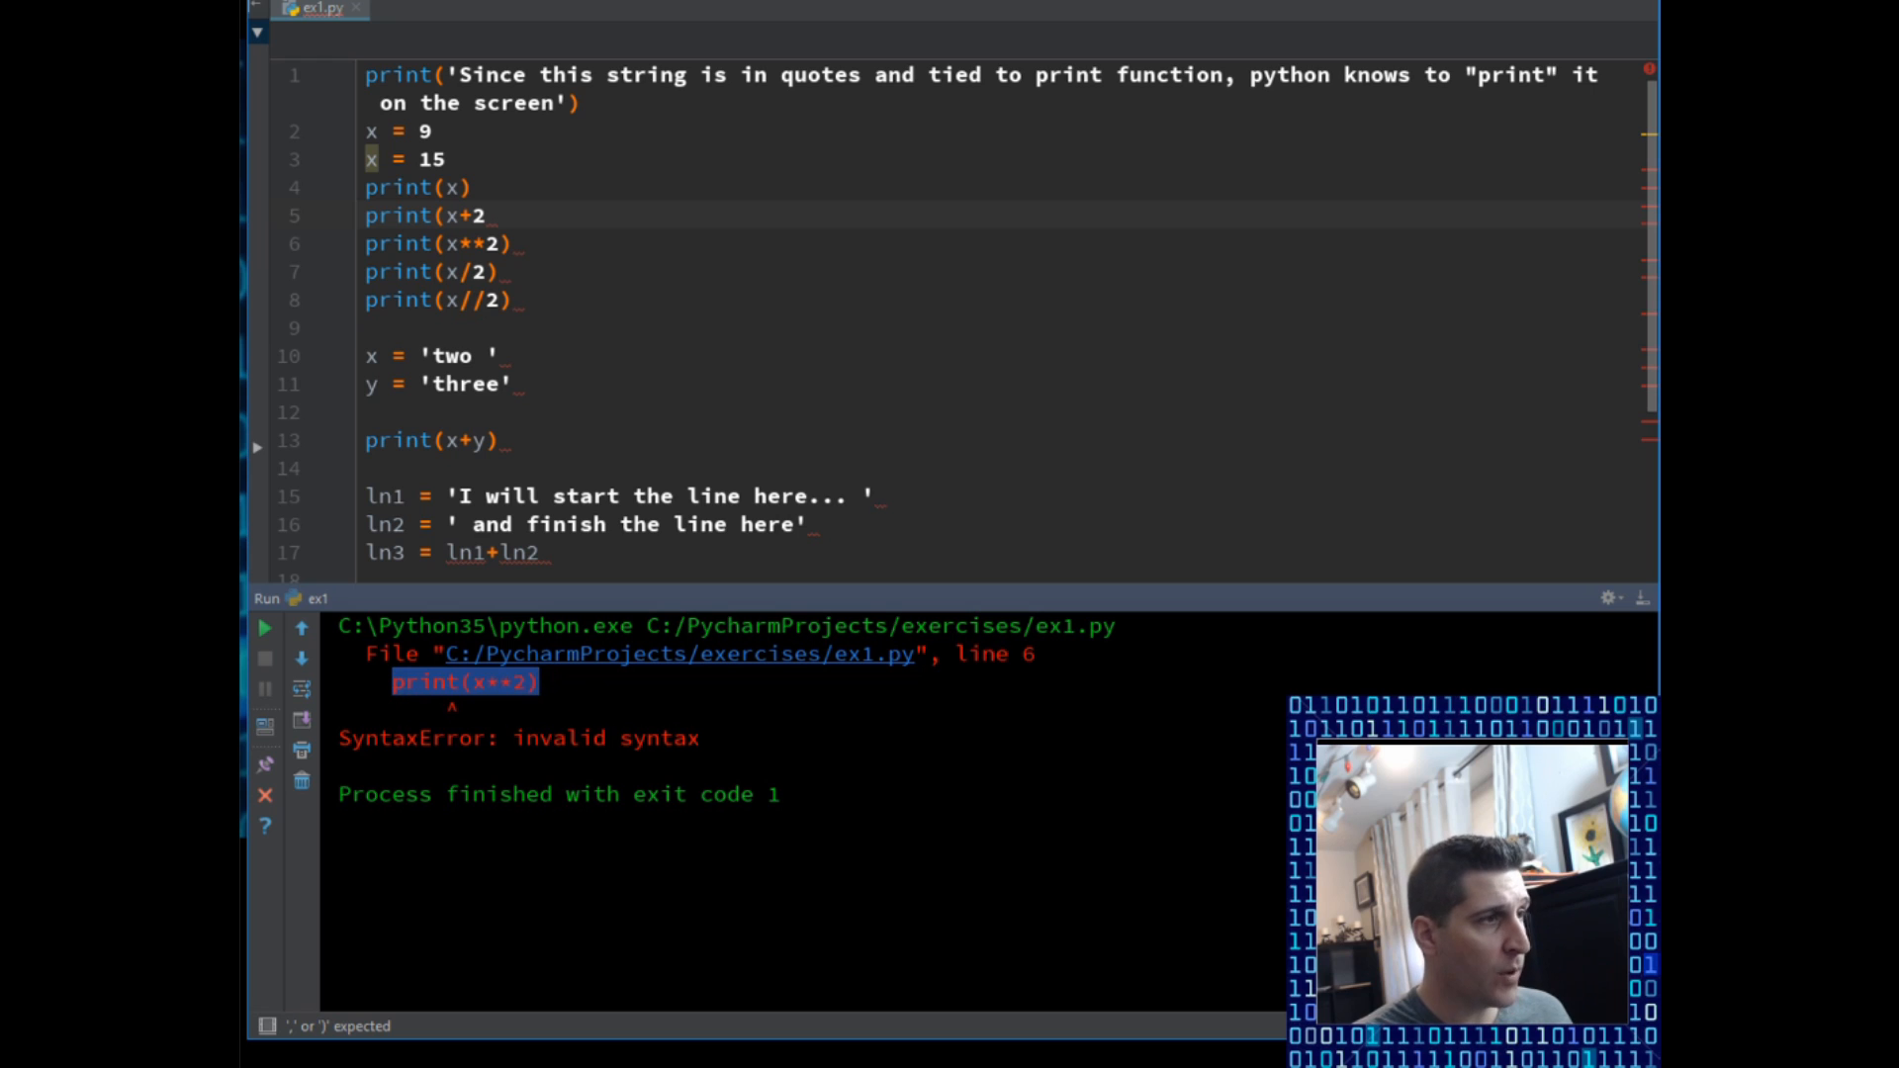
pyautogui.click(514, 241)
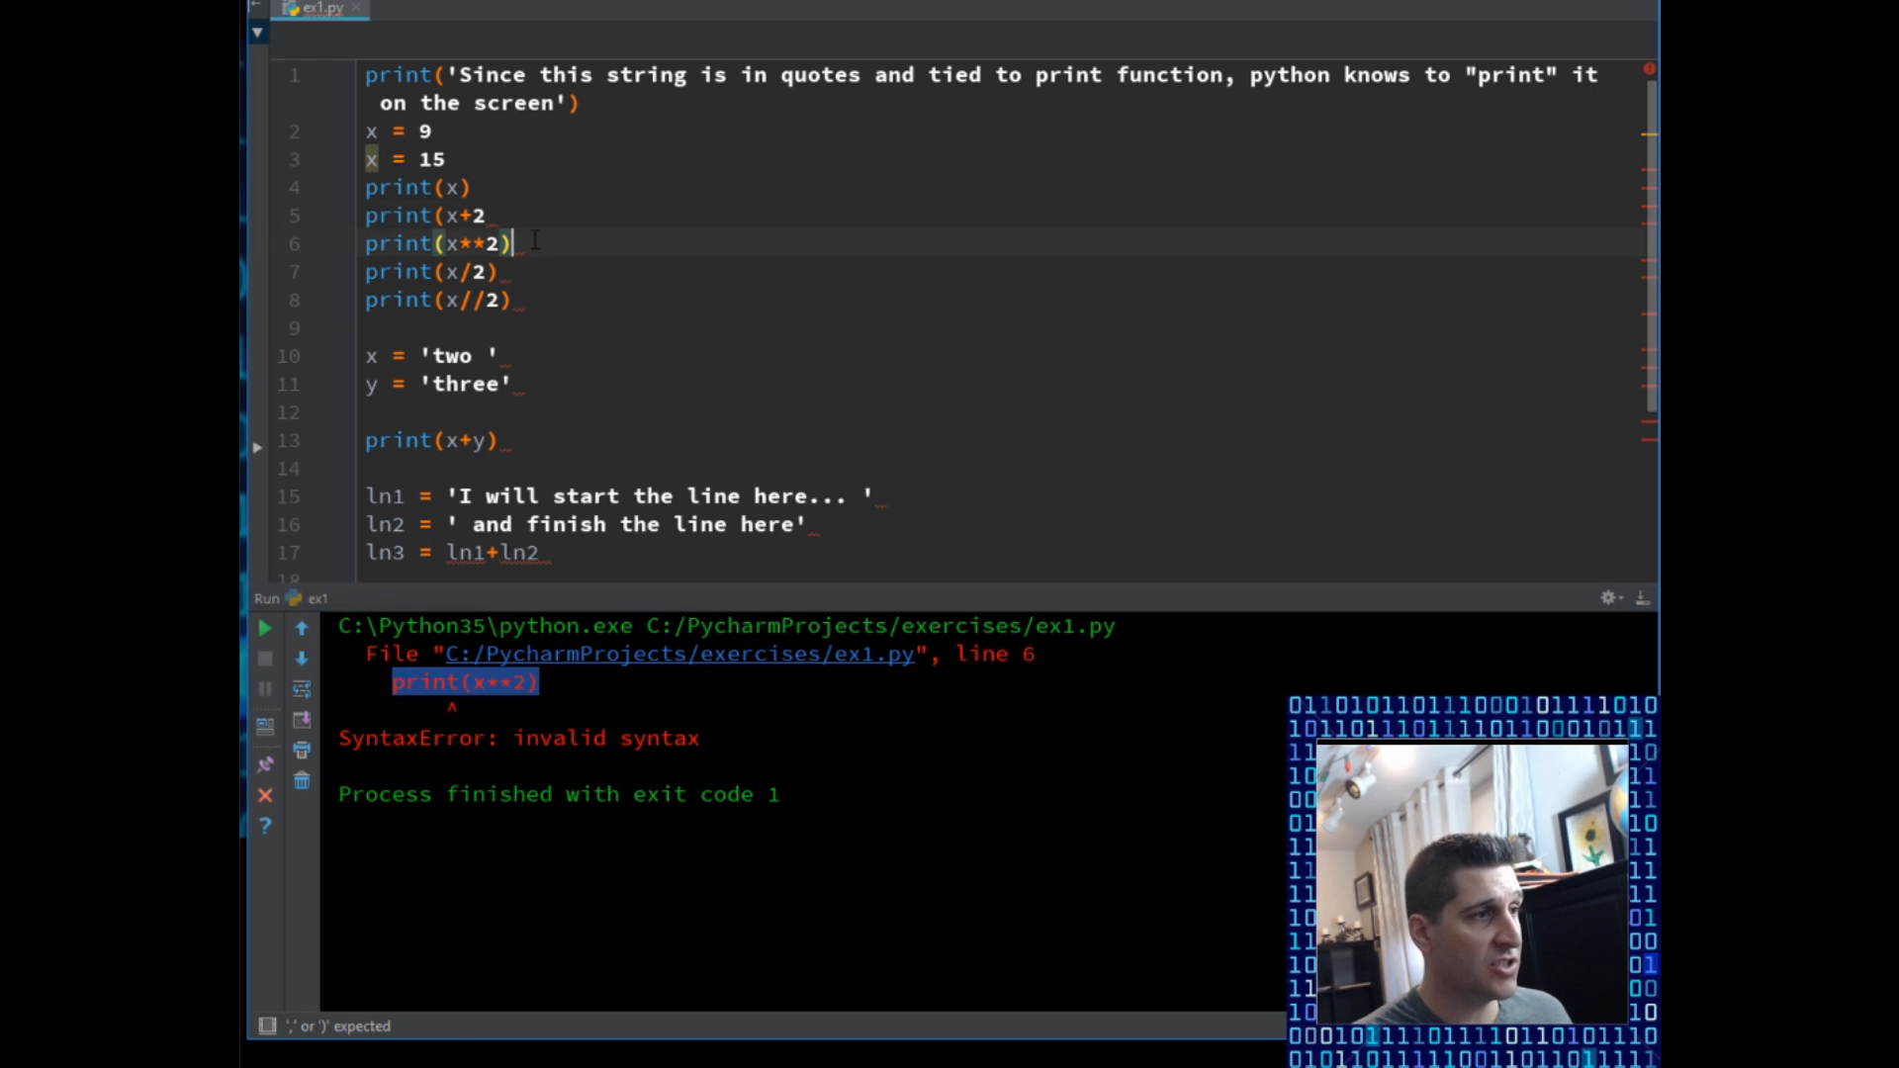
pyautogui.tripleClick(435, 244)
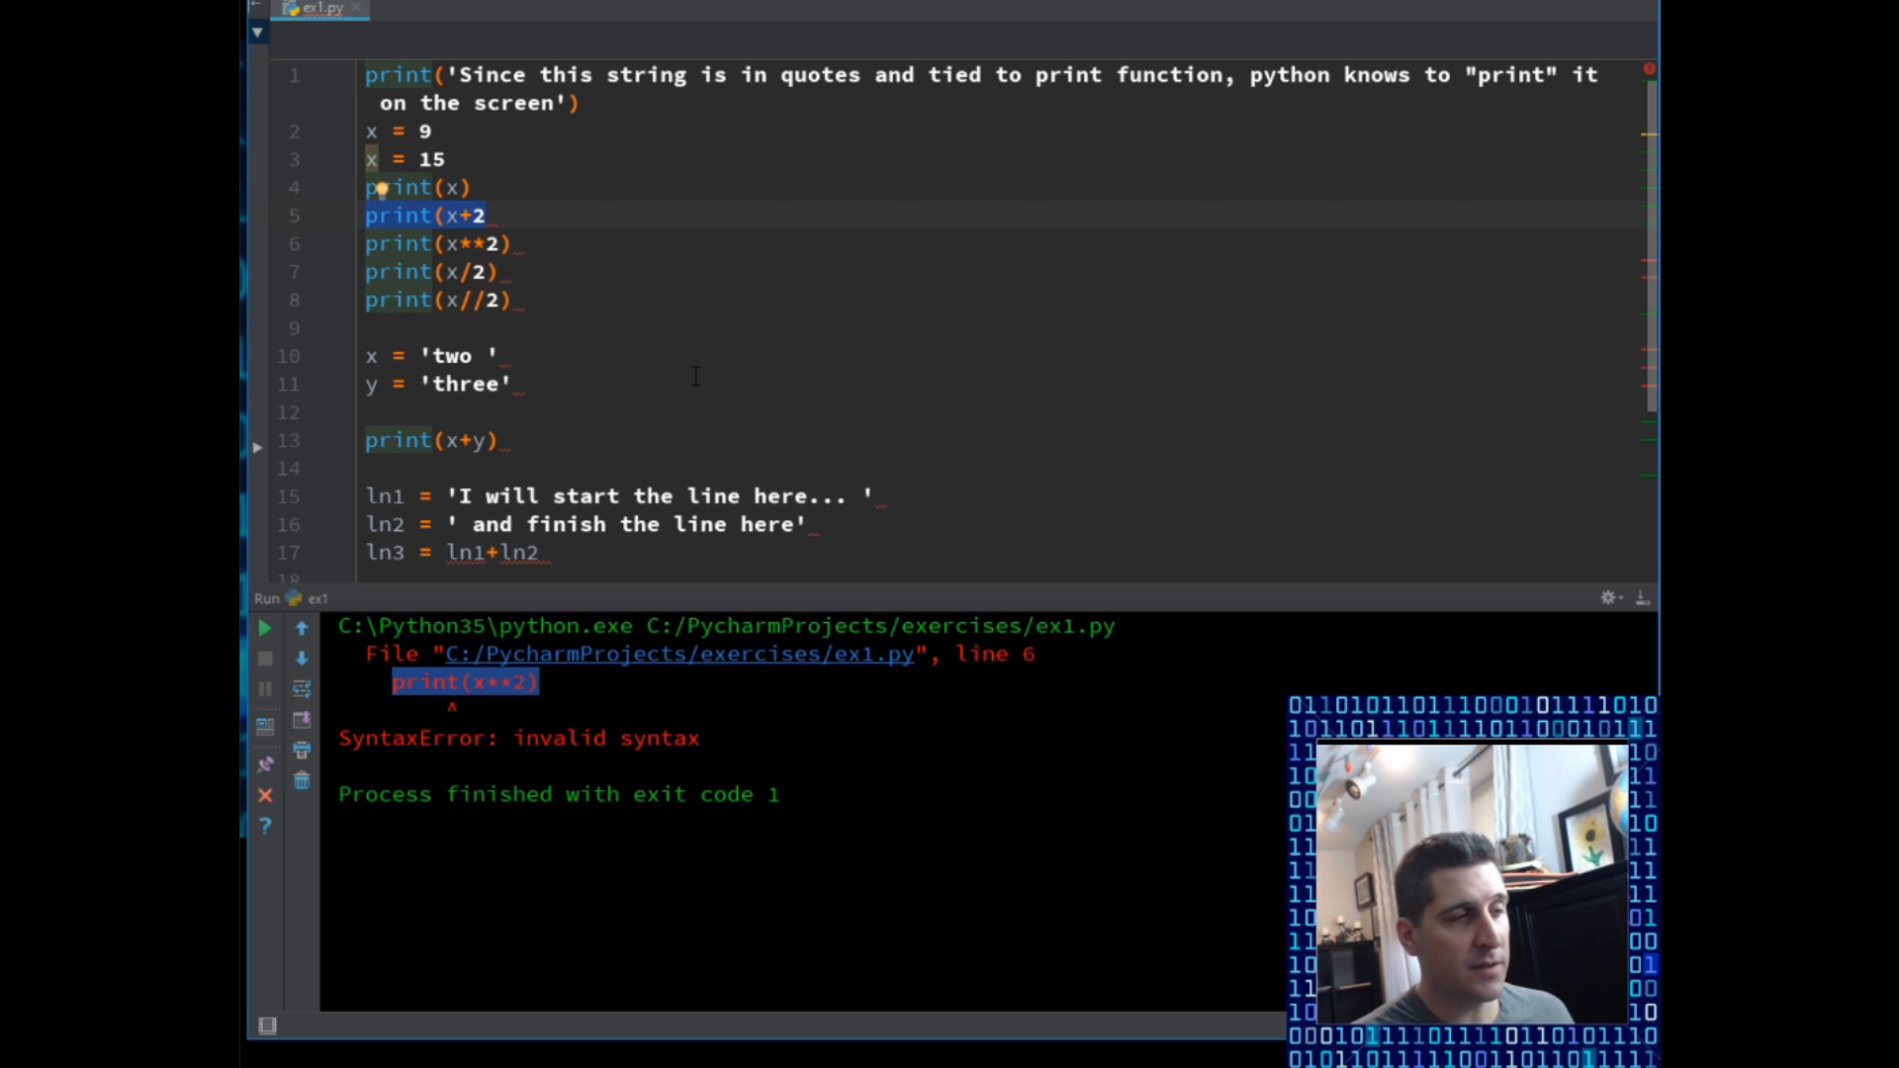
pyautogui.click(487, 214)
pyautogui.write(')')
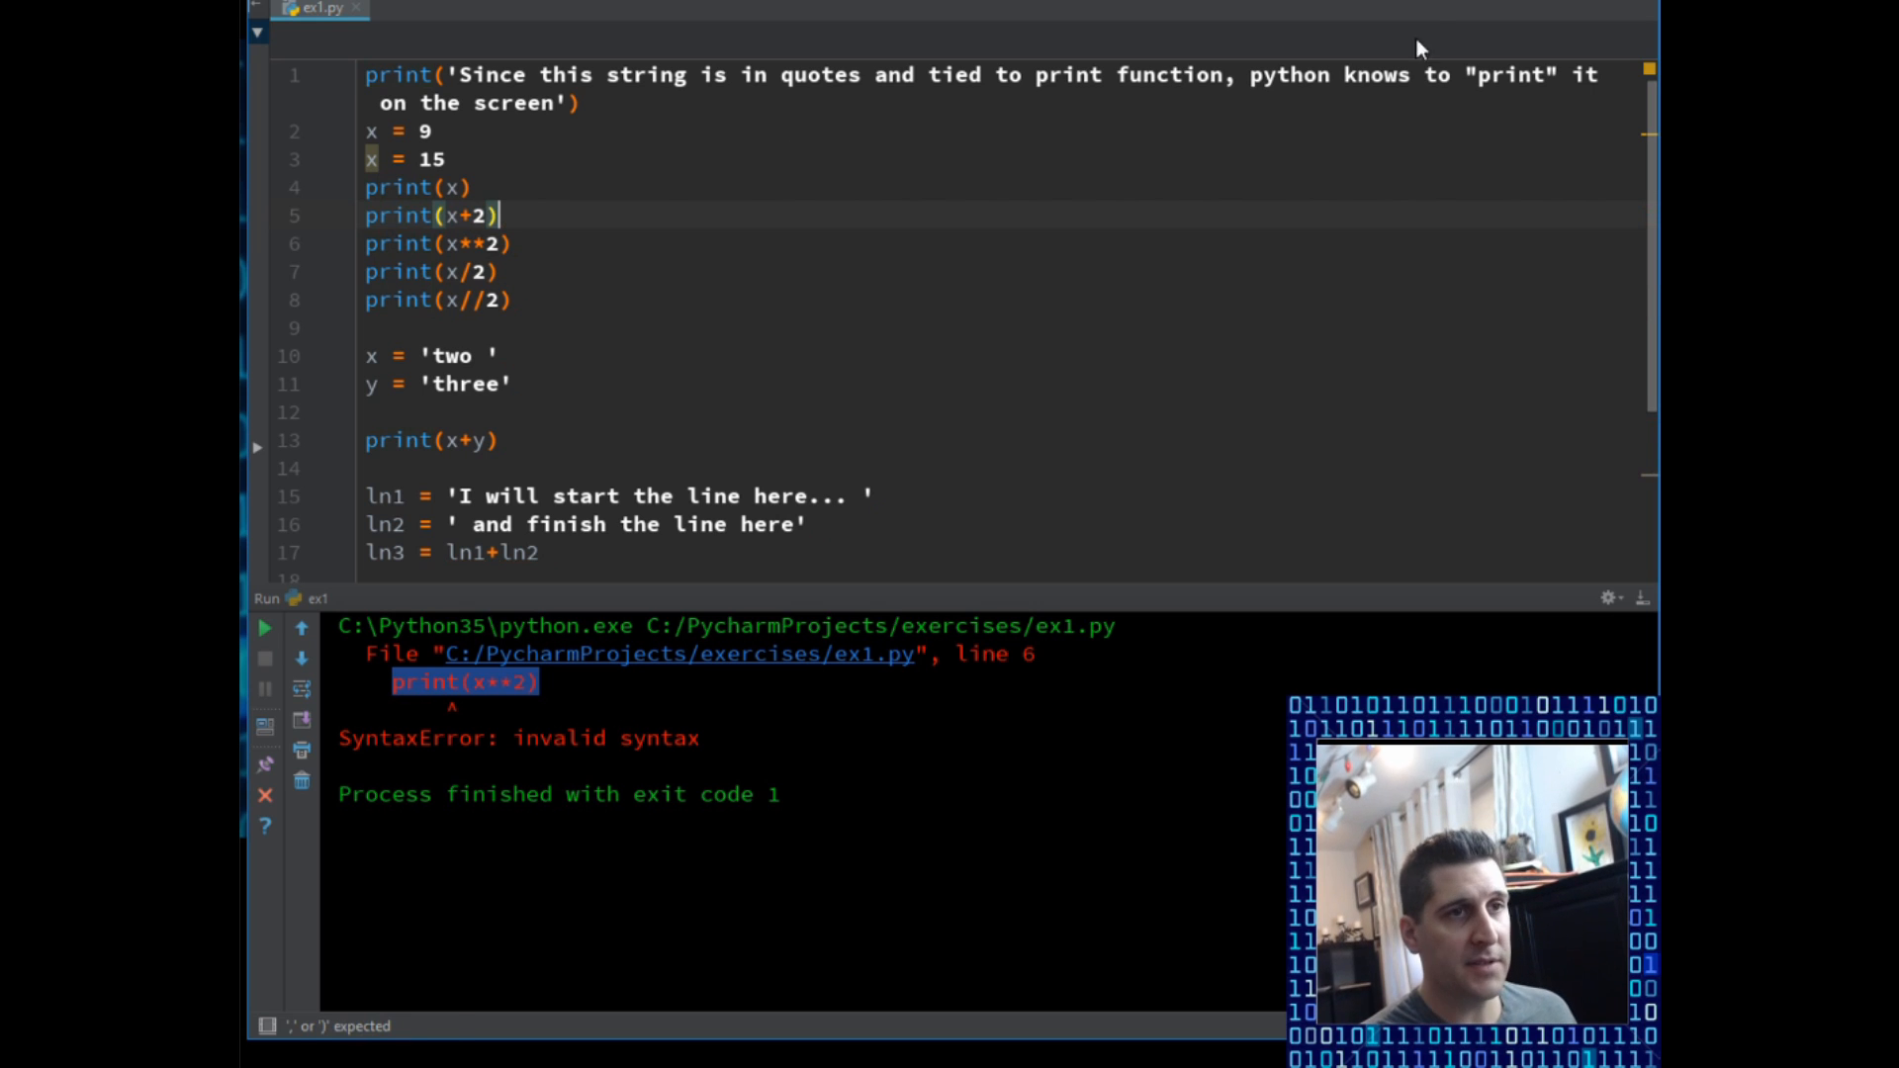
pyautogui.click(263, 627)
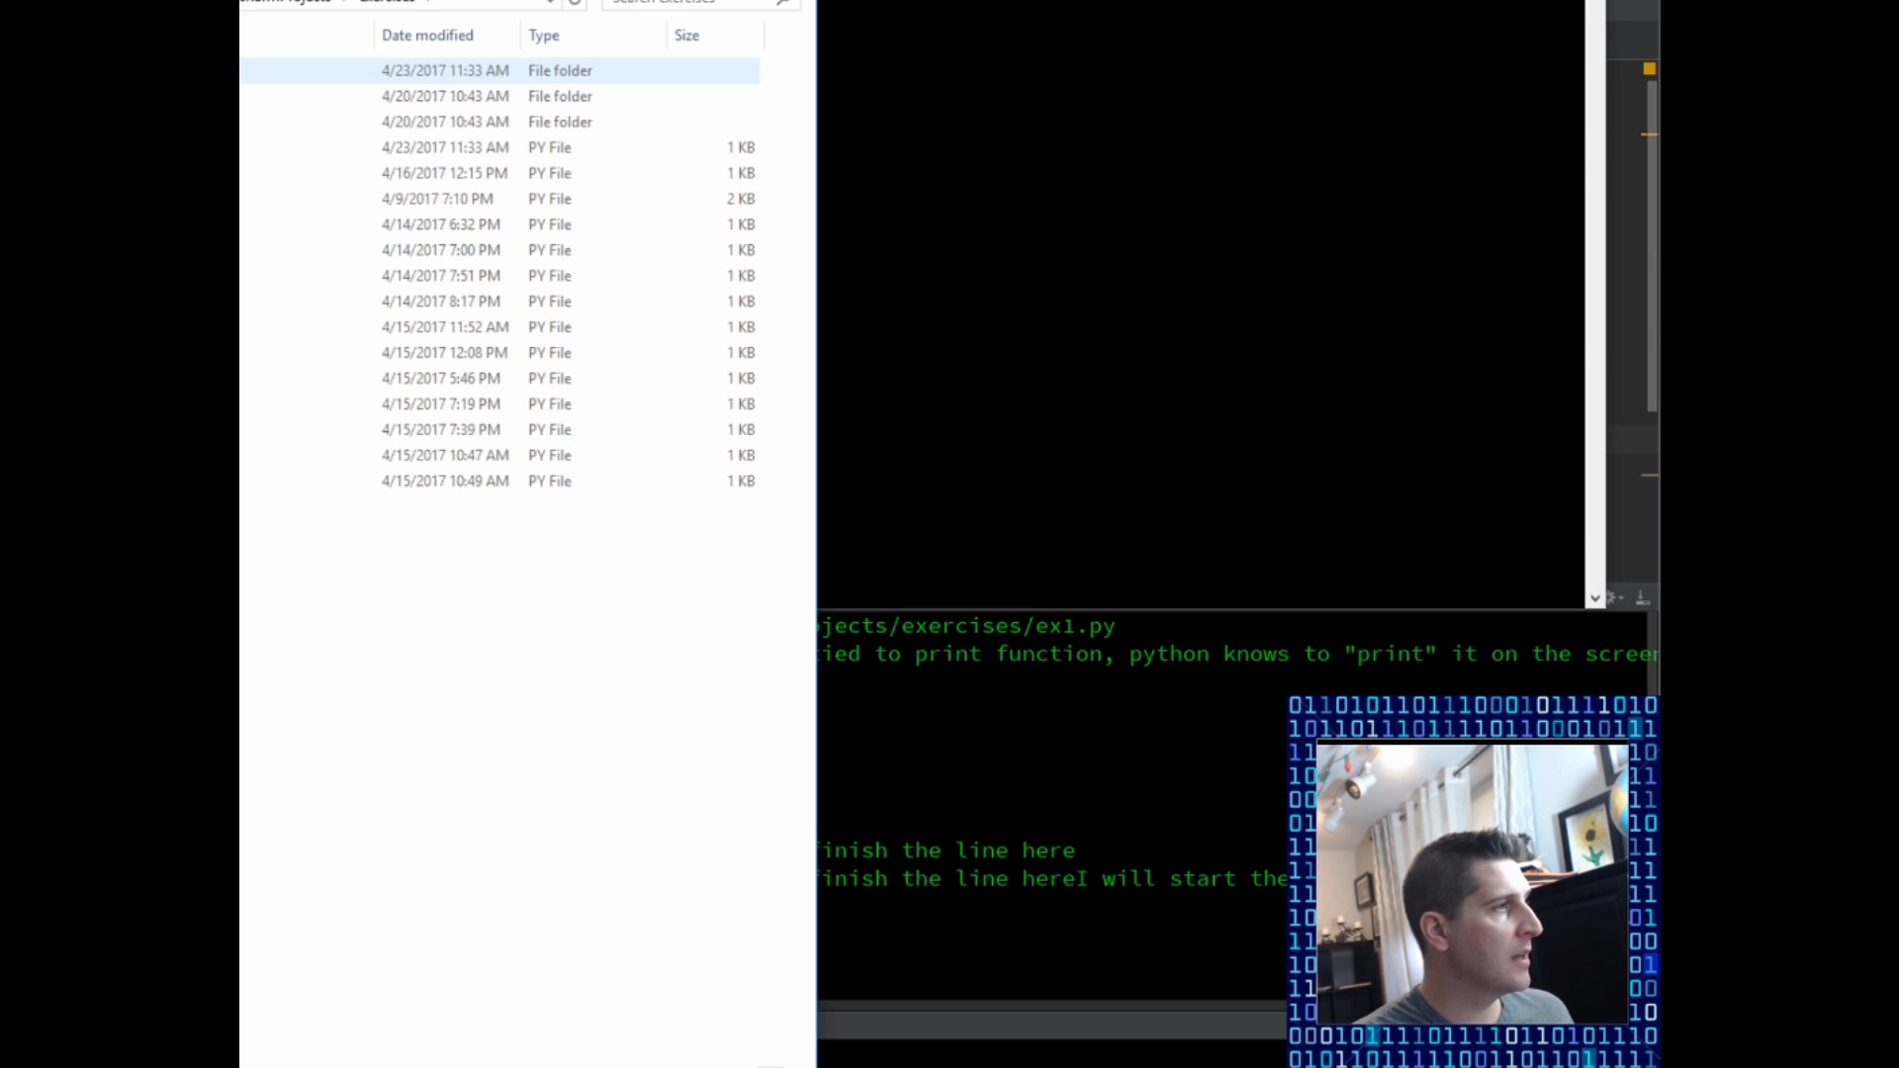
# Step: Check ex1's location via Properties and cd the Command Prompt to C:\PycharmProjects\exercises
pyautogui.rightClick(485, 146)
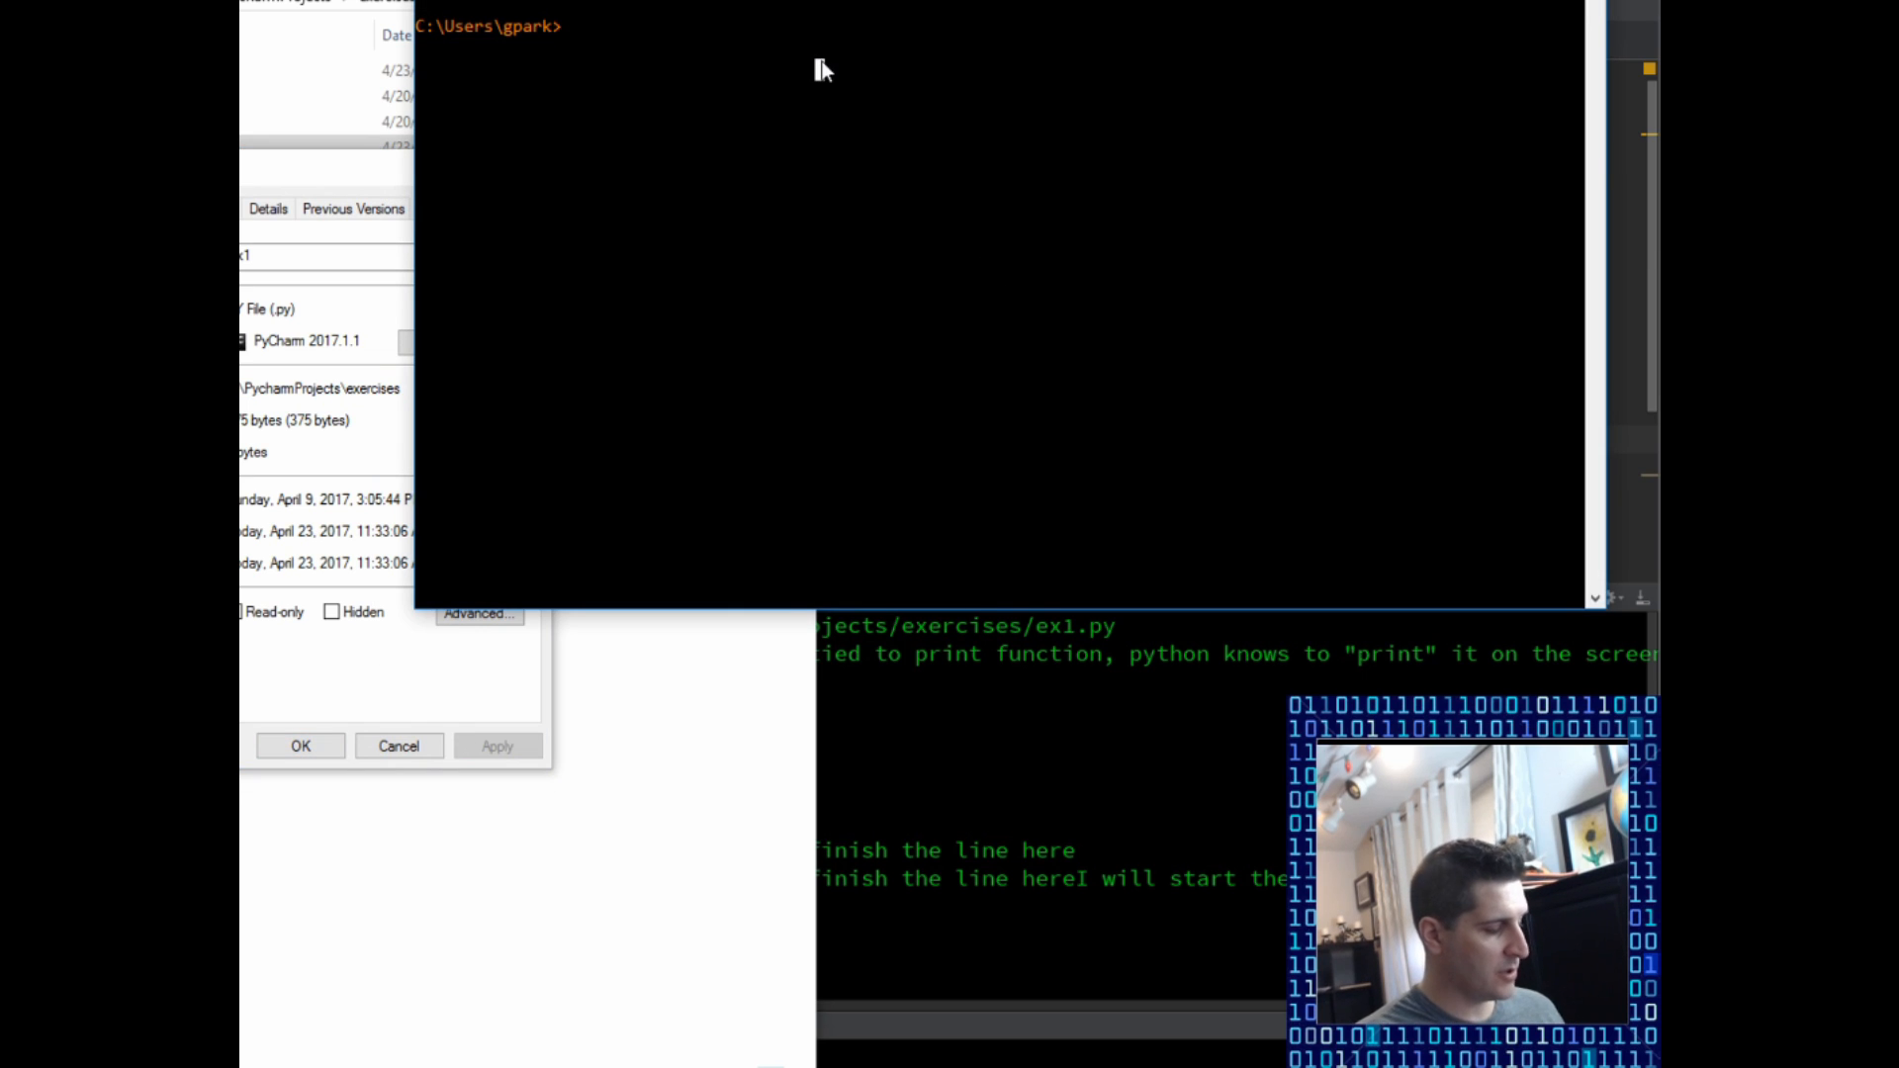
pyautogui.write('cd')
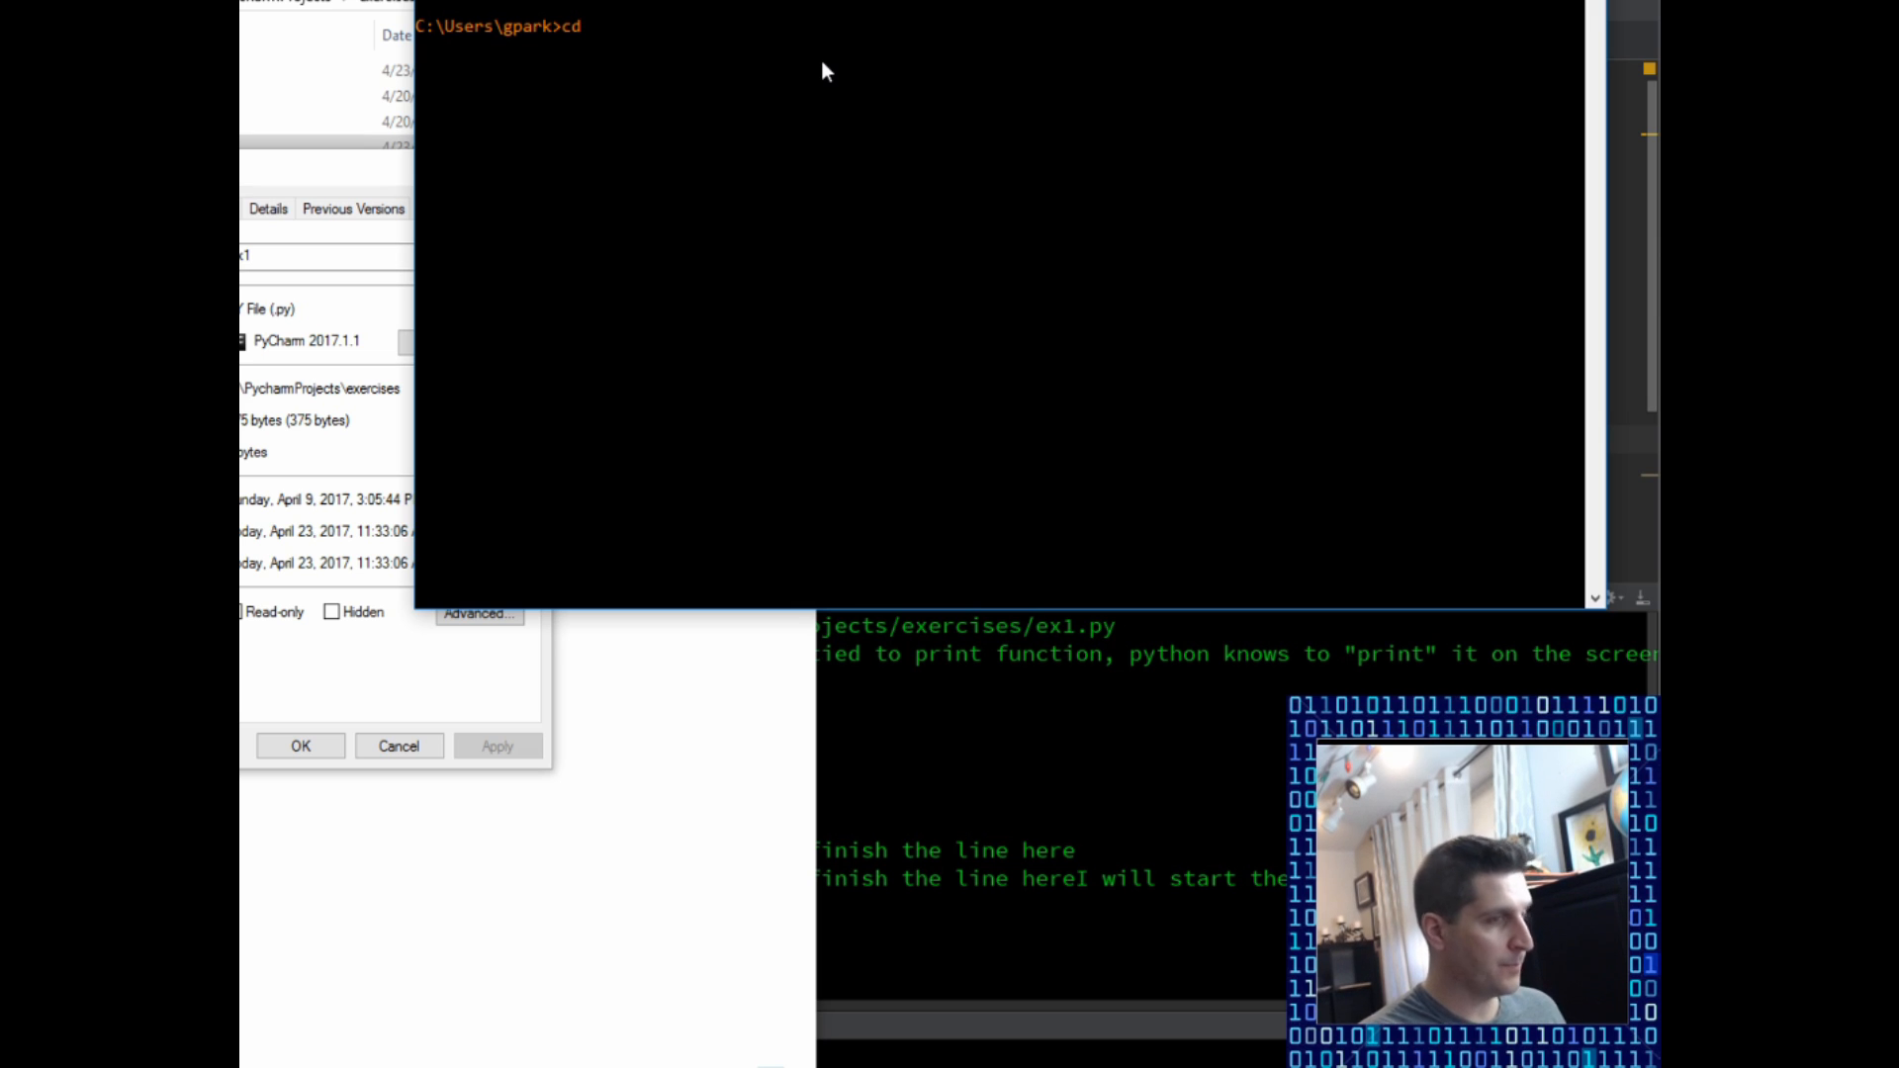
pyautogui.write('C:\\PycharmProjects\\exercises')
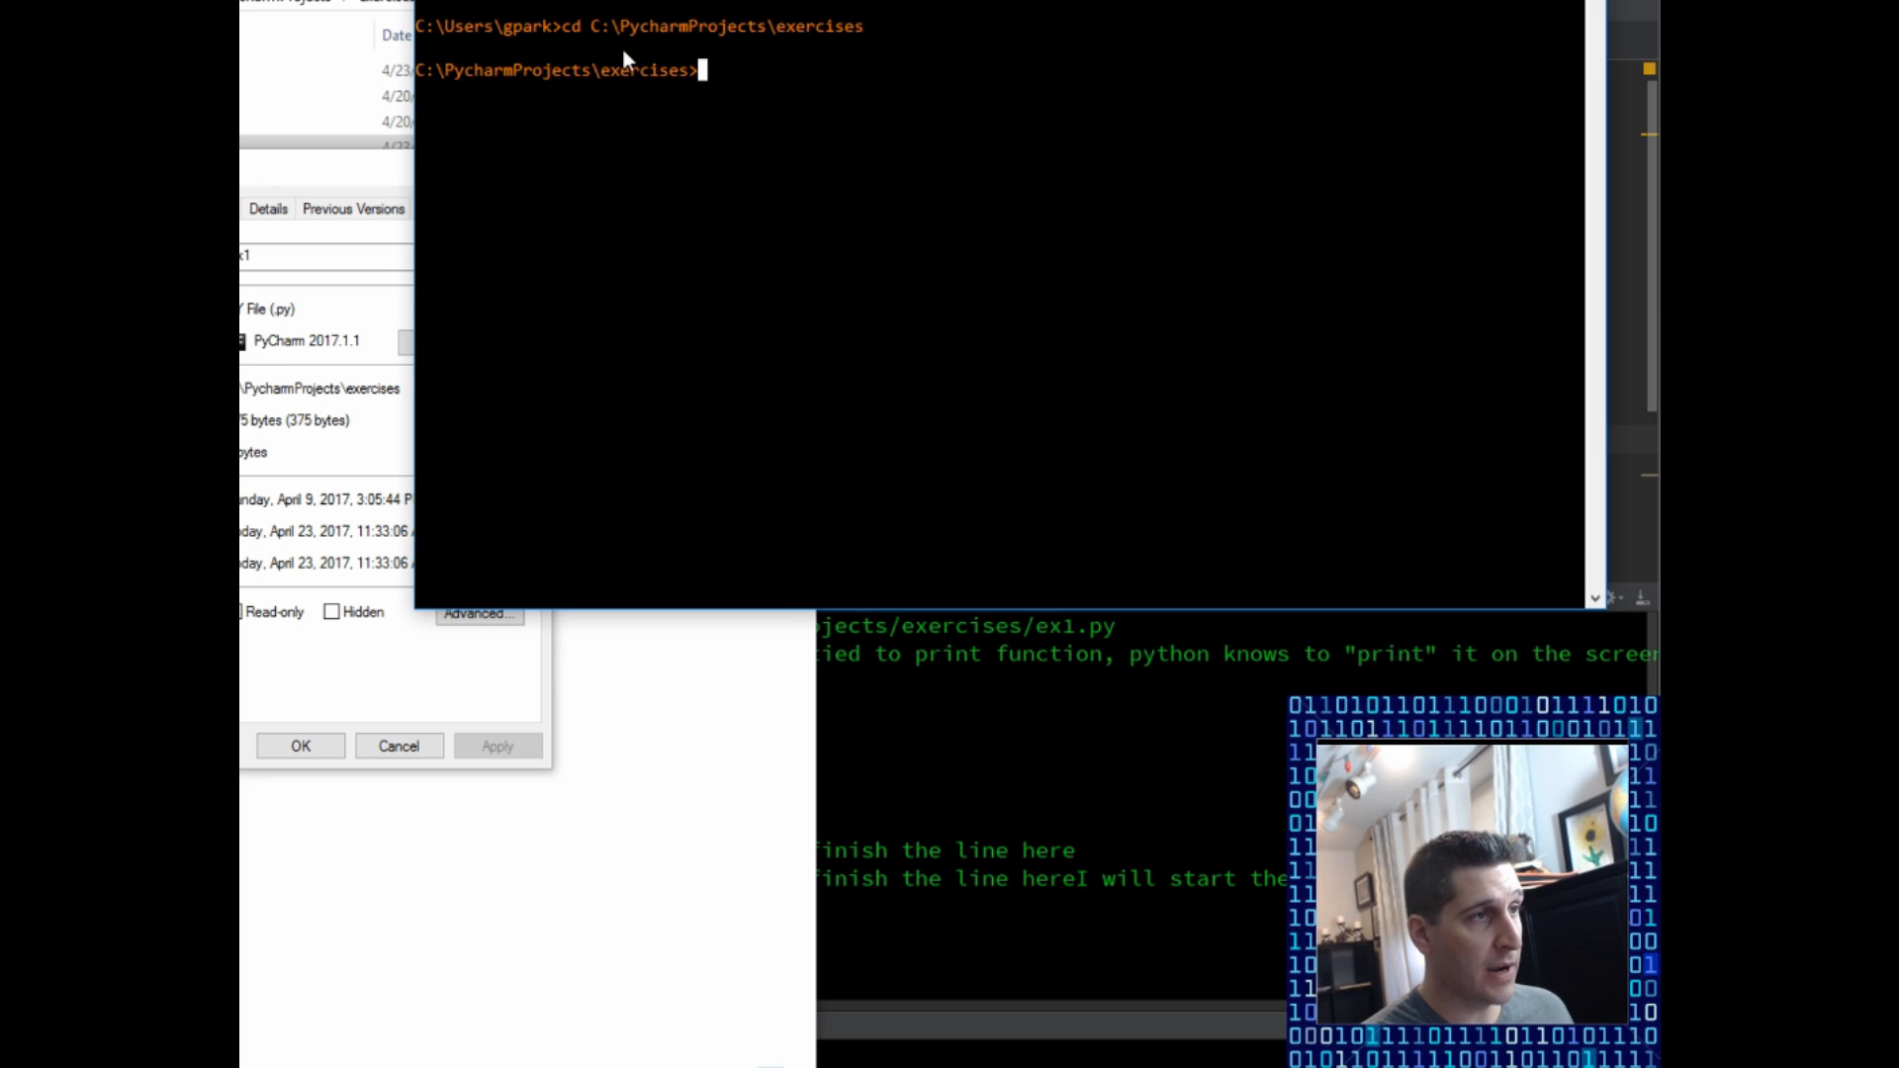
pyautogui.moveTo(342, 166)
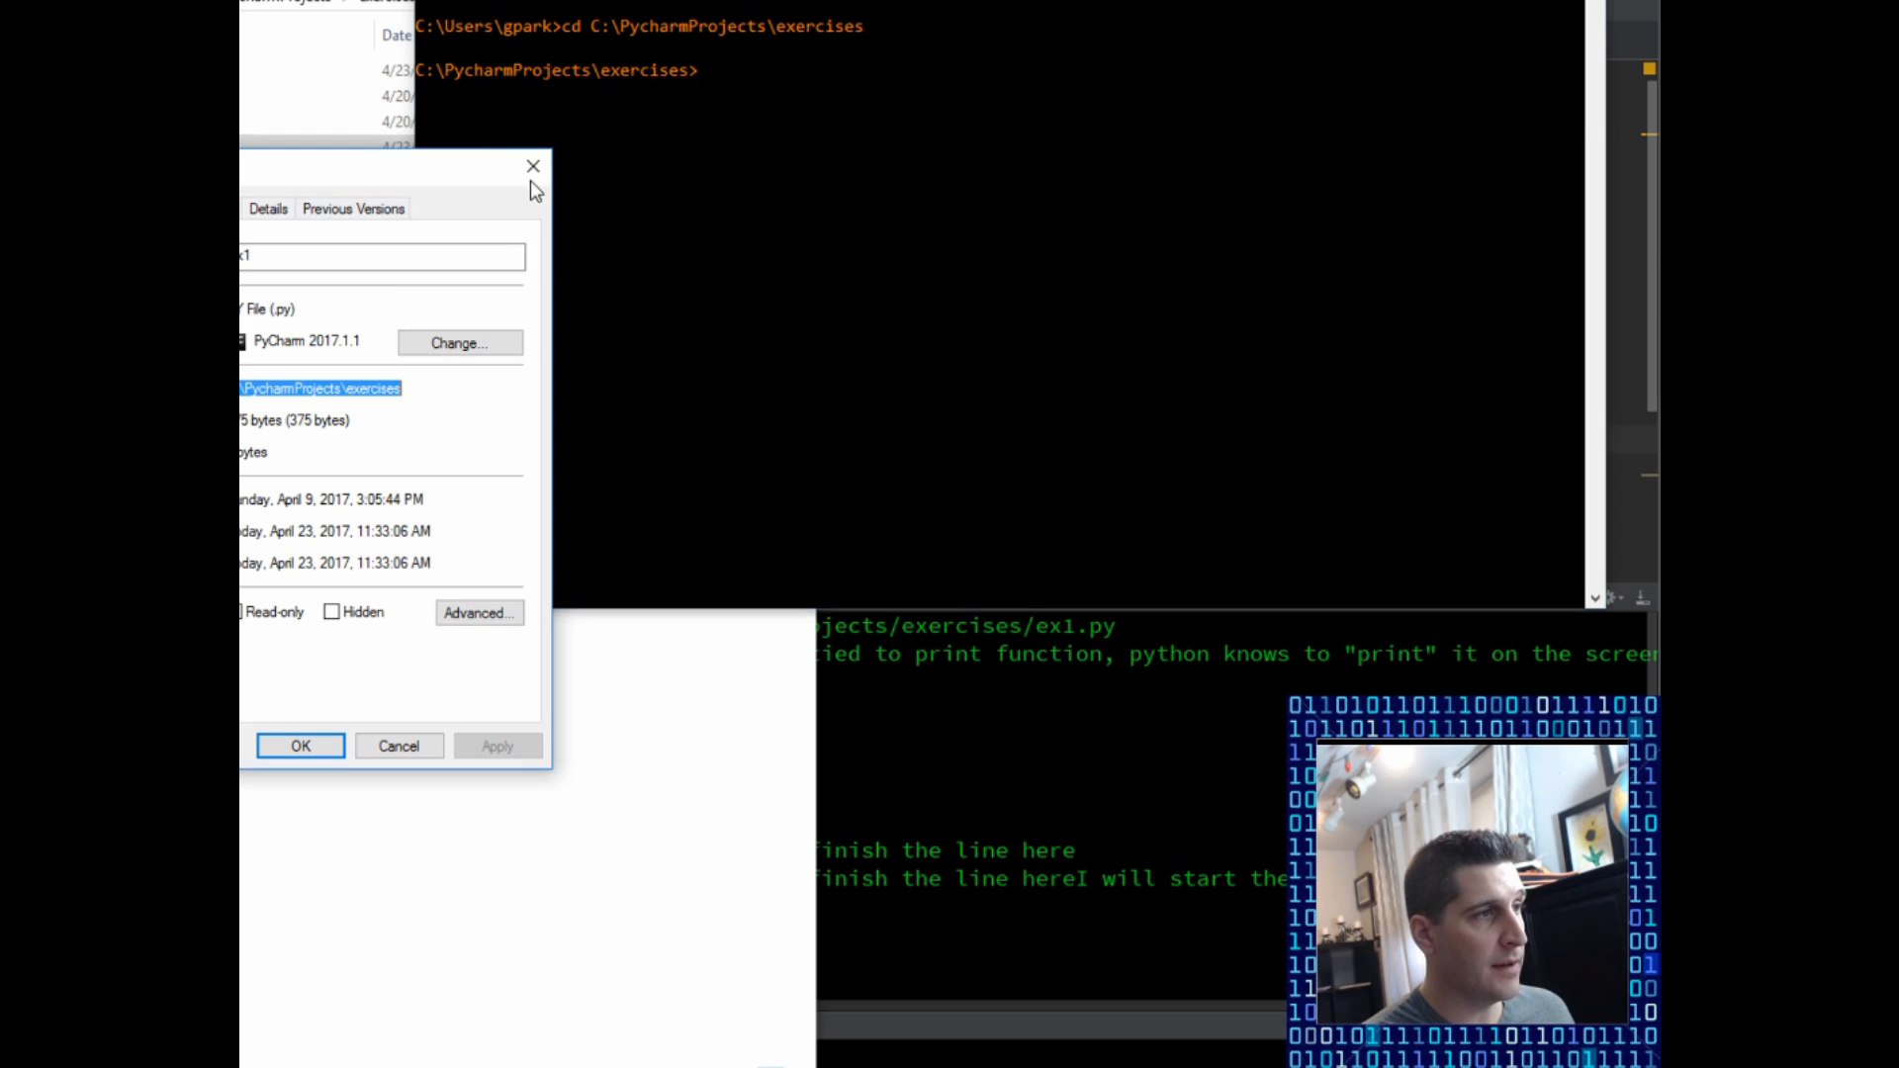
# Step: Run python ex1.py from the exercises folder, reproducing PyCharm's output
pyautogui.click(532, 166)
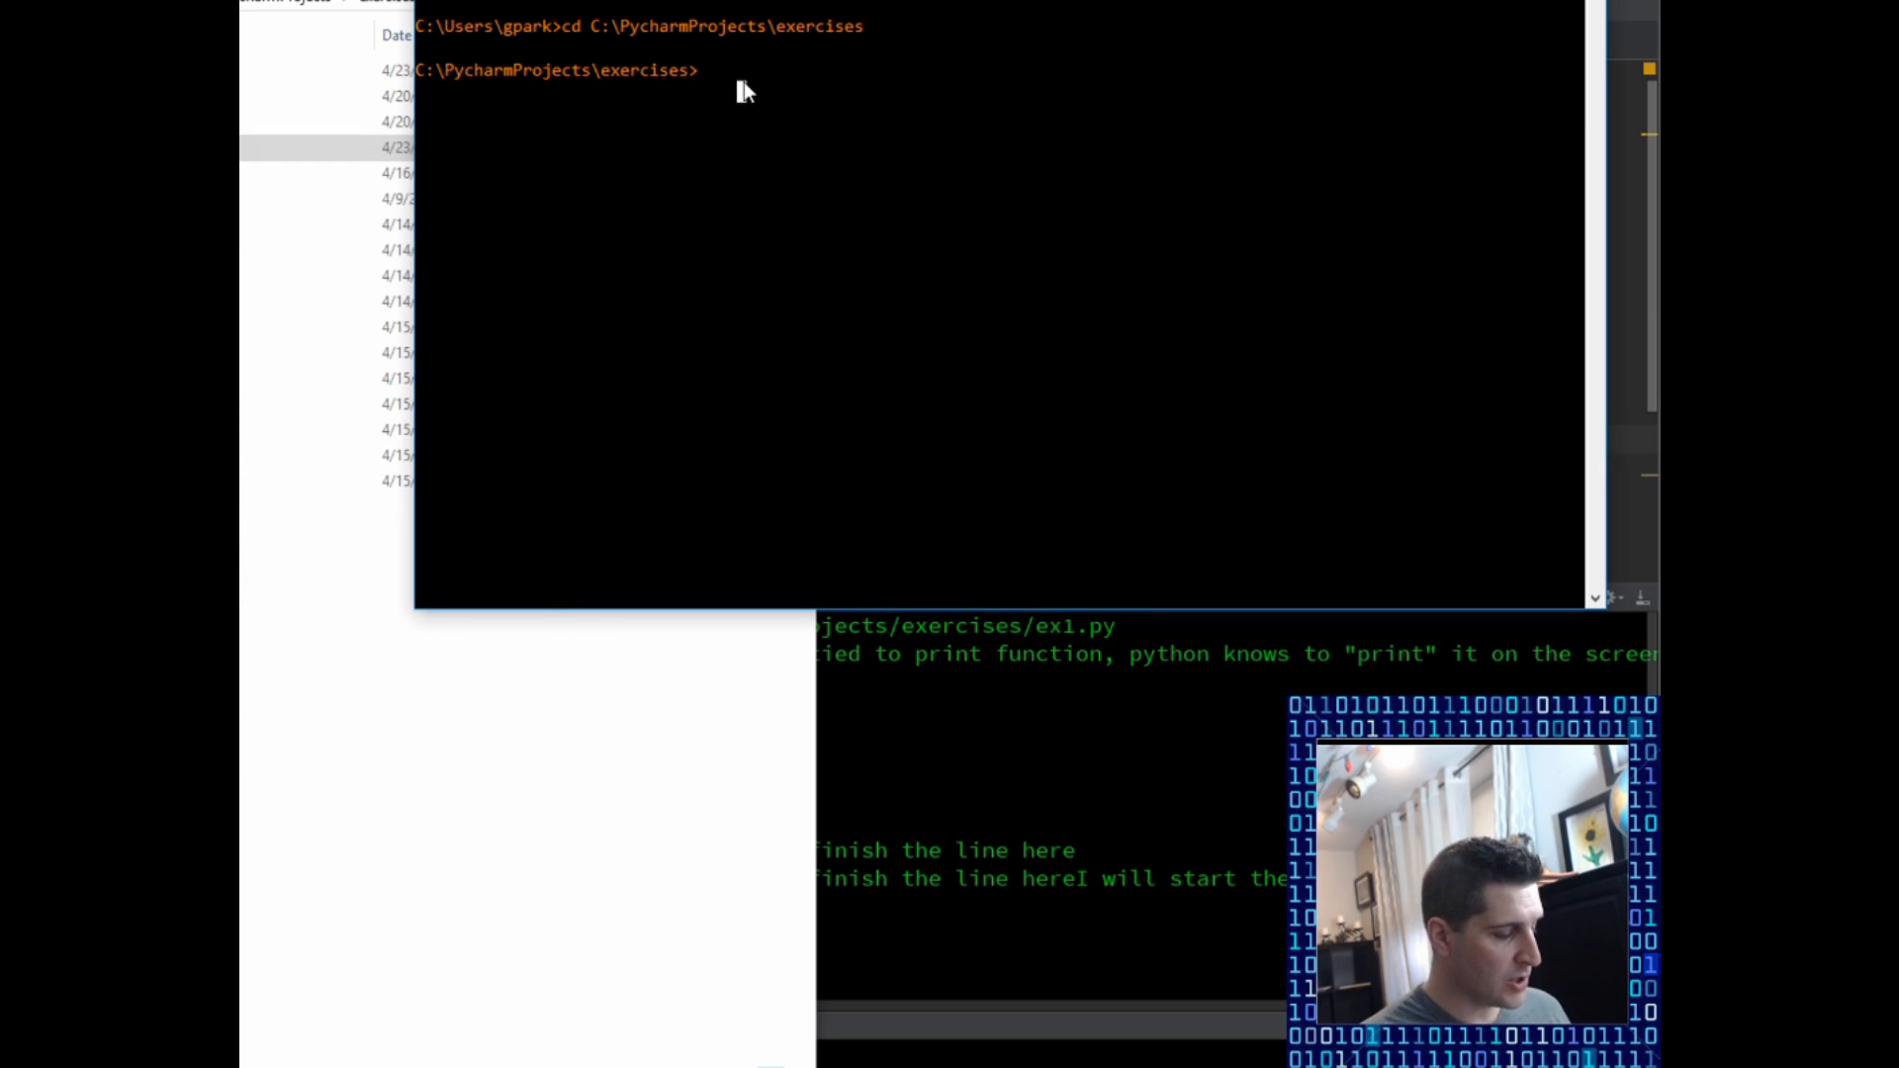
pyautogui.write('python')
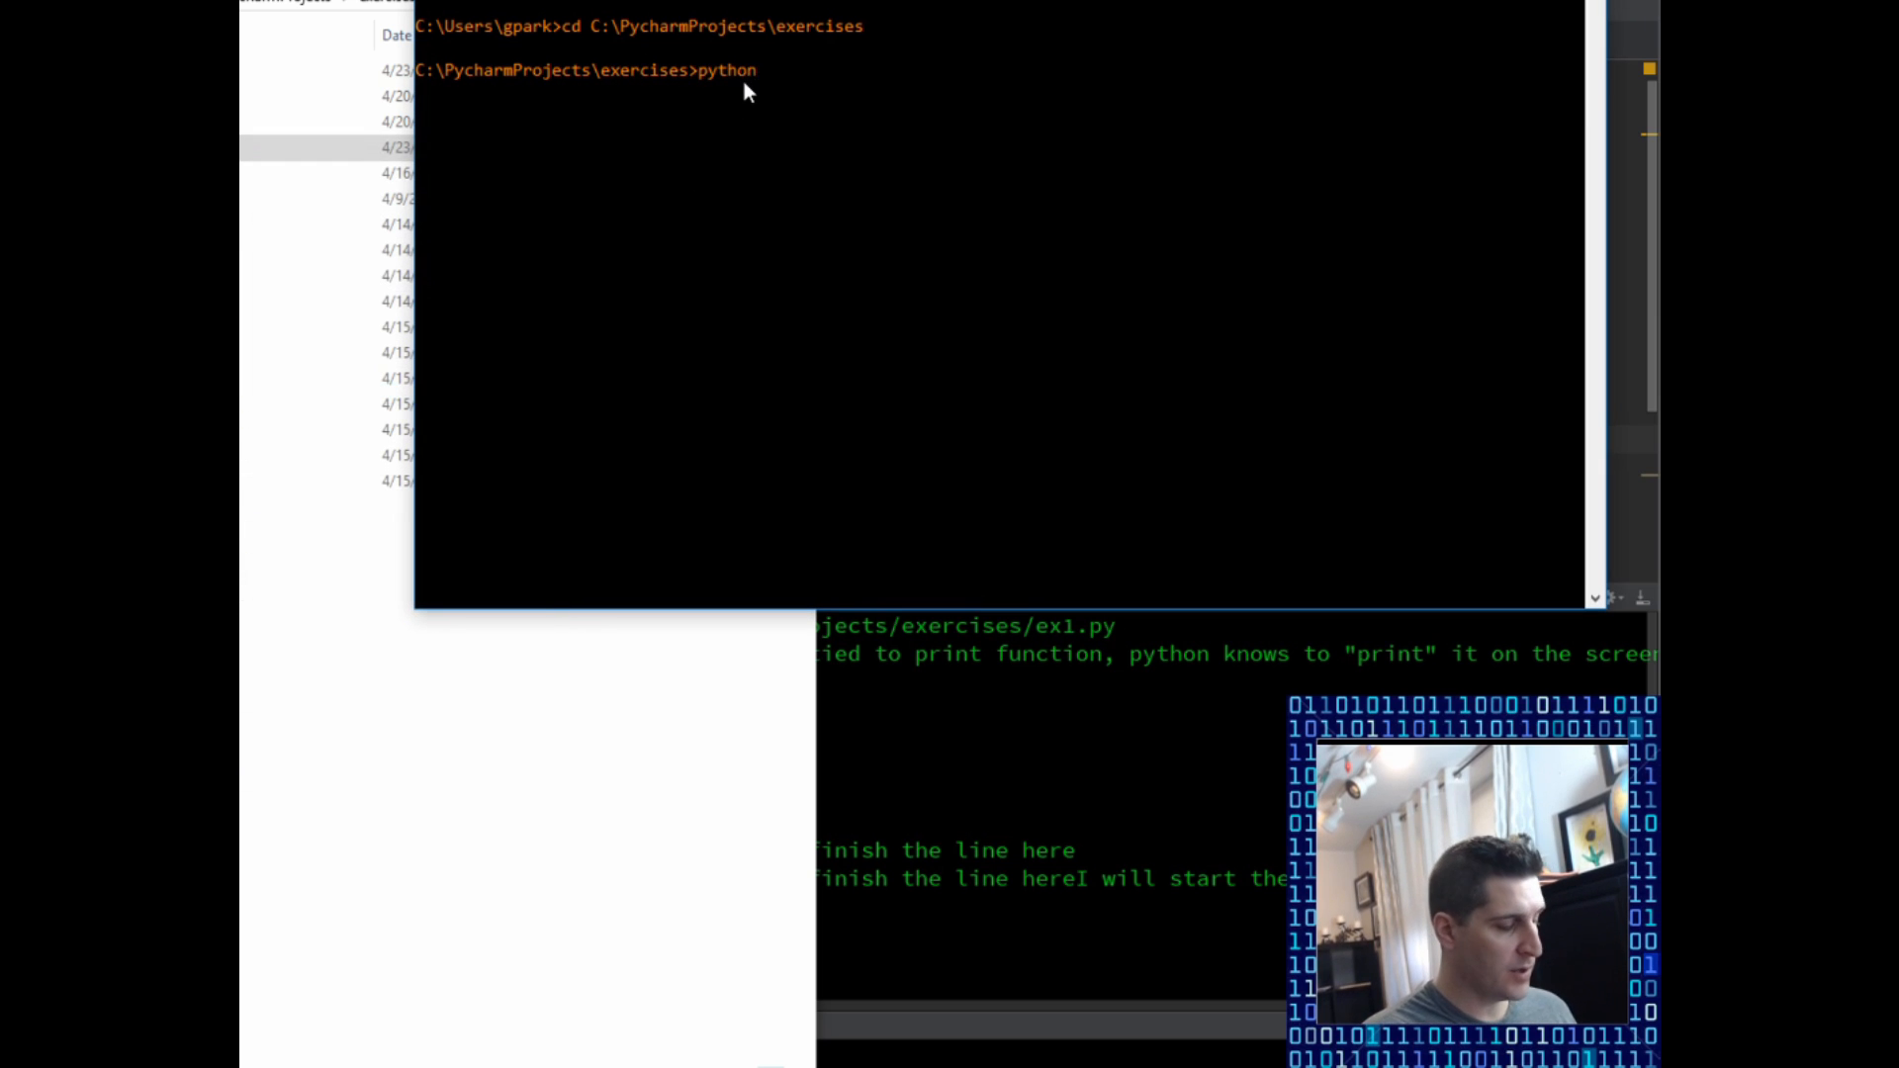
pyautogui.write('ex1.py')
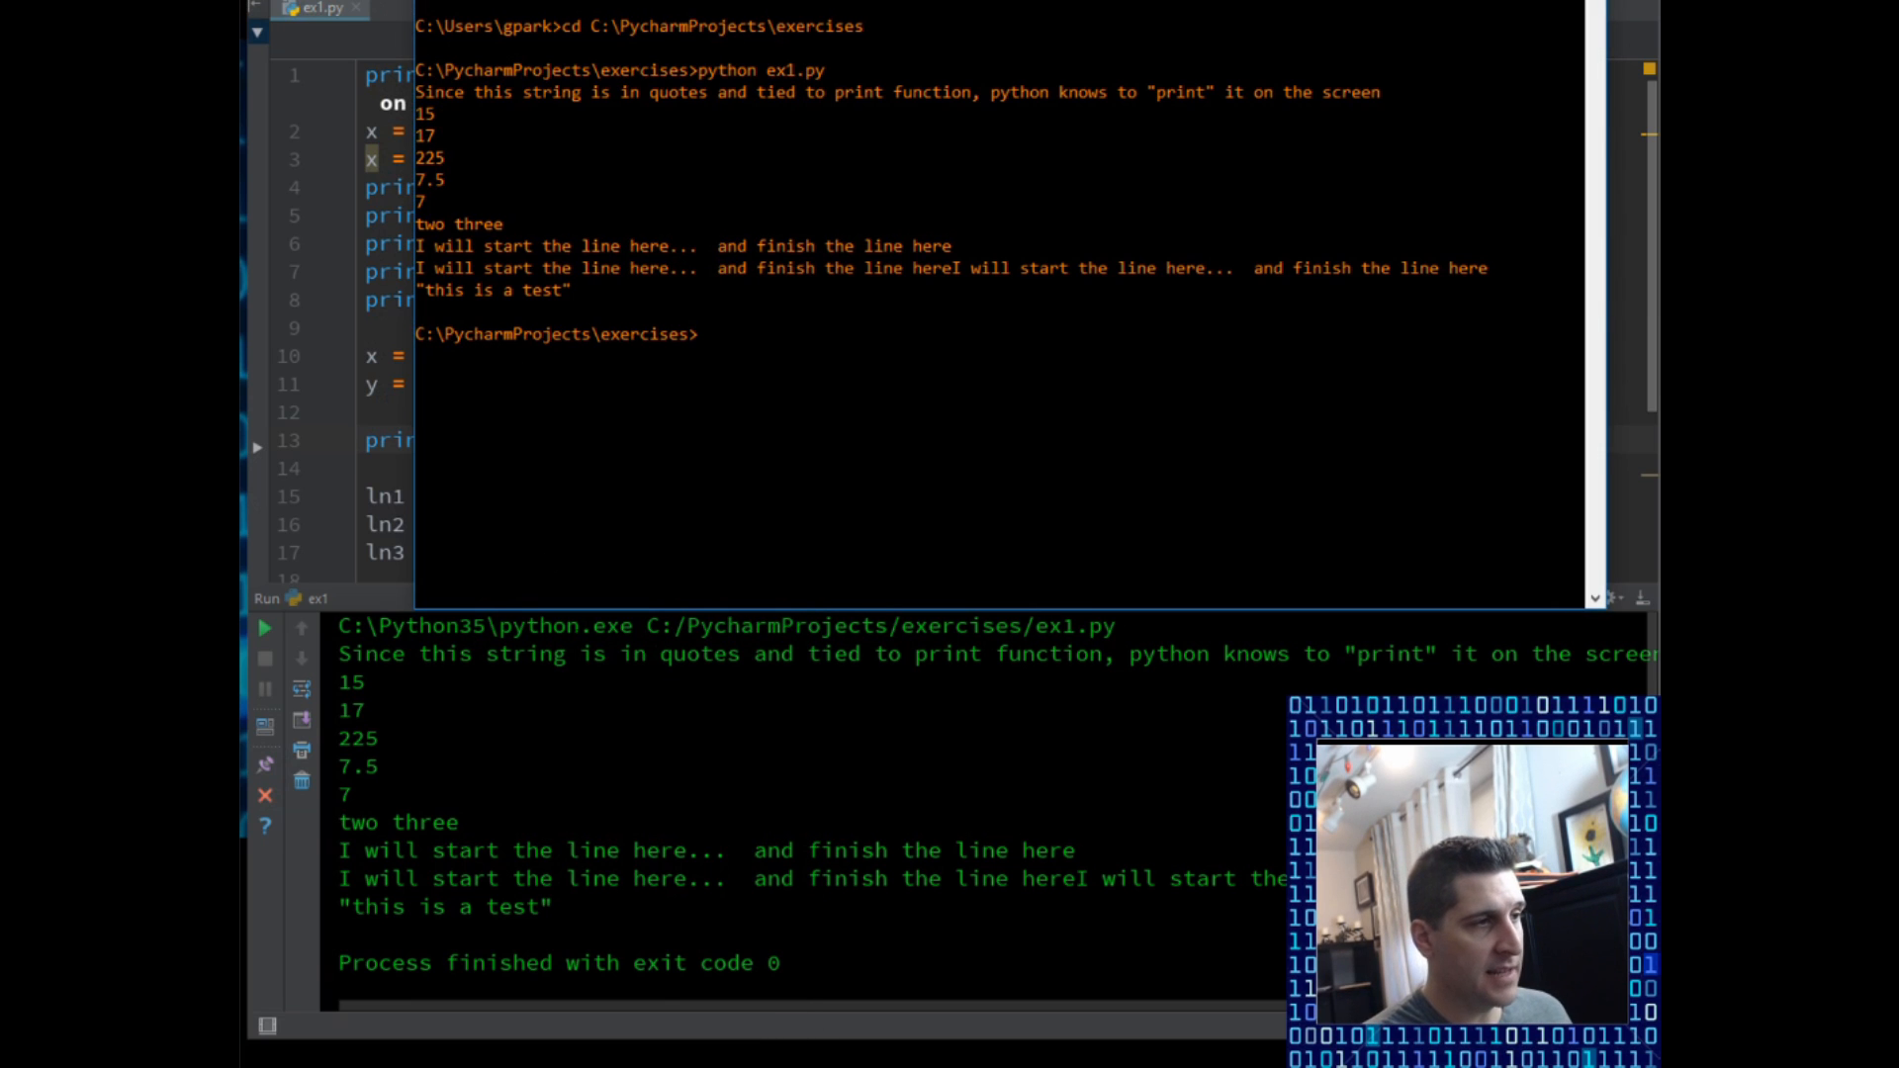
pyautogui.moveTo(536, 338)
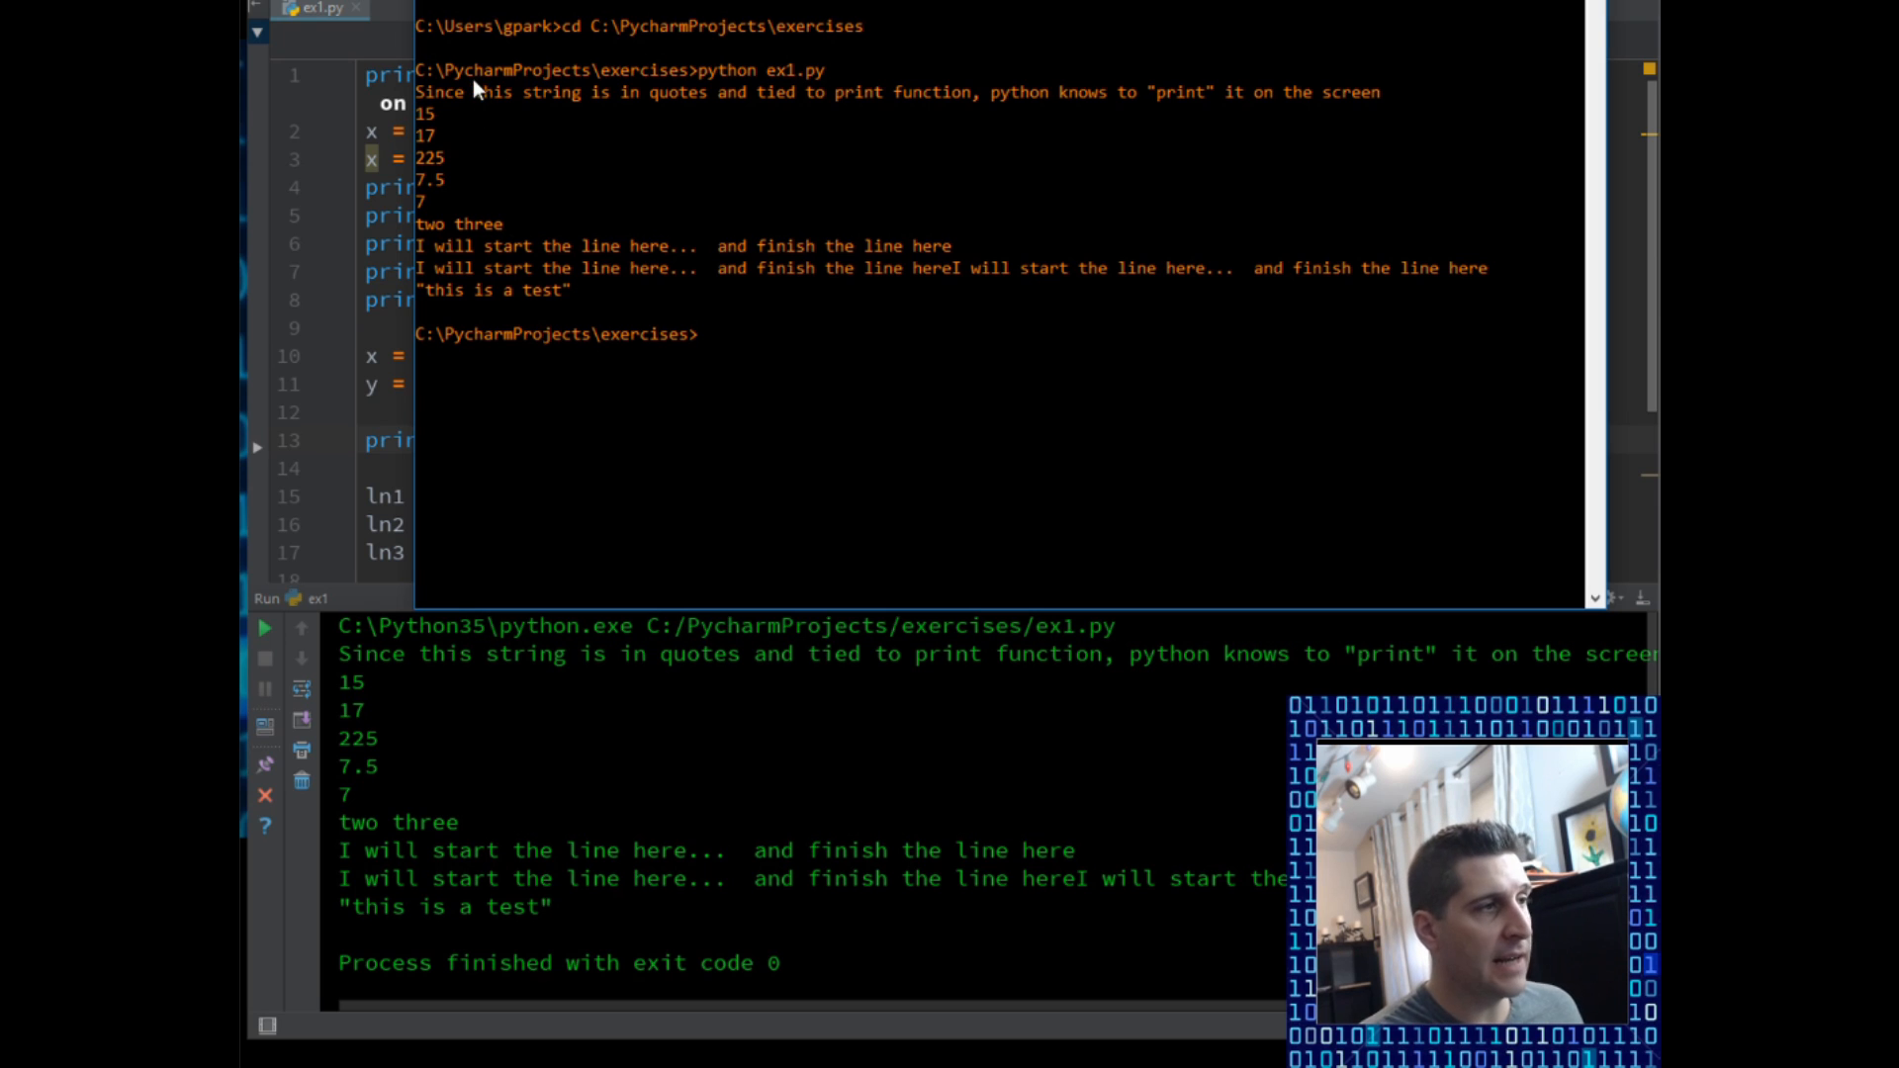
pyautogui.moveTo(502, 102)
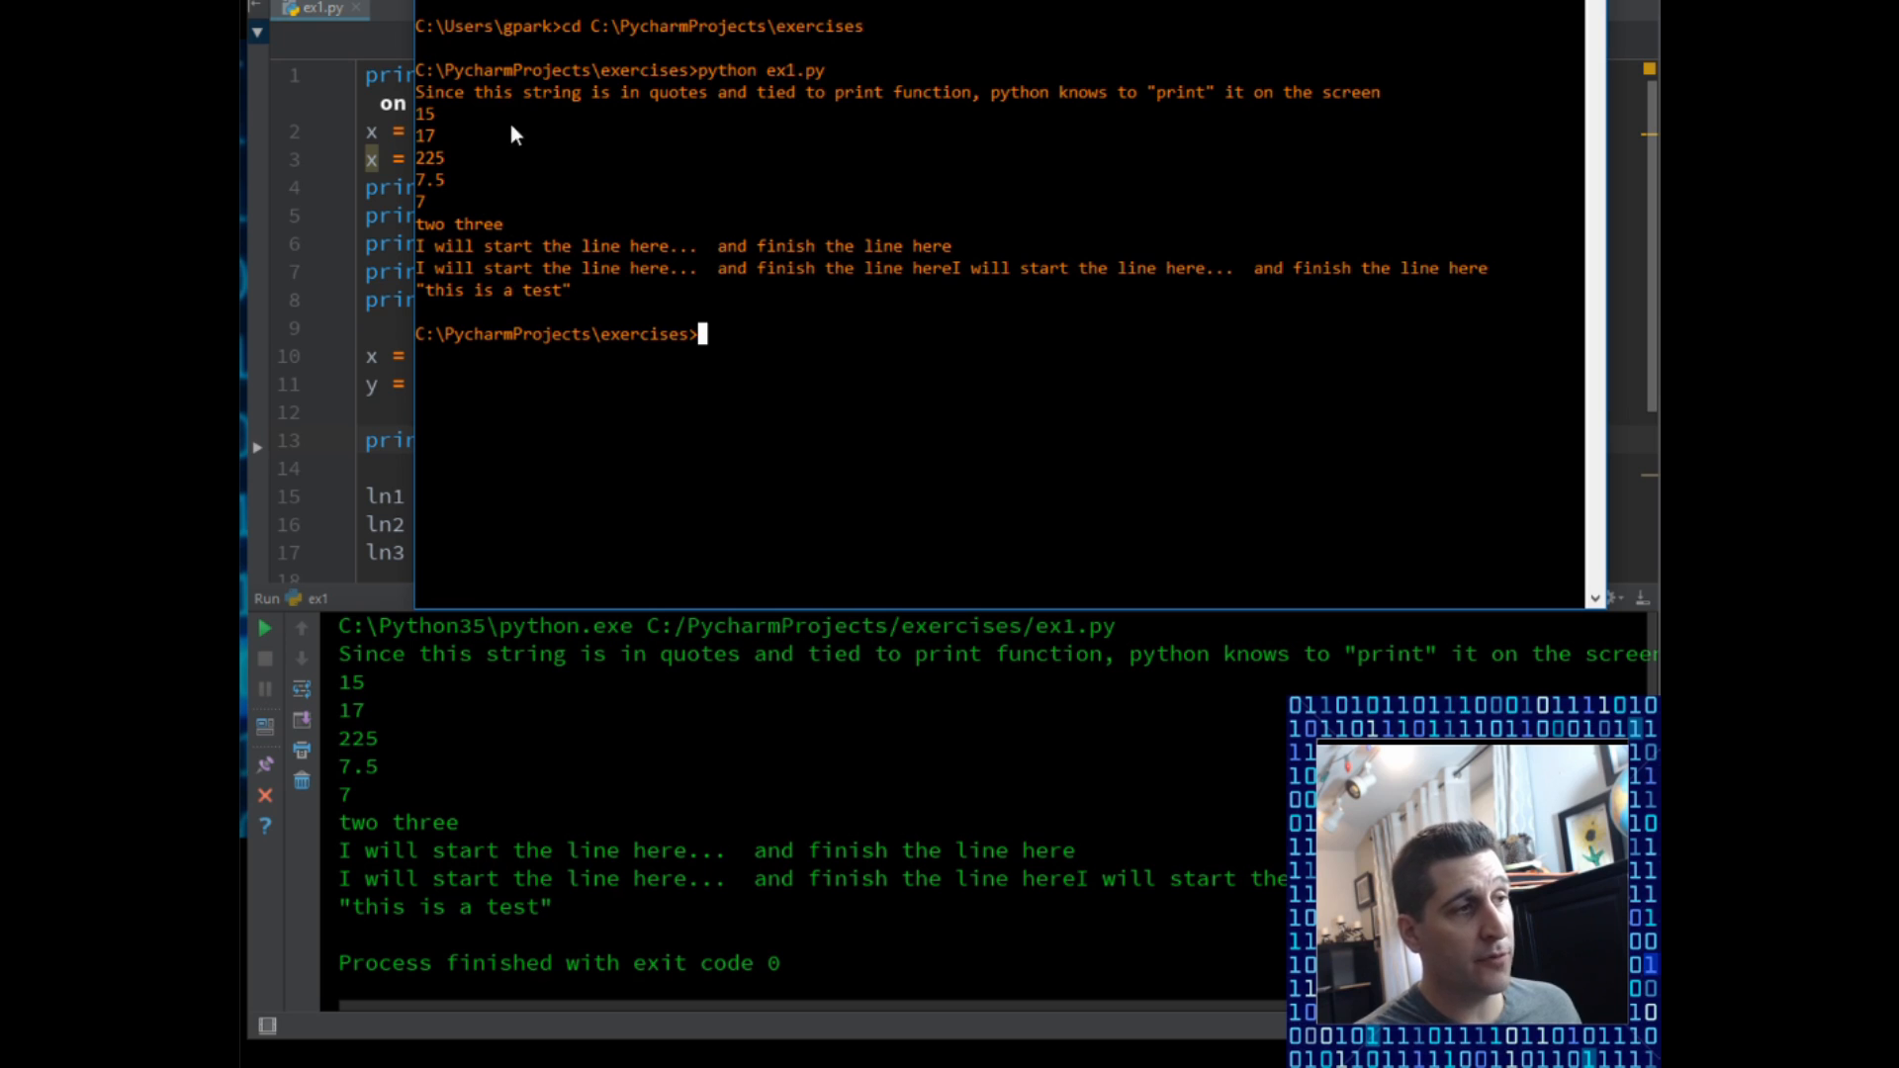
pyautogui.moveTo(536, 370)
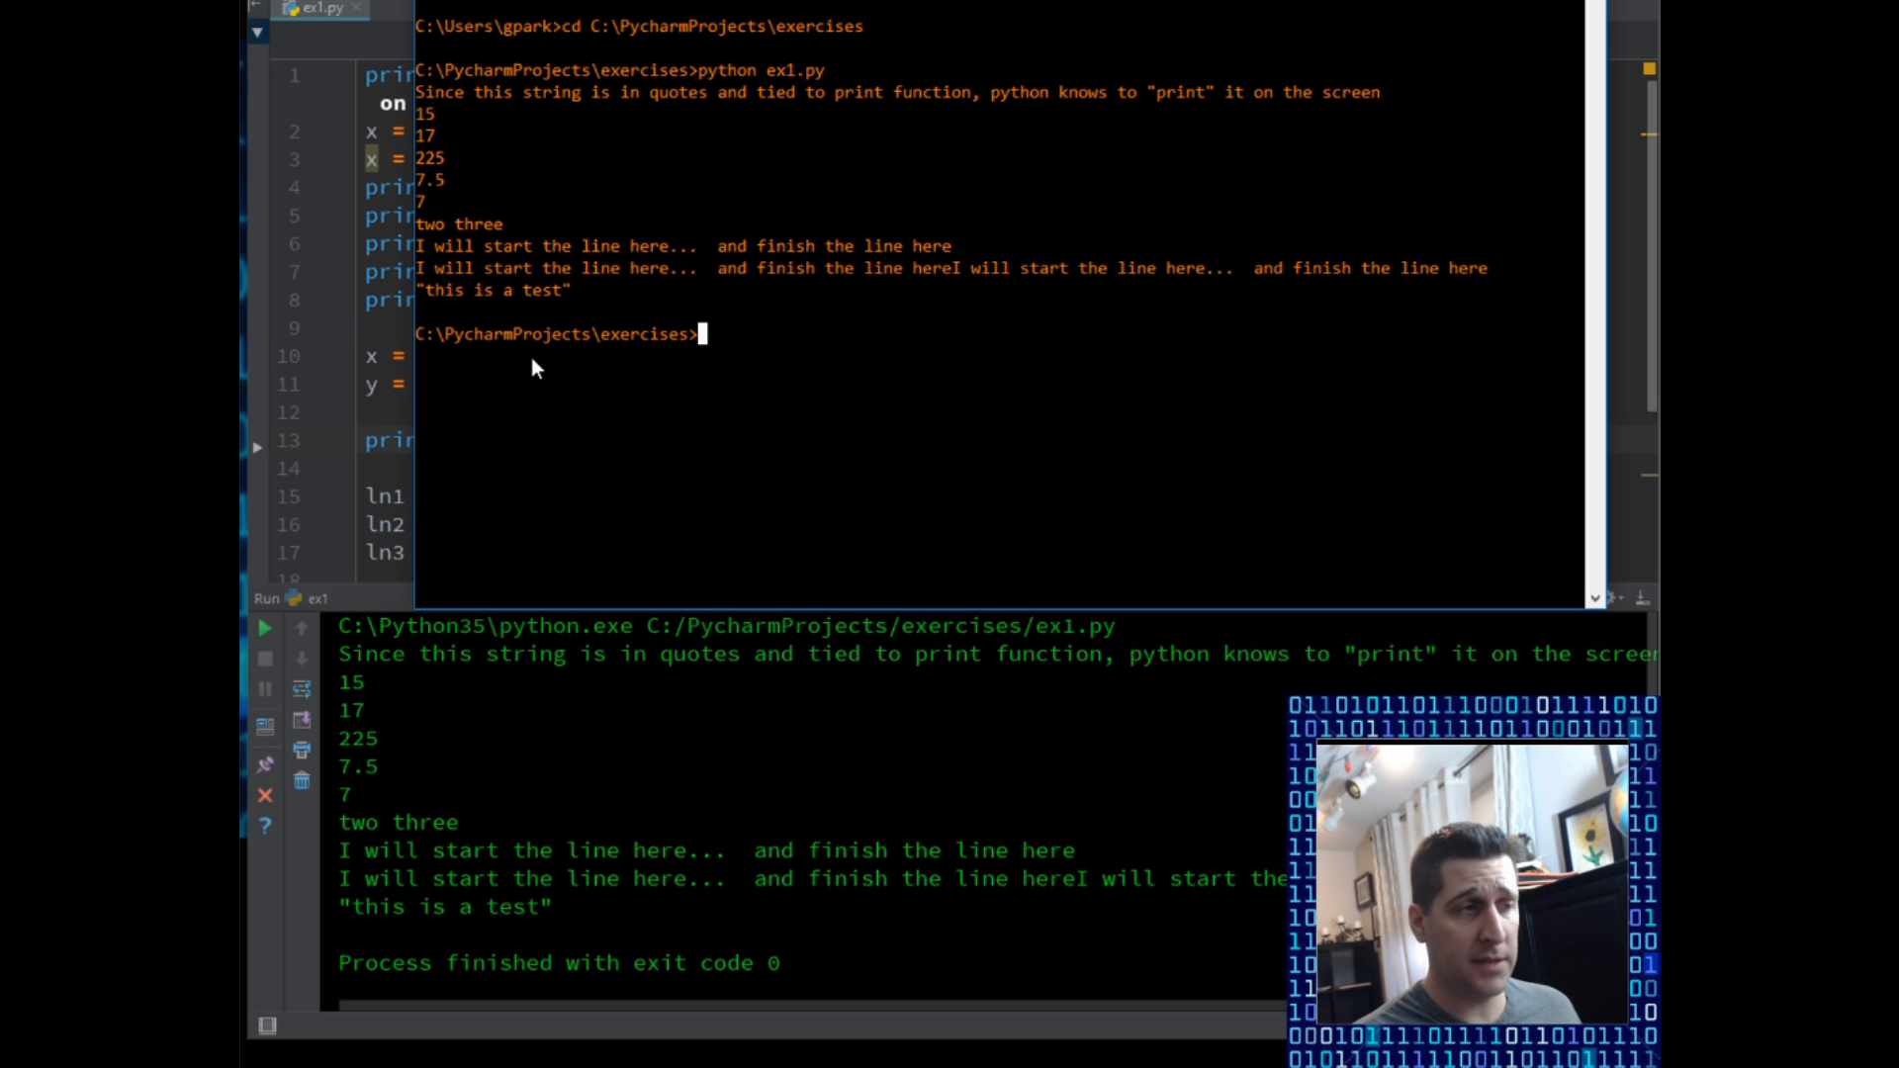